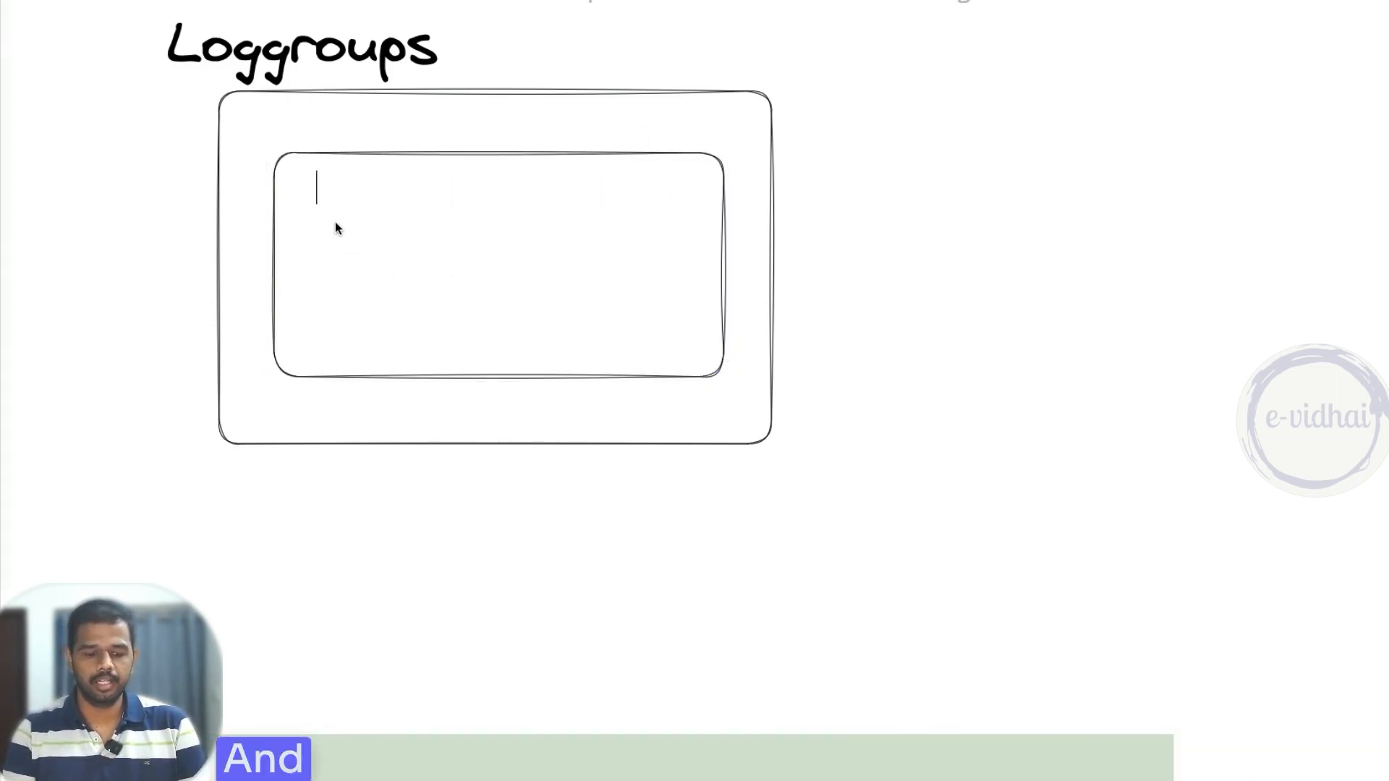
# Step: Label the nested stream box 'stream' inside the Loggroups sketch in Excalidraw
pyautogui.write('stream')
pyautogui.write('metric')
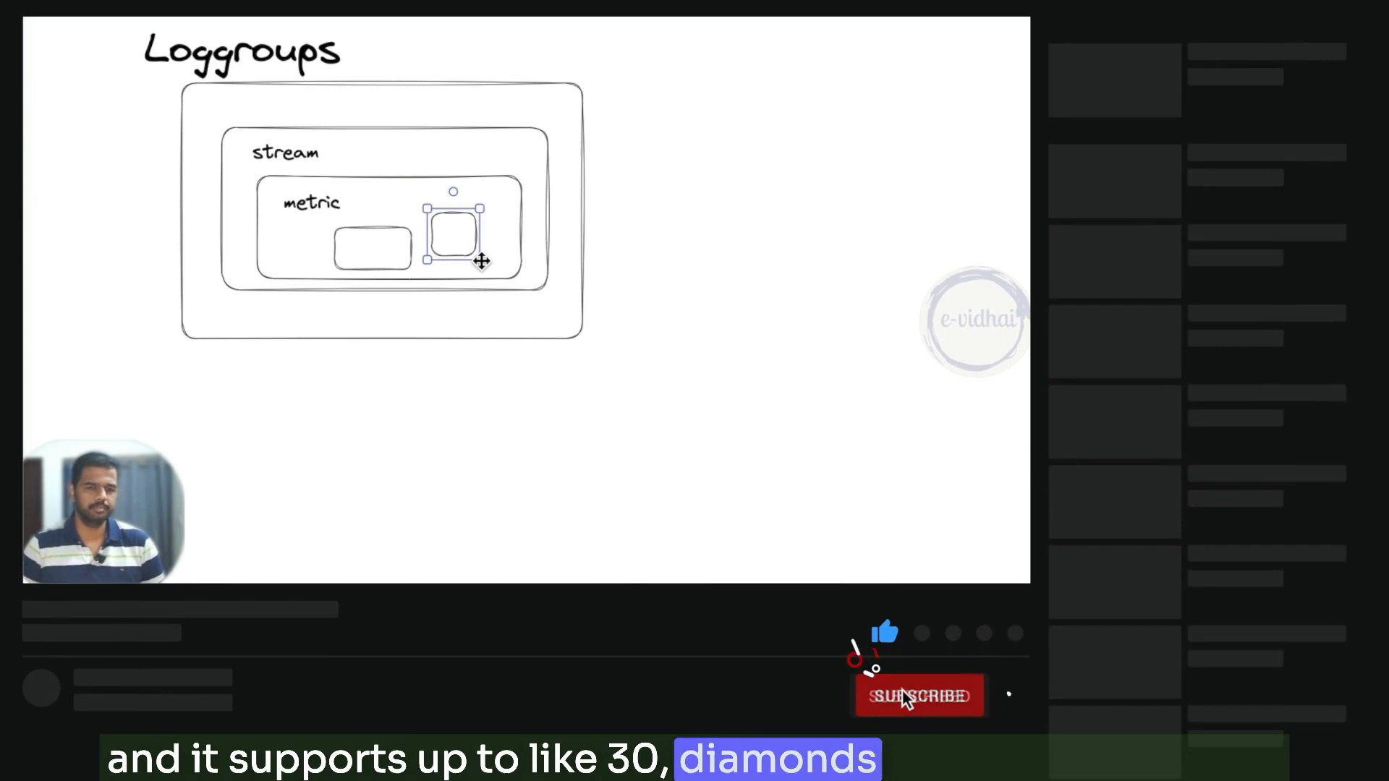
pyautogui.click(919, 696)
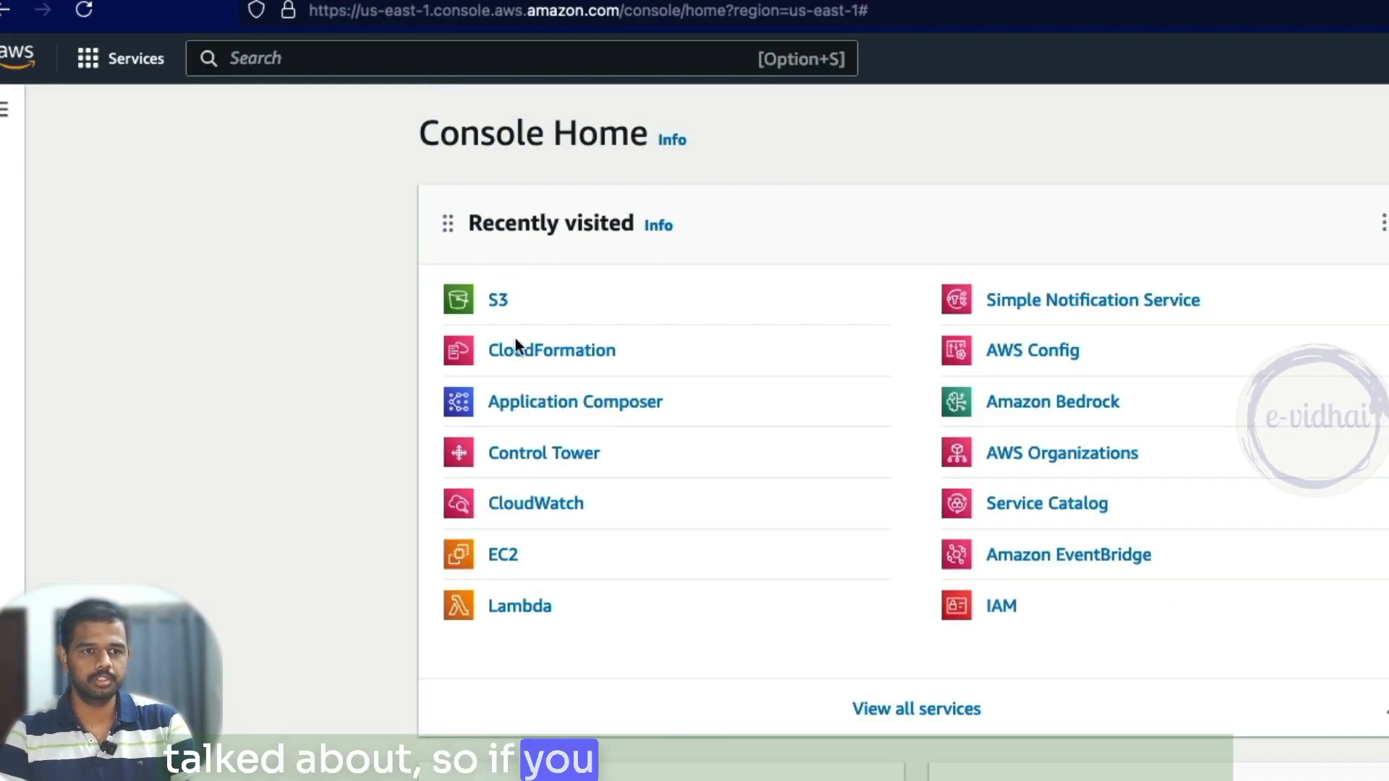
# Step: Reach CloudWatch via the 'cloudw' search and list the log groups, locating the Lambda log group
pyautogui.write('cloudw')
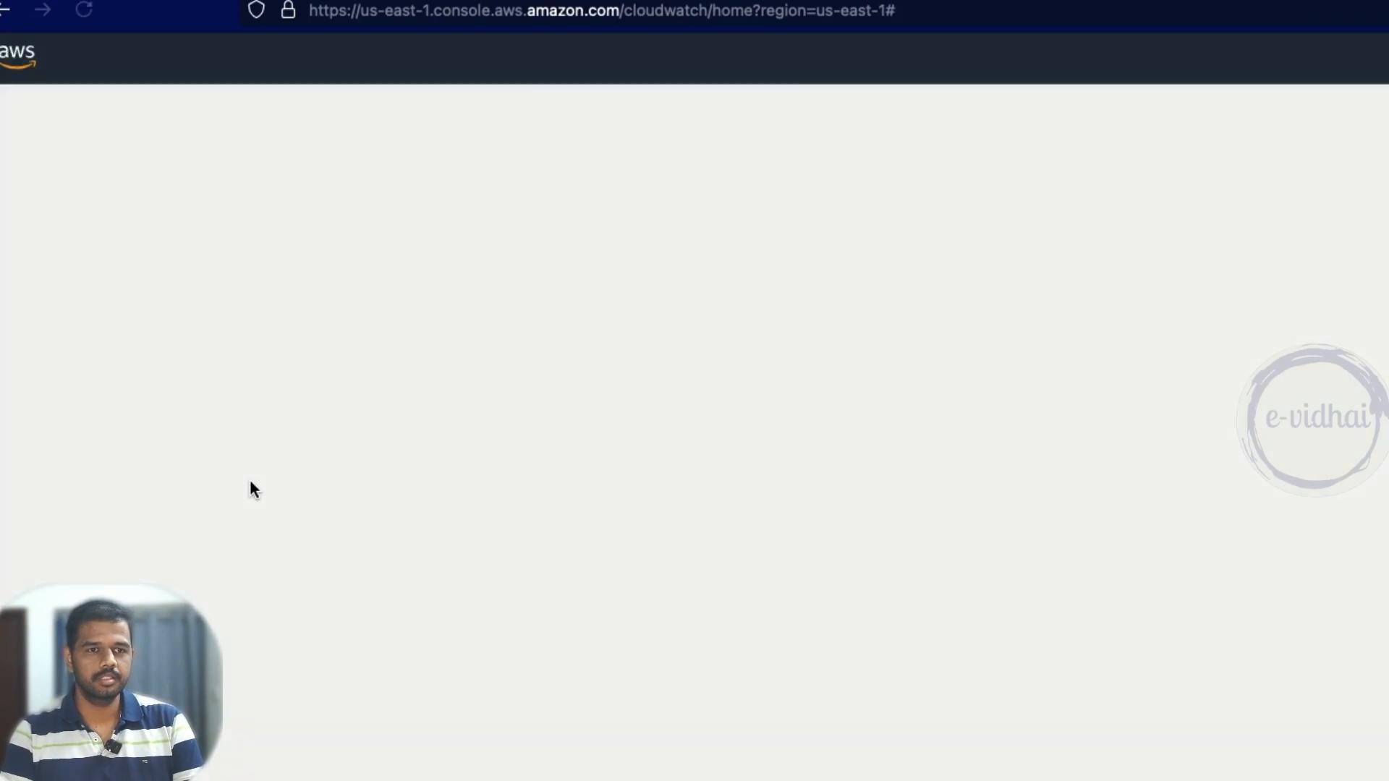
pyautogui.click(109, 277)
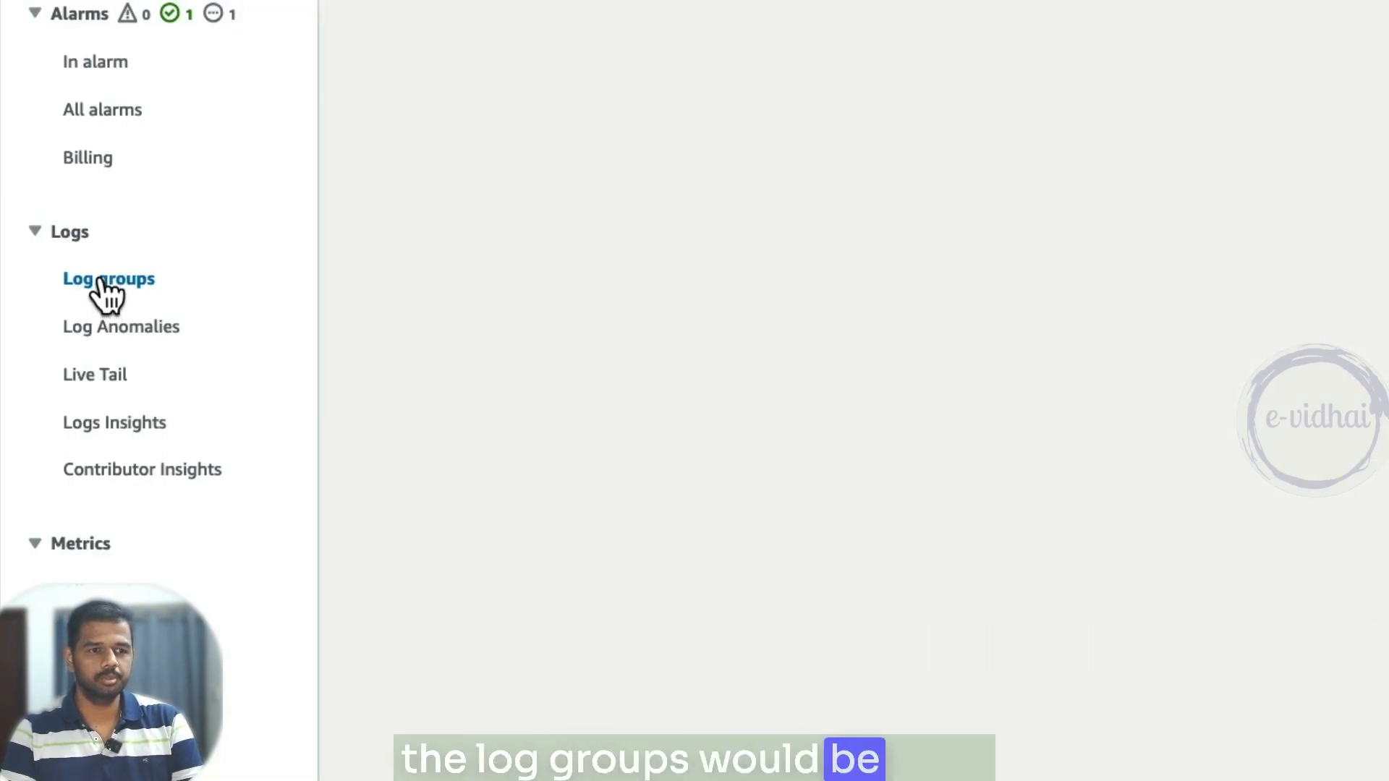
pyautogui.click(108, 278)
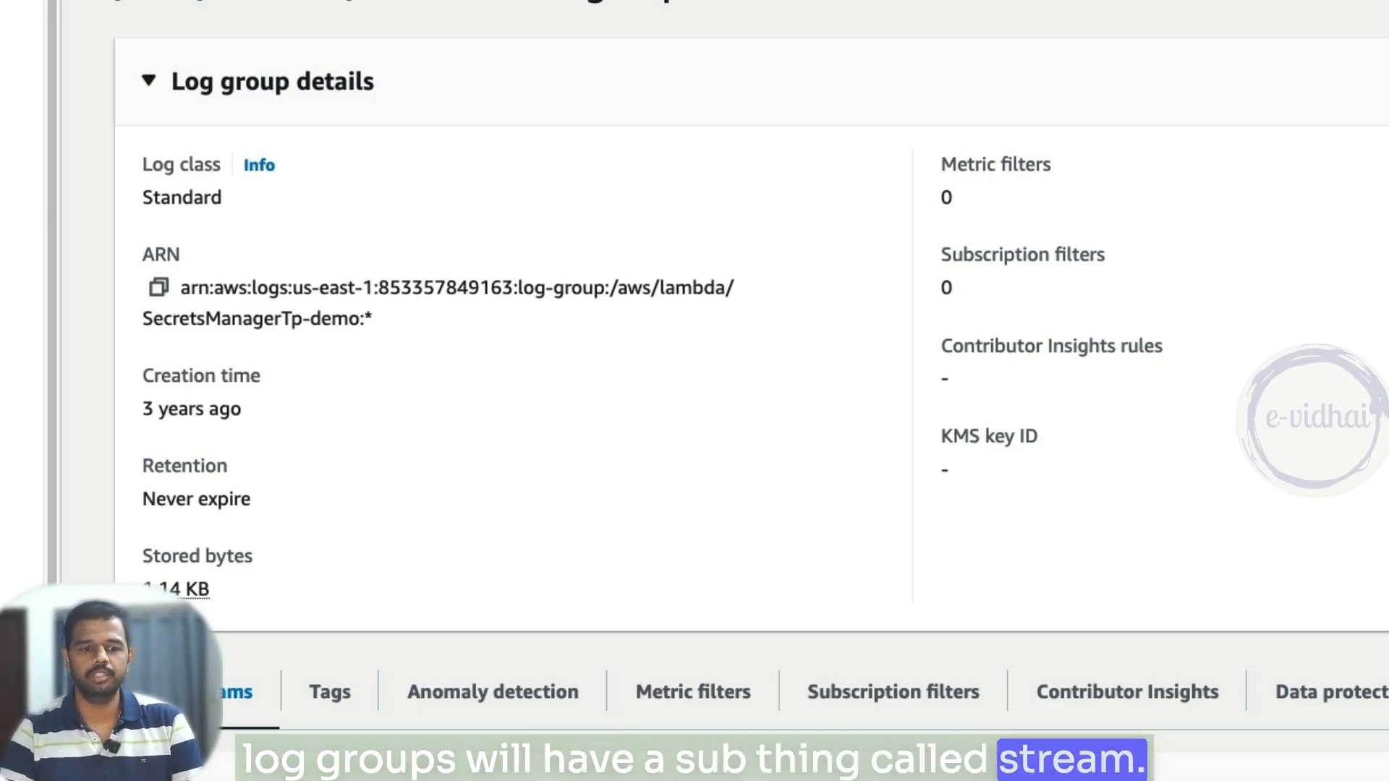
pyautogui.scroll(-3)
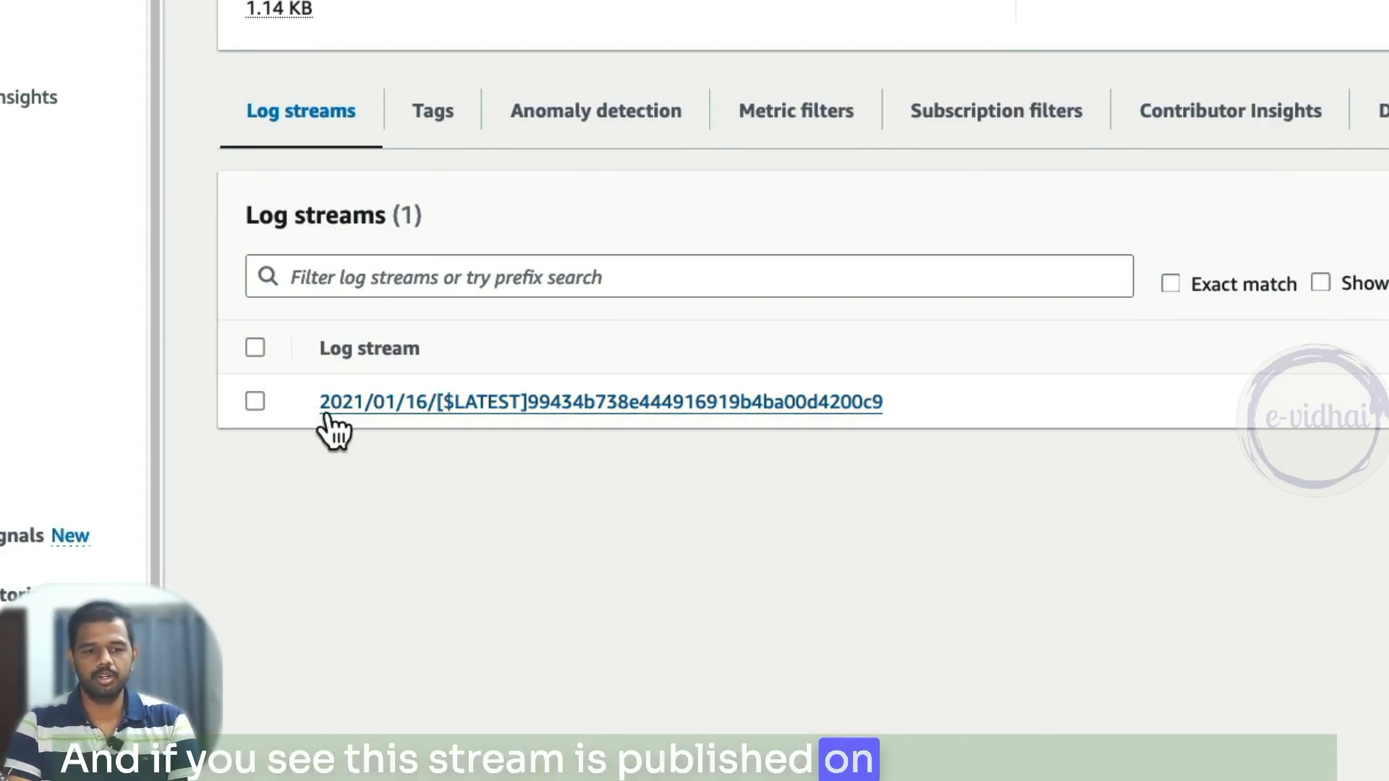
pyautogui.moveTo(469, 435)
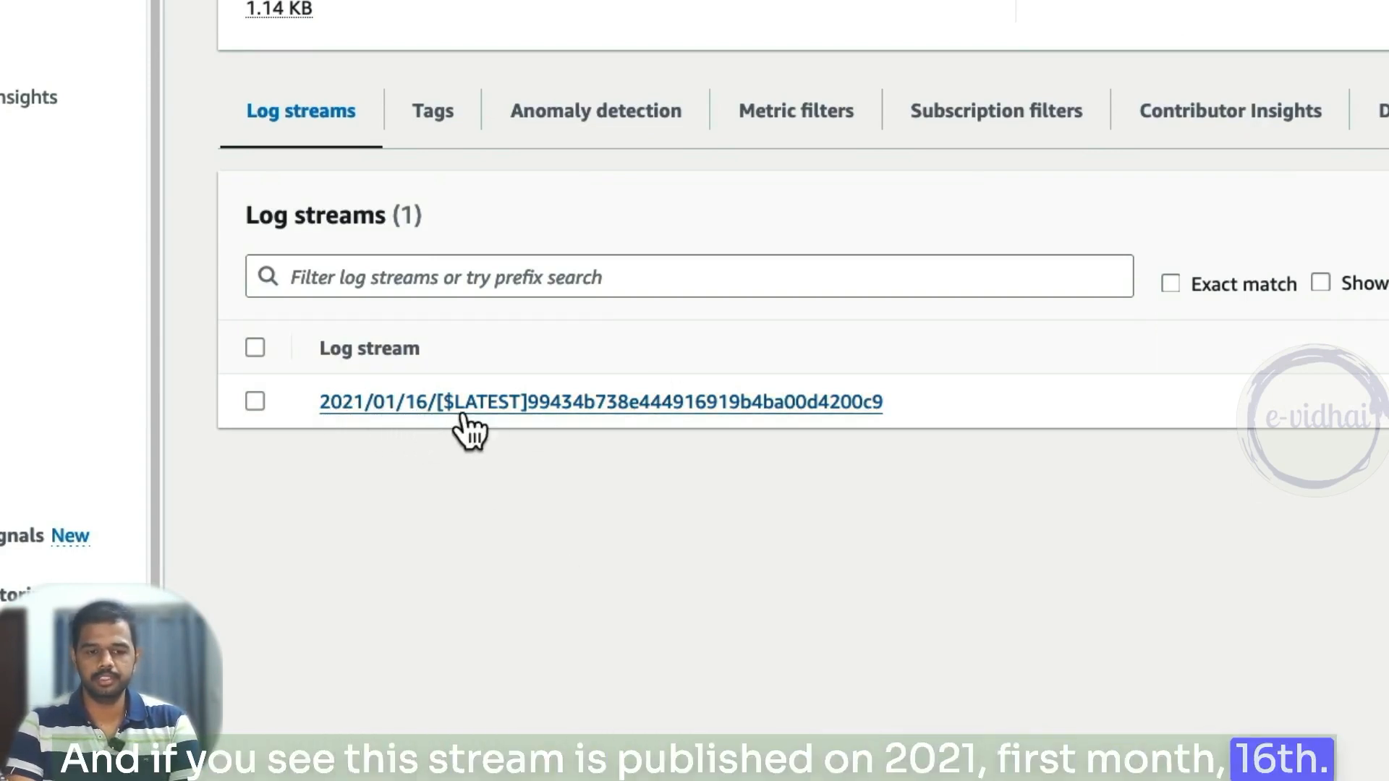
# Step: Show the 2021/01/16 log stream's events and expand the first START event's details
pyautogui.click(599, 401)
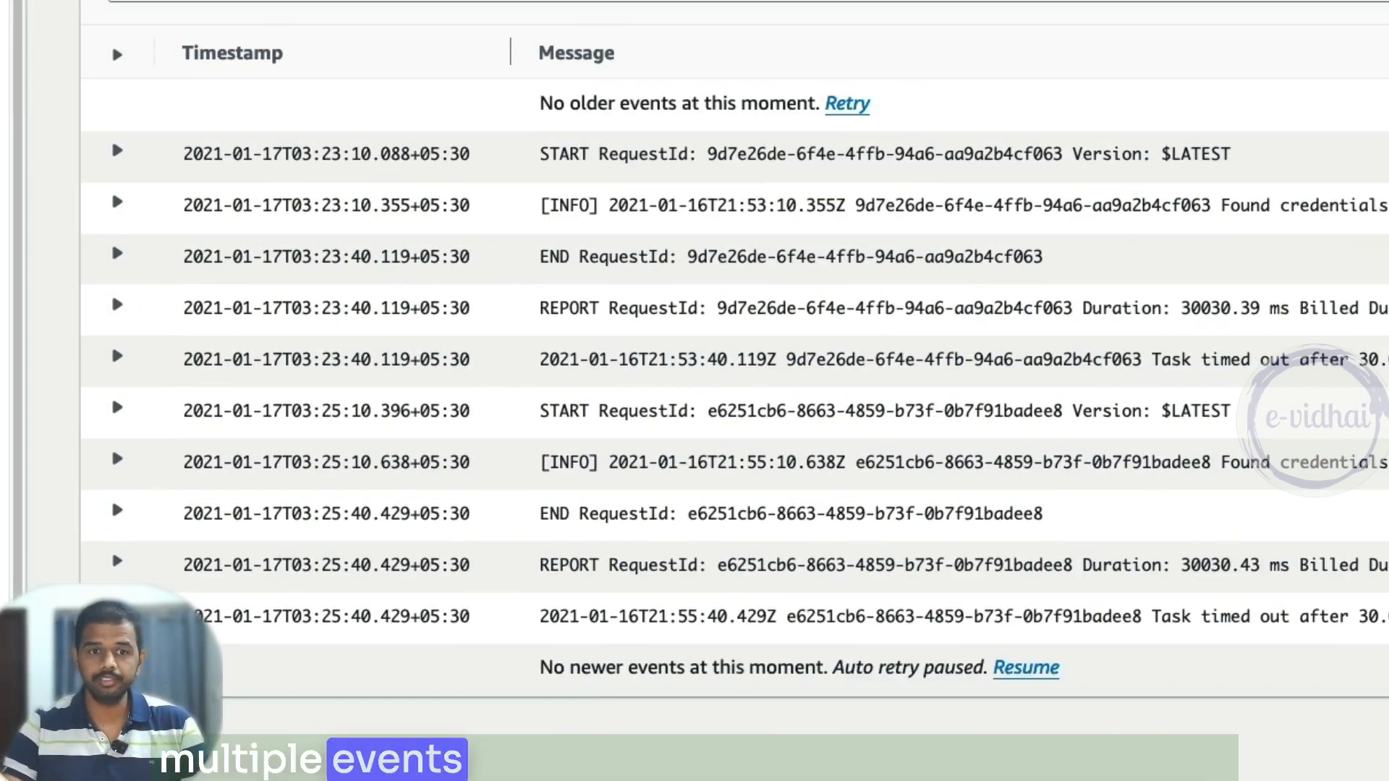
pyautogui.click(116, 149)
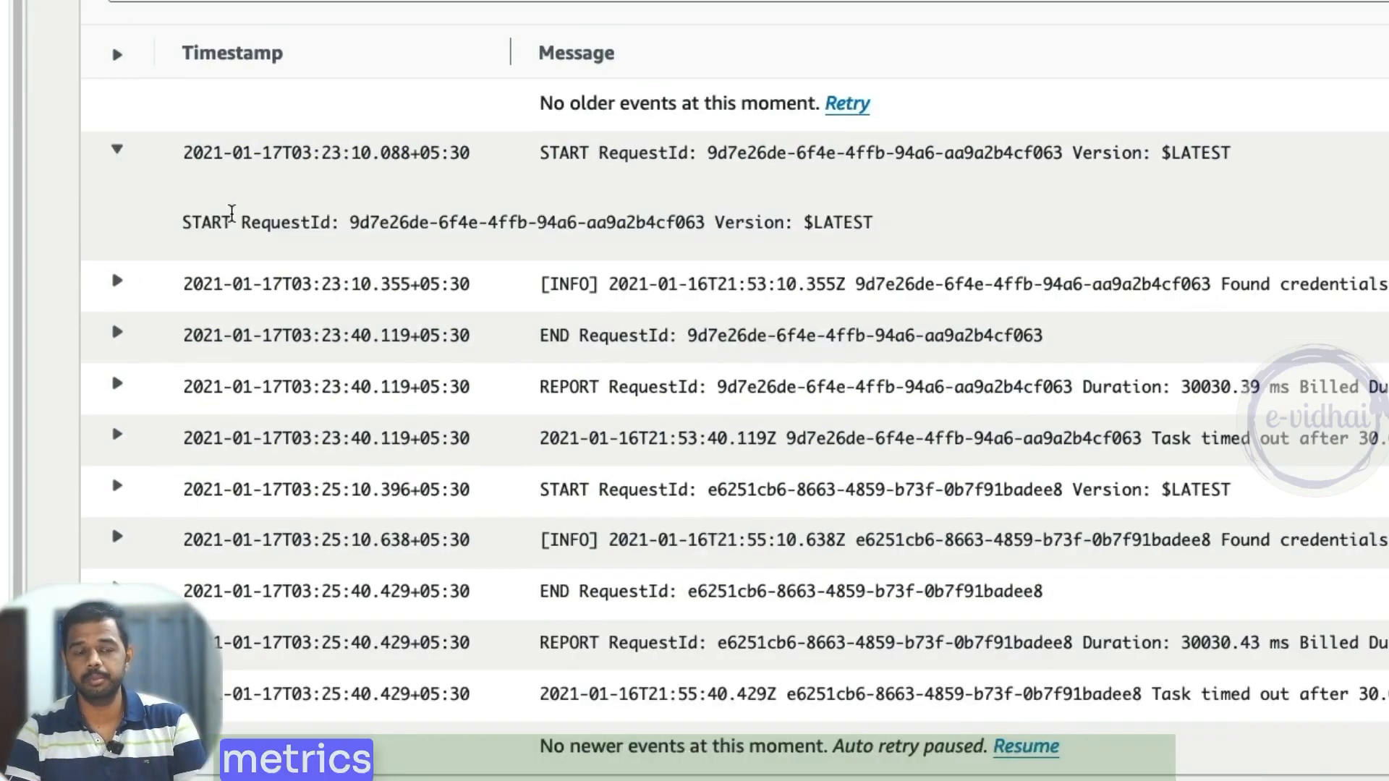
pyautogui.click(116, 283)
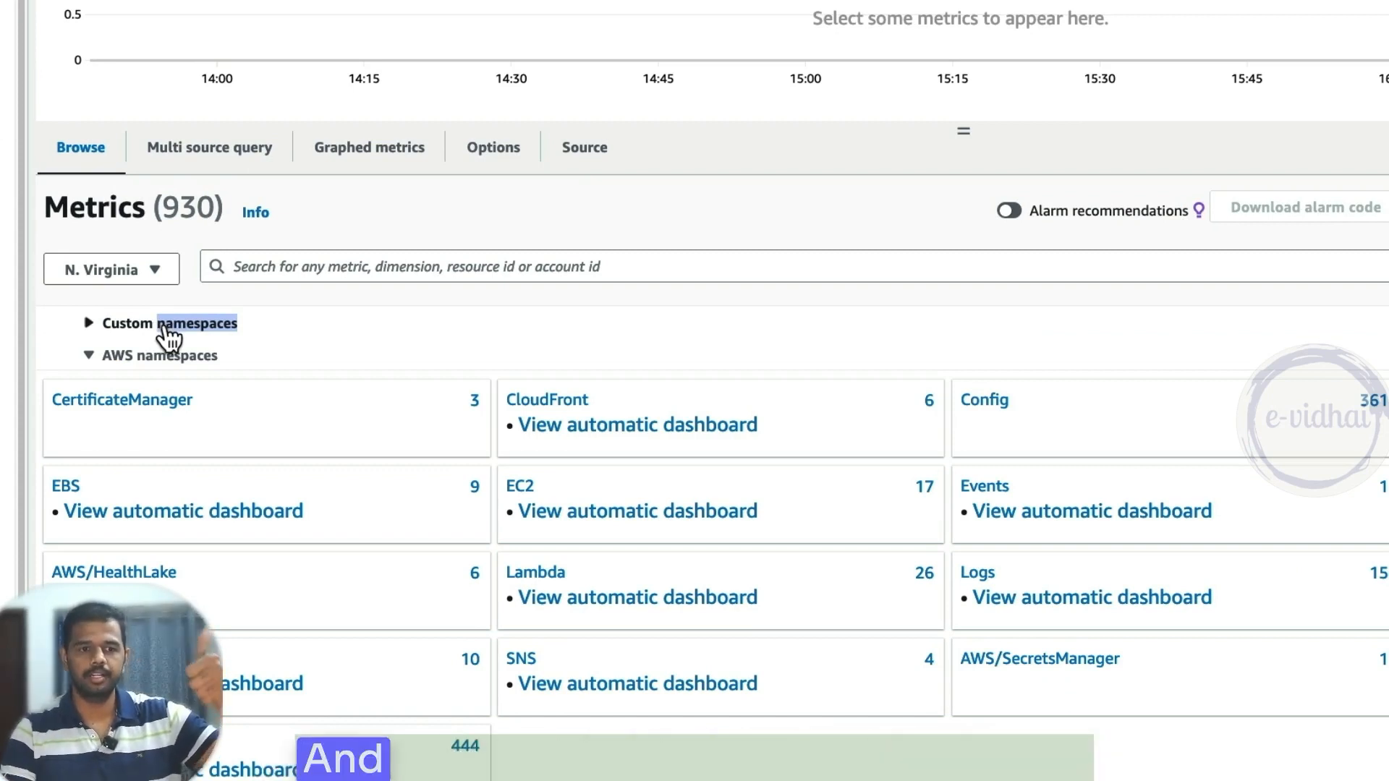
pyautogui.moveTo(270, 476)
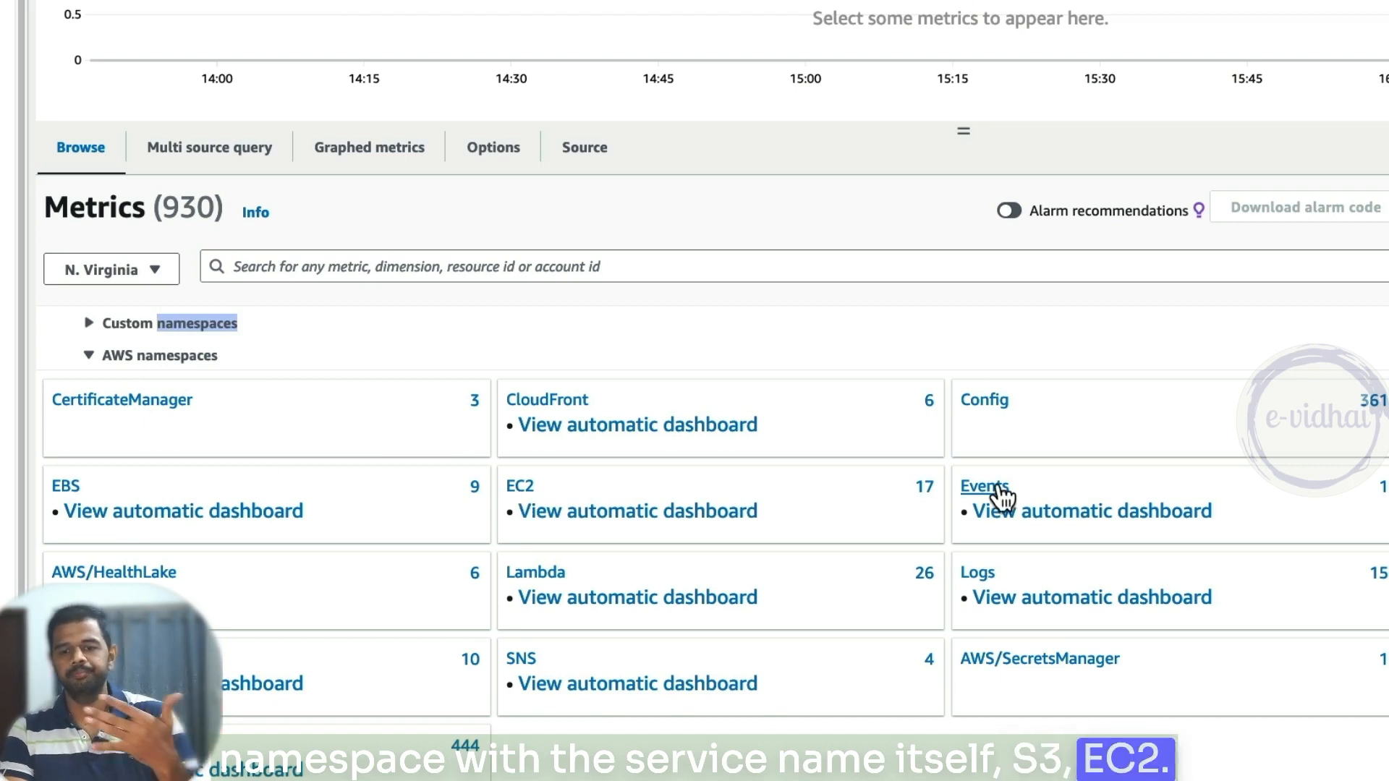
pyautogui.moveTo(285, 434)
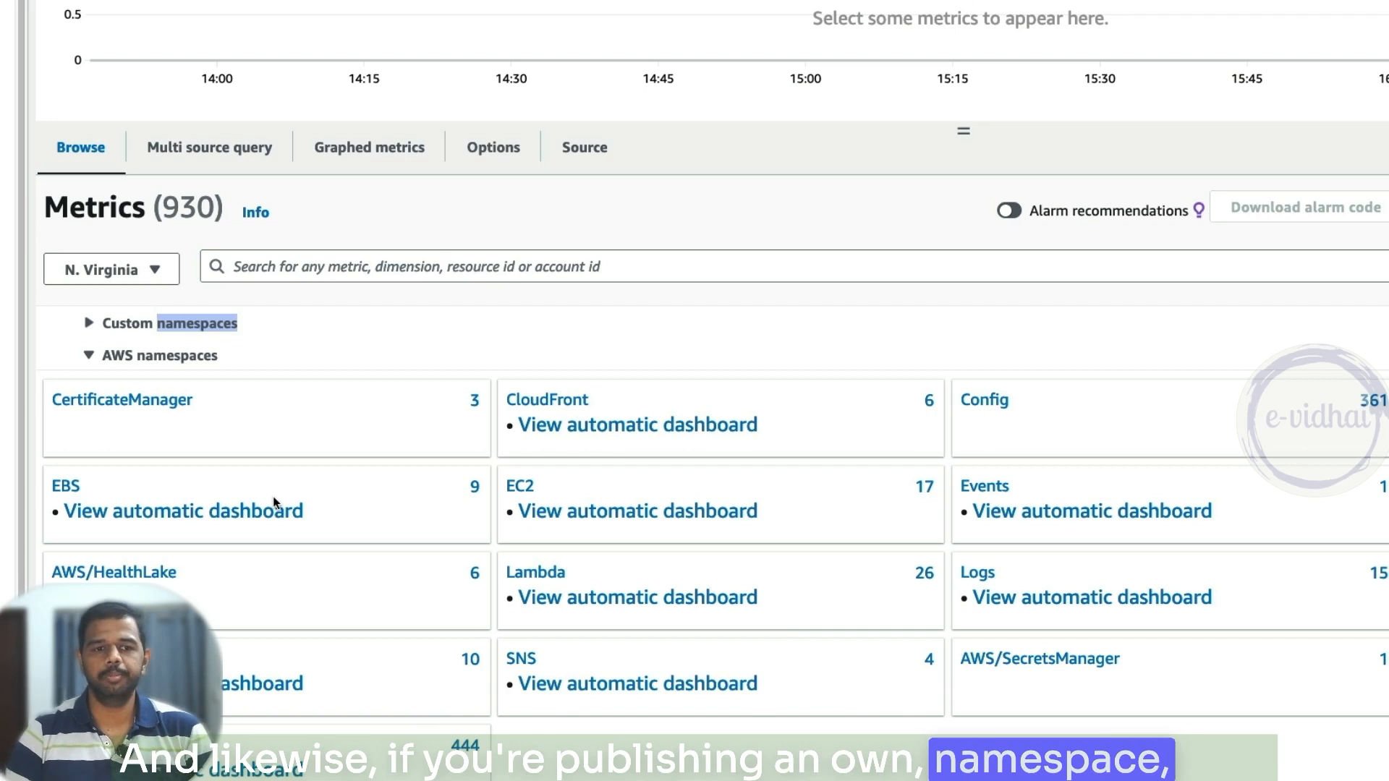
# Step: Filter metrics by 'evidha', enter the evidhai-demo namespace and its website_a_status metric group
pyautogui.write('evidha')
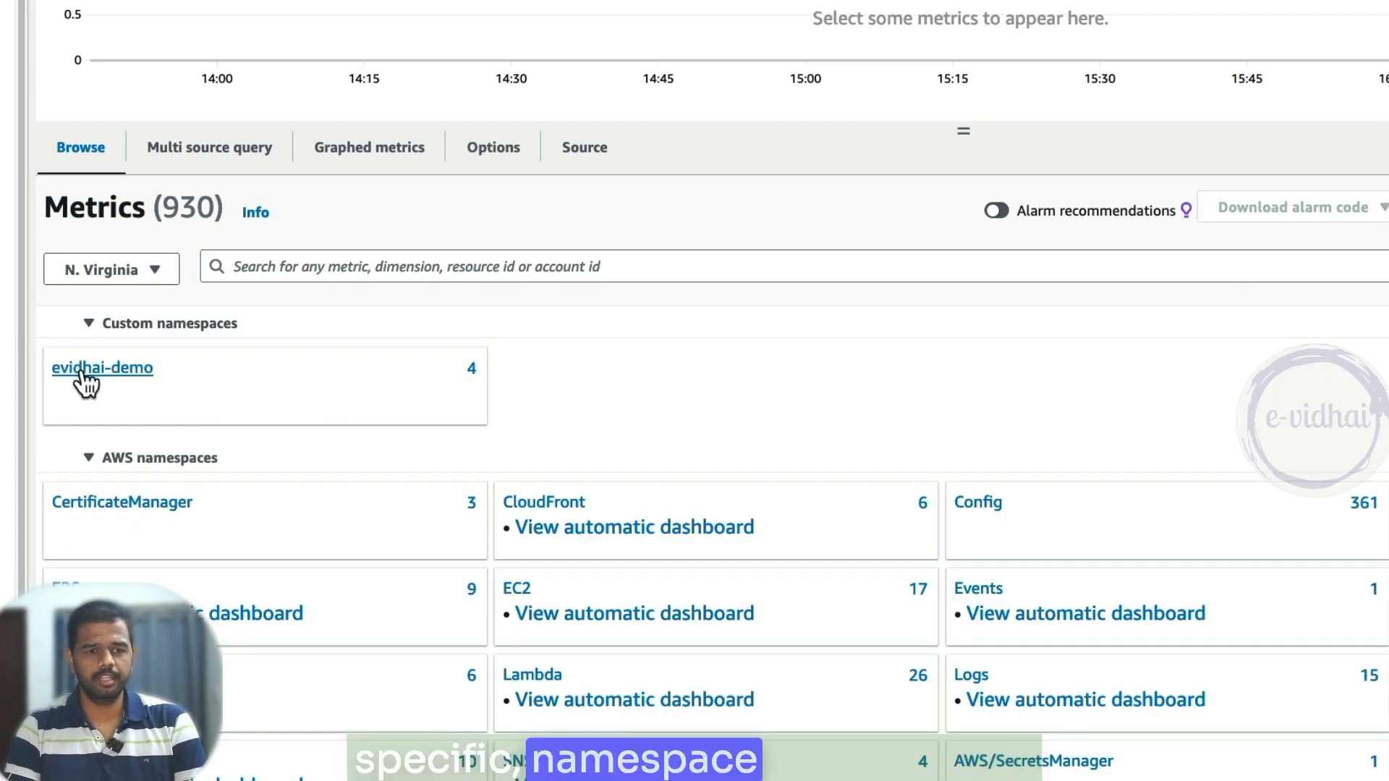
pyautogui.click(101, 368)
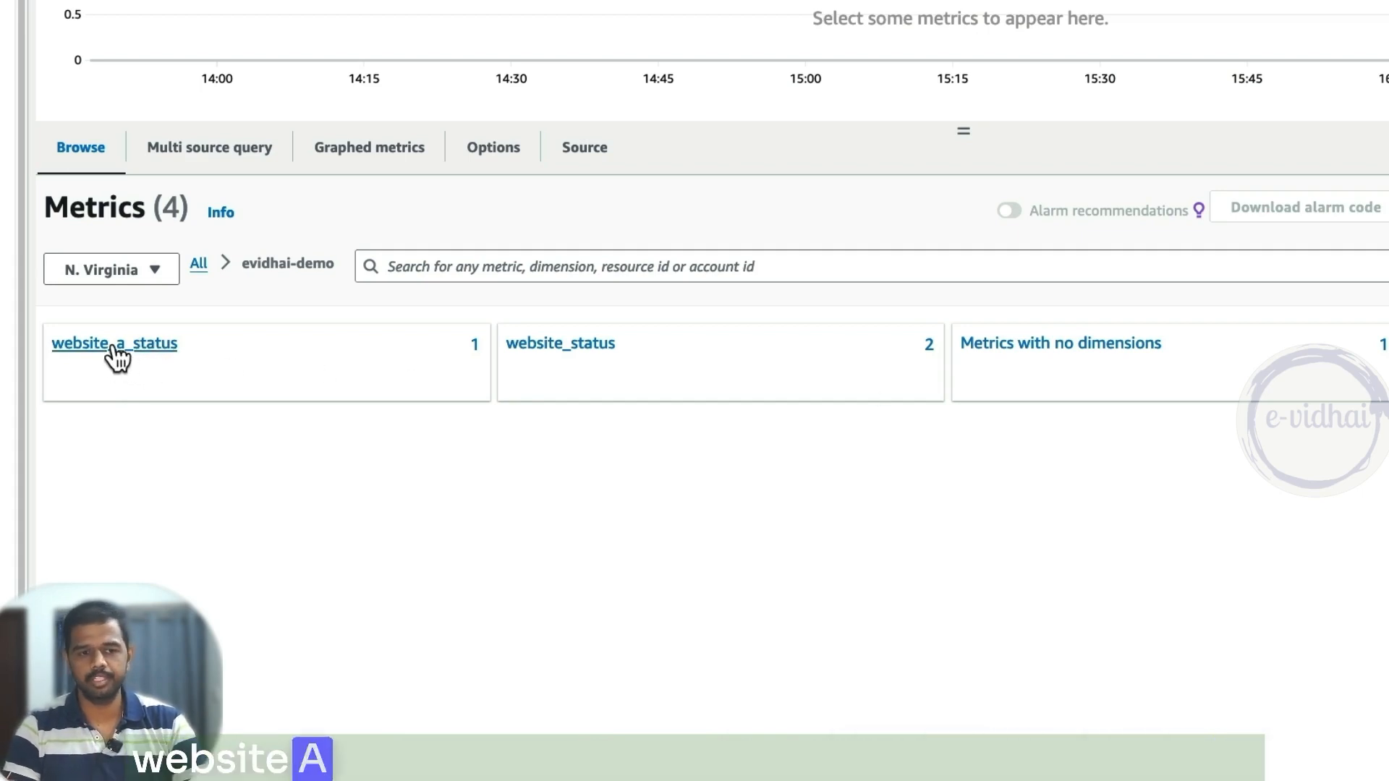
pyautogui.click(113, 343)
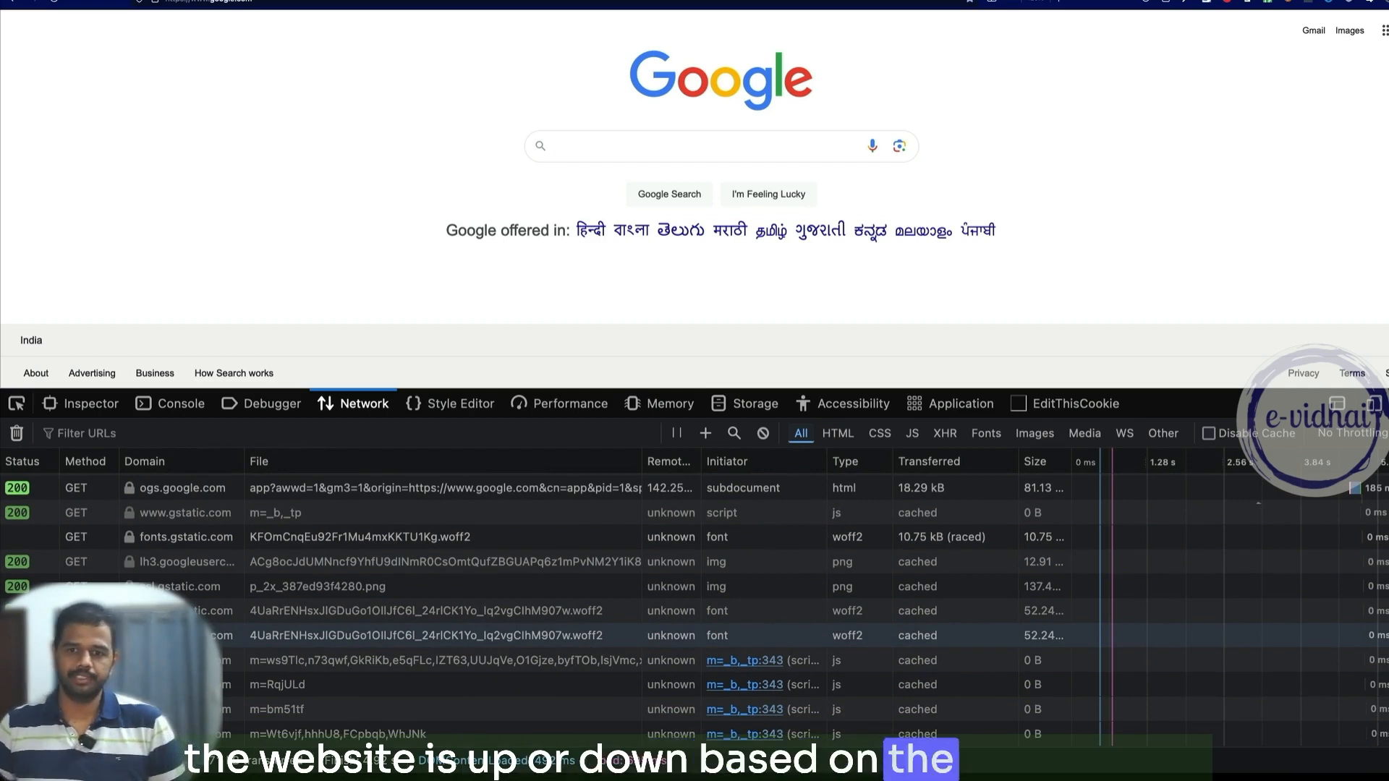
# Step: Load google.com in Firefox with the Network panel showing its requests' status codes
pyautogui.click(700, 144)
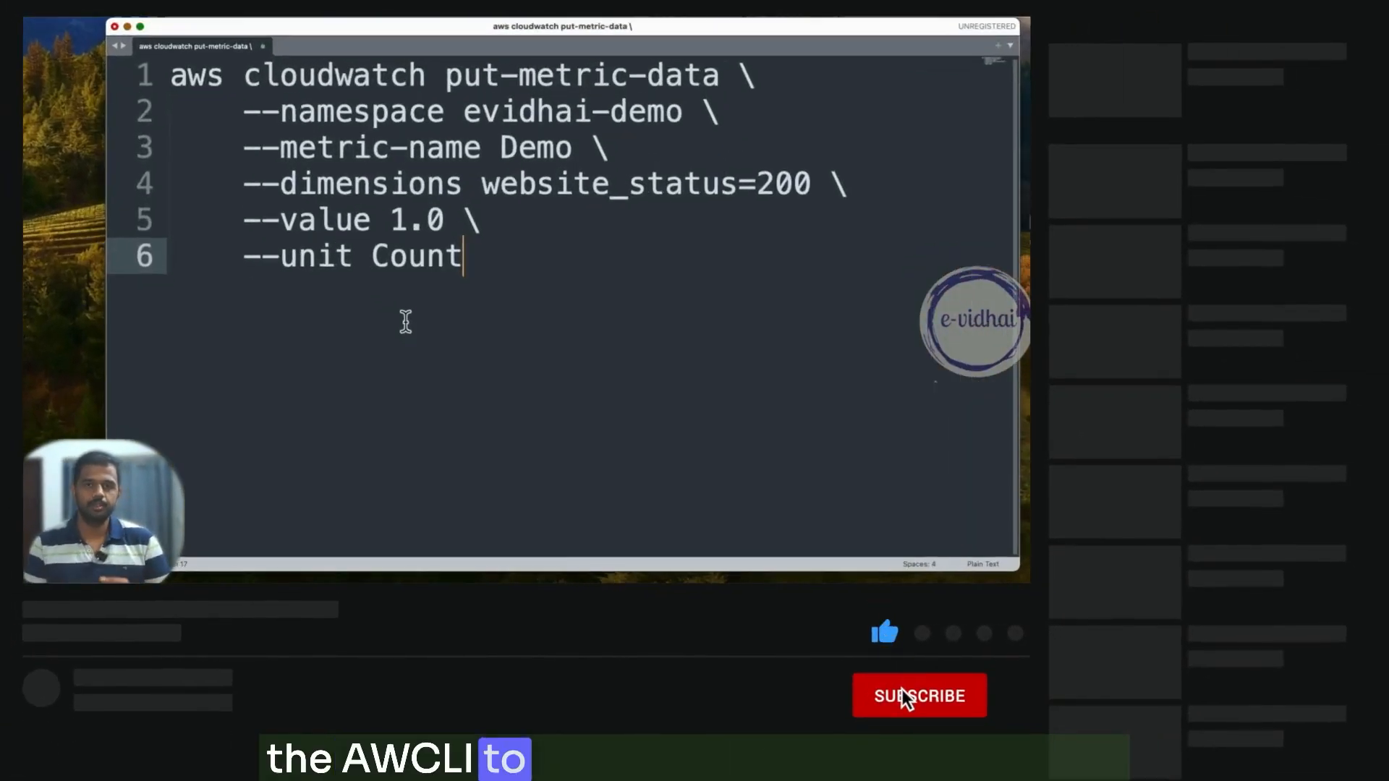
pyautogui.click(919, 696)
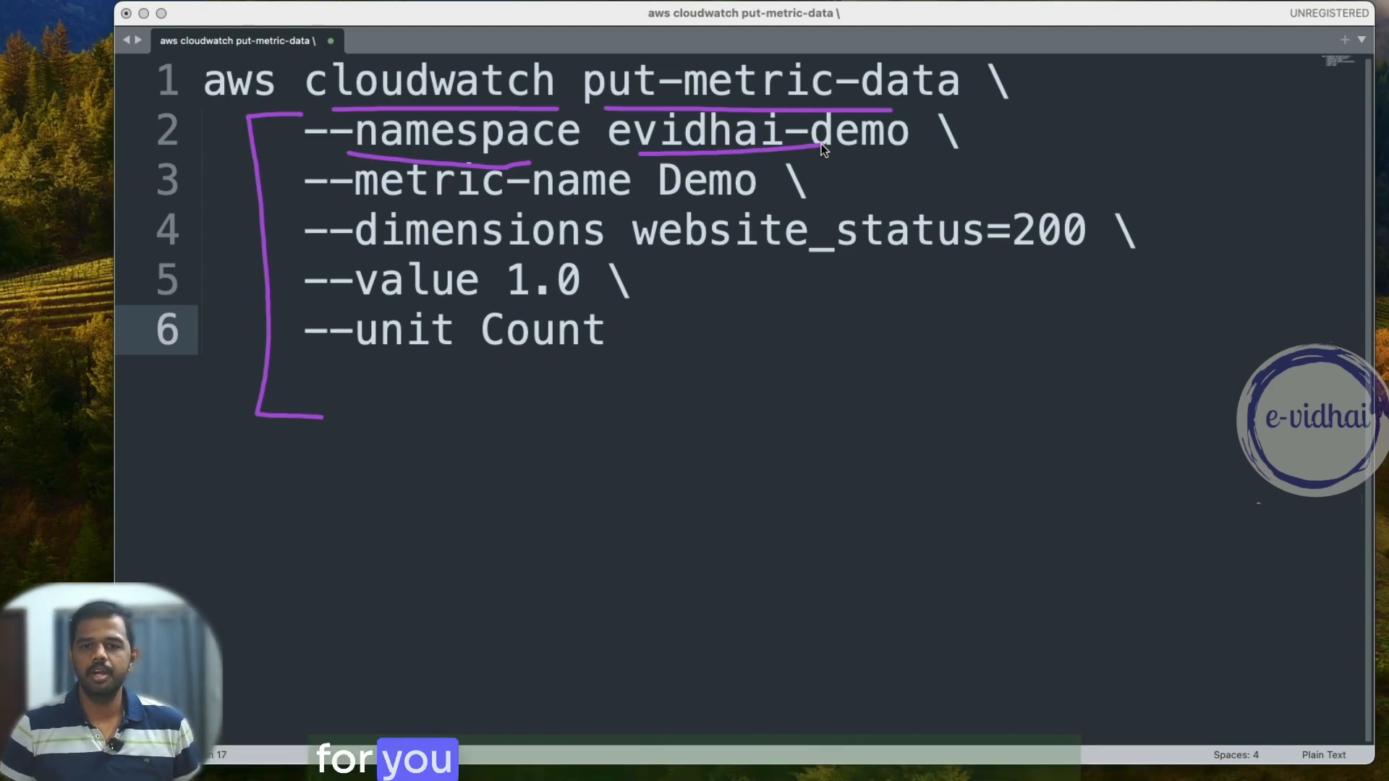
pyautogui.moveTo(410, 223)
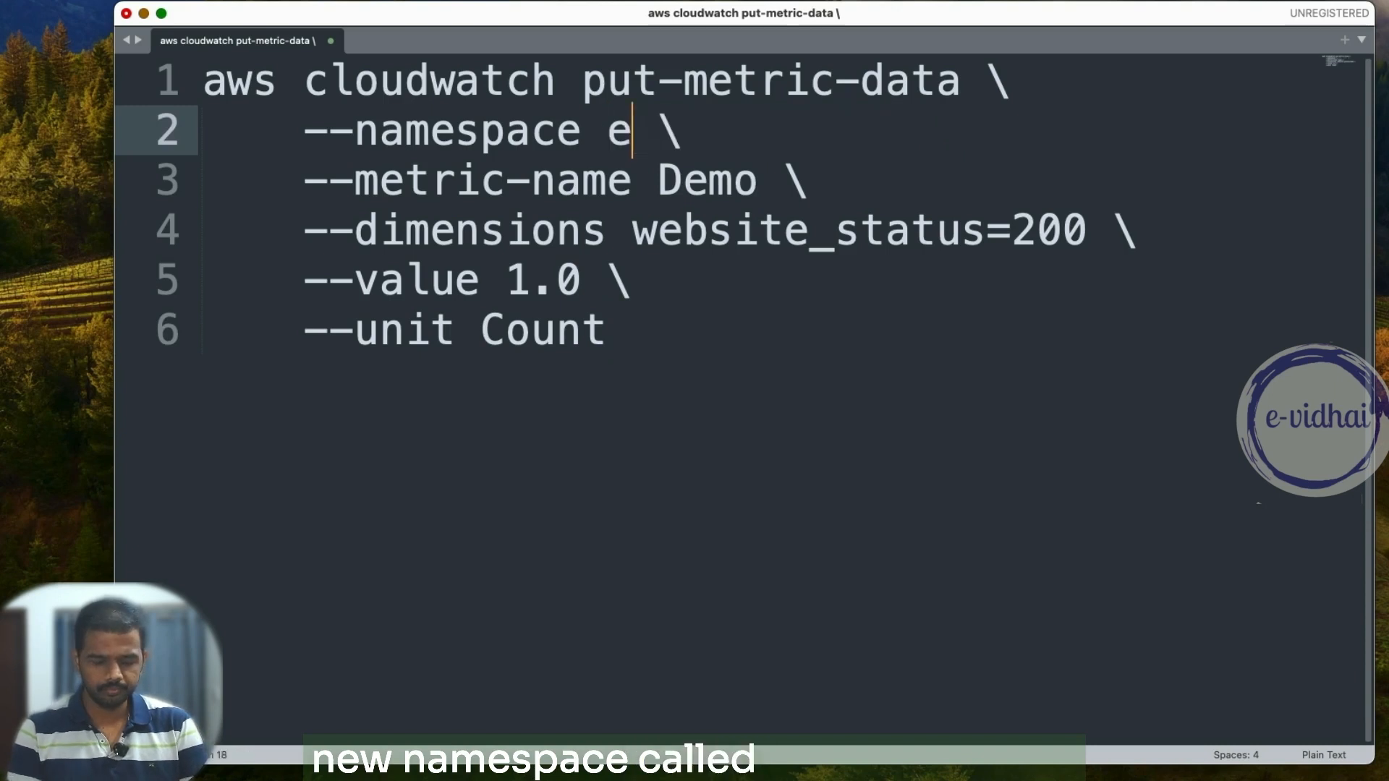
# Step: Set the command's namespace to evidhai-monitoring and its dimension to google_com, then select all to duplicate
pyautogui.write('vidhai')
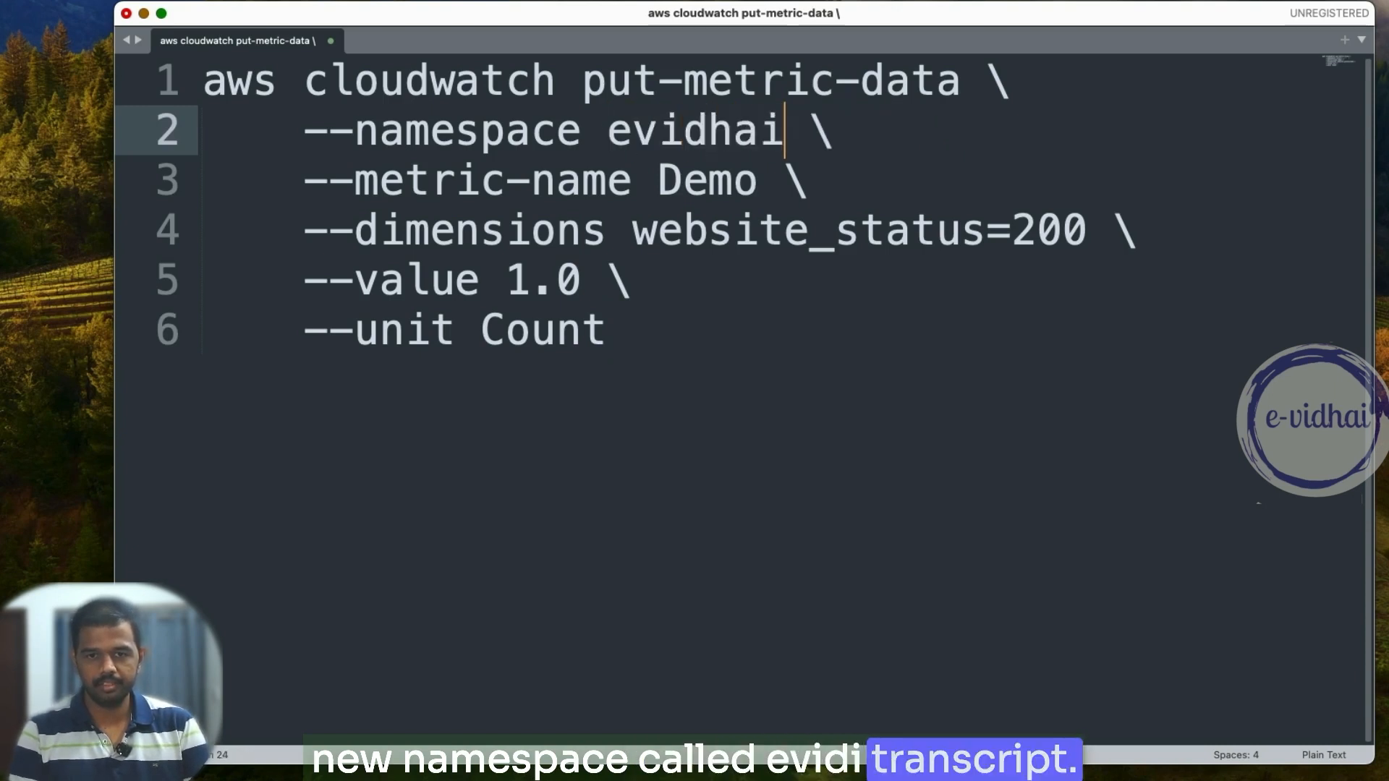
pyautogui.write('-monit')
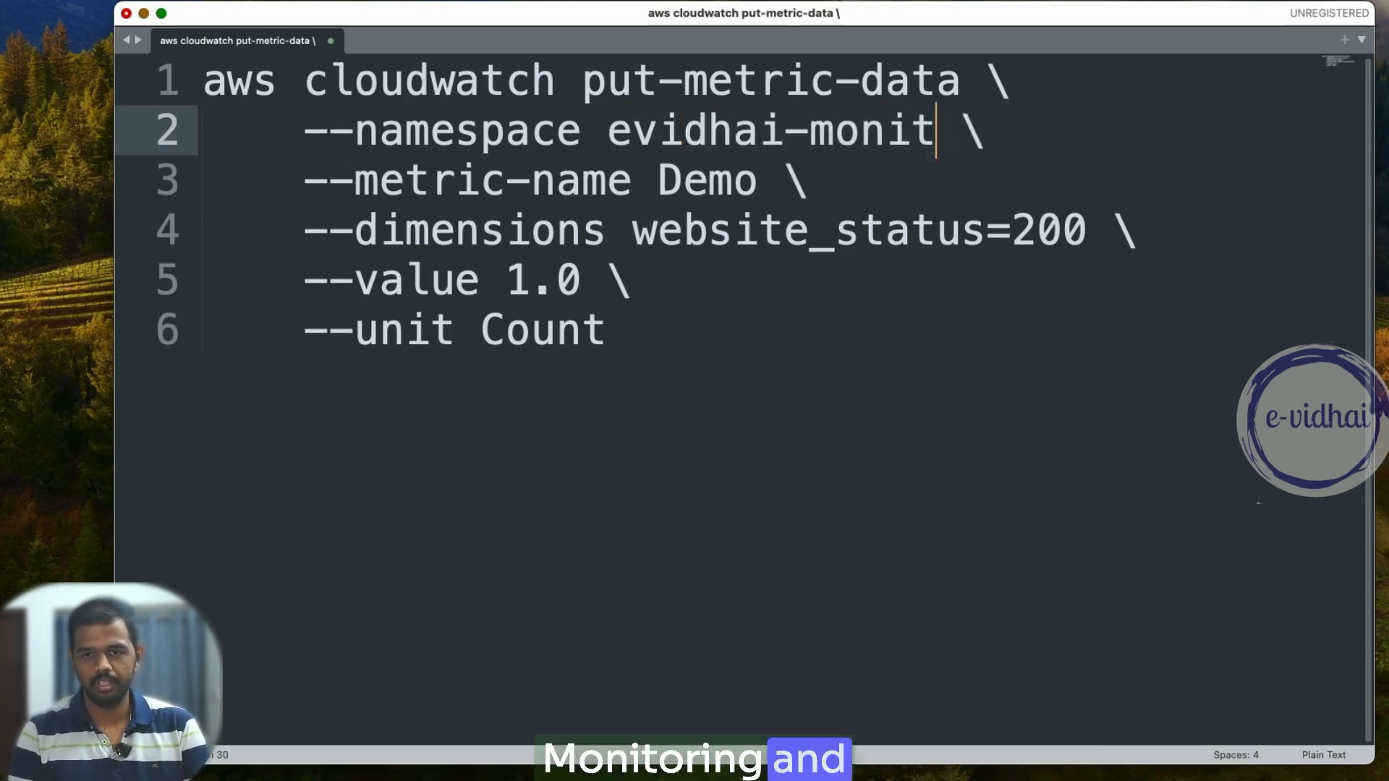
pyautogui.write('oring')
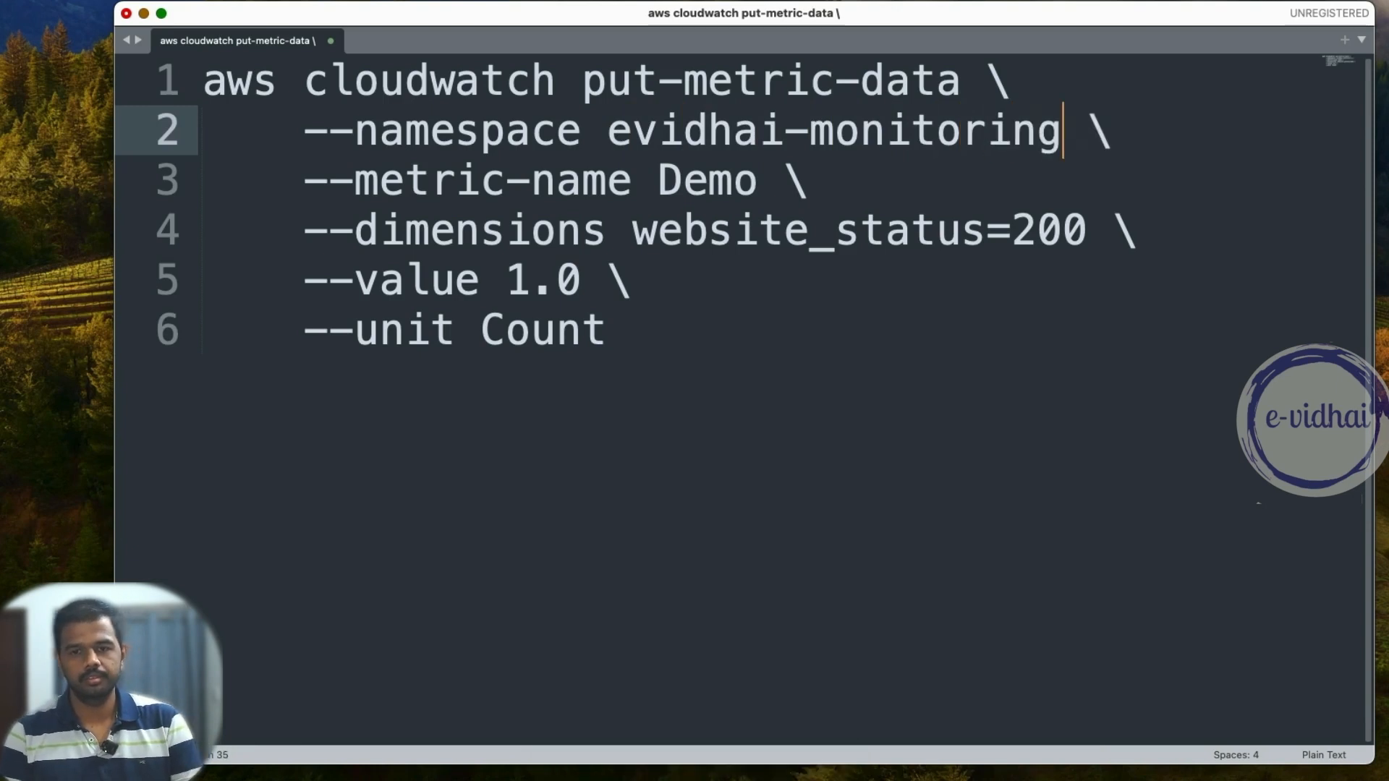
pyautogui.doubleClick(793, 230)
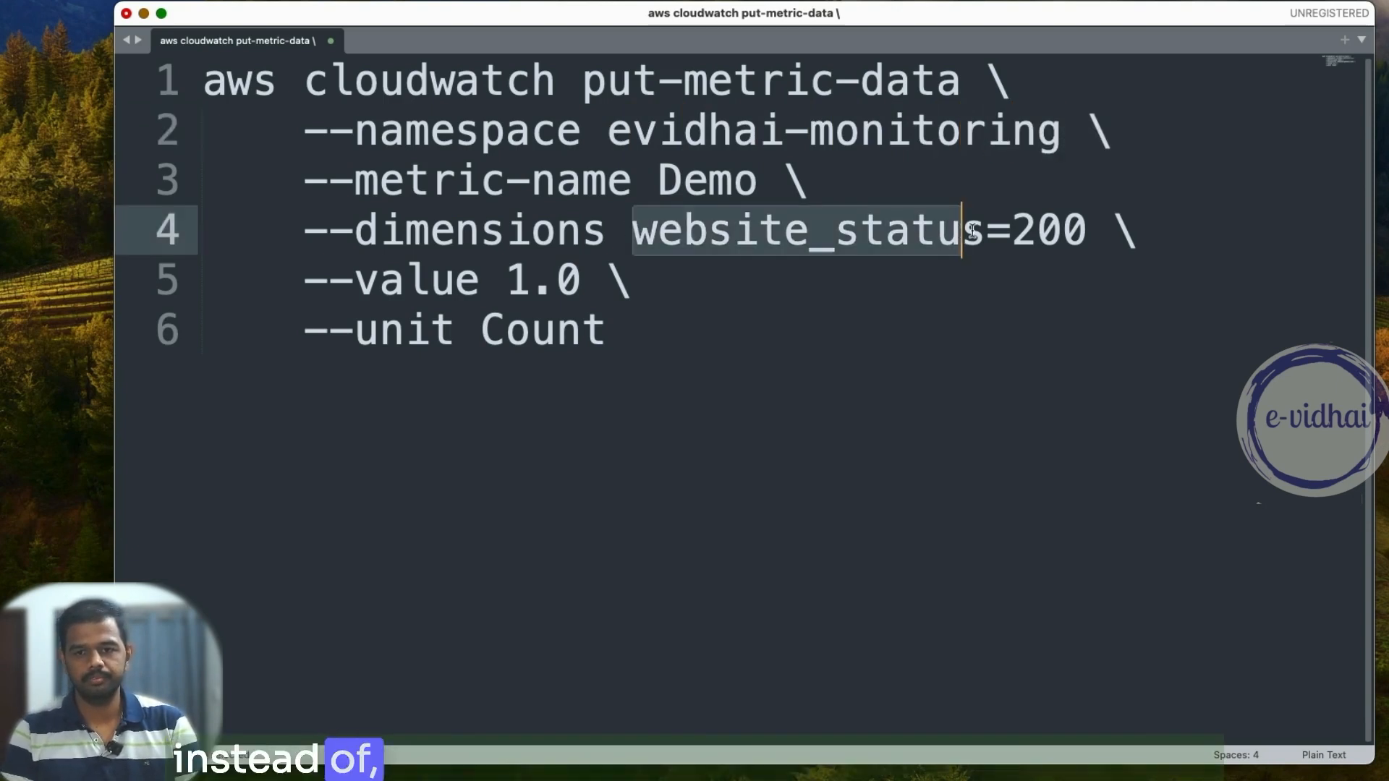
pyautogui.write('googl')
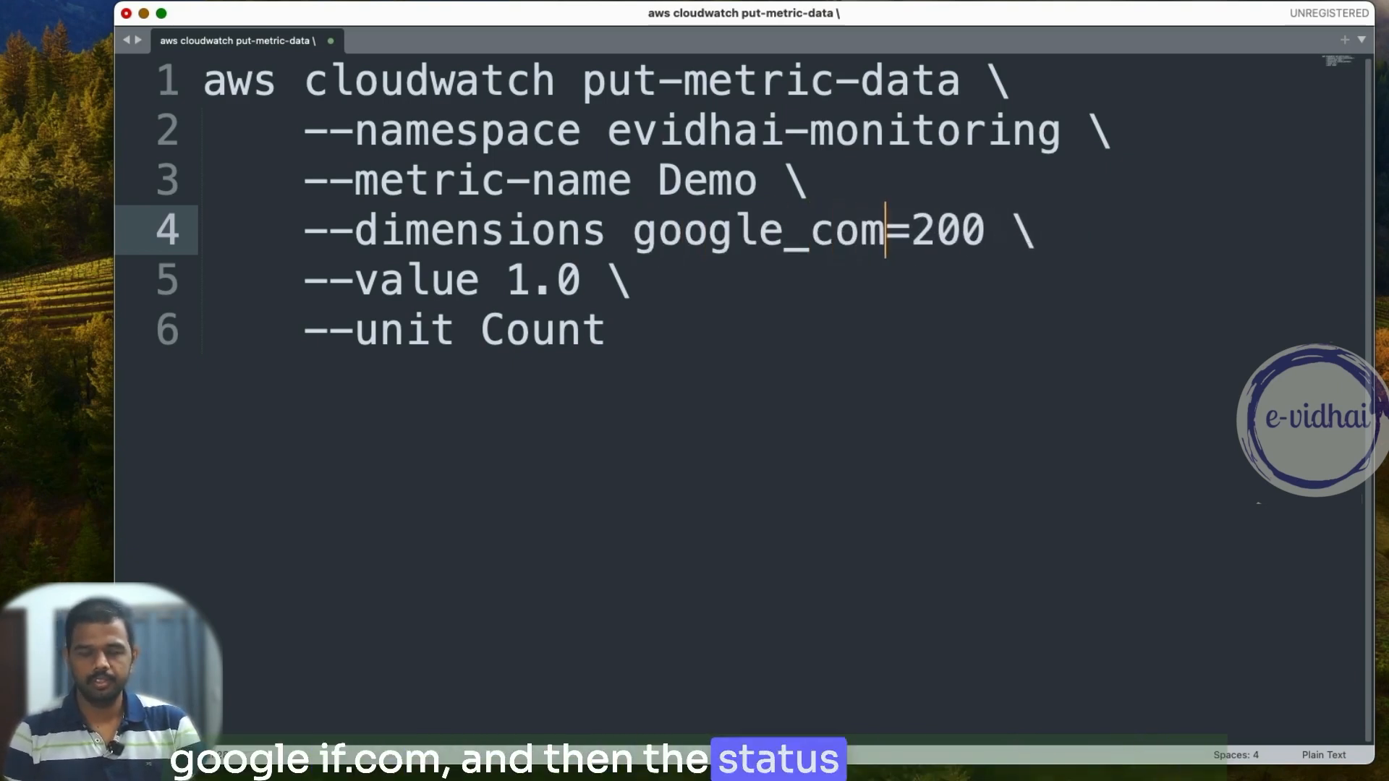
pyautogui.press('cmd+a')
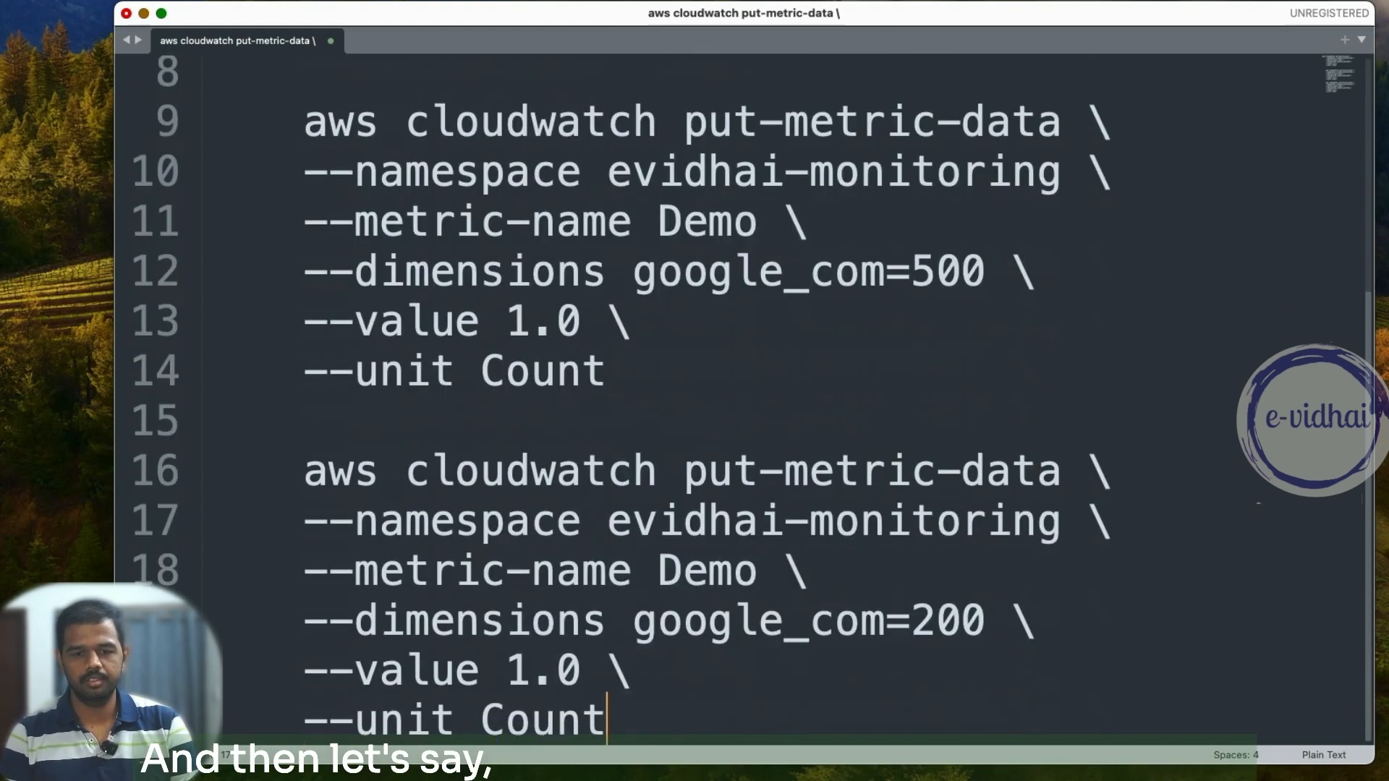
# Step: Adapt the last command to record Demo 1.0 Count for youtube_com with its status code
pyautogui.doubleClick(705, 621)
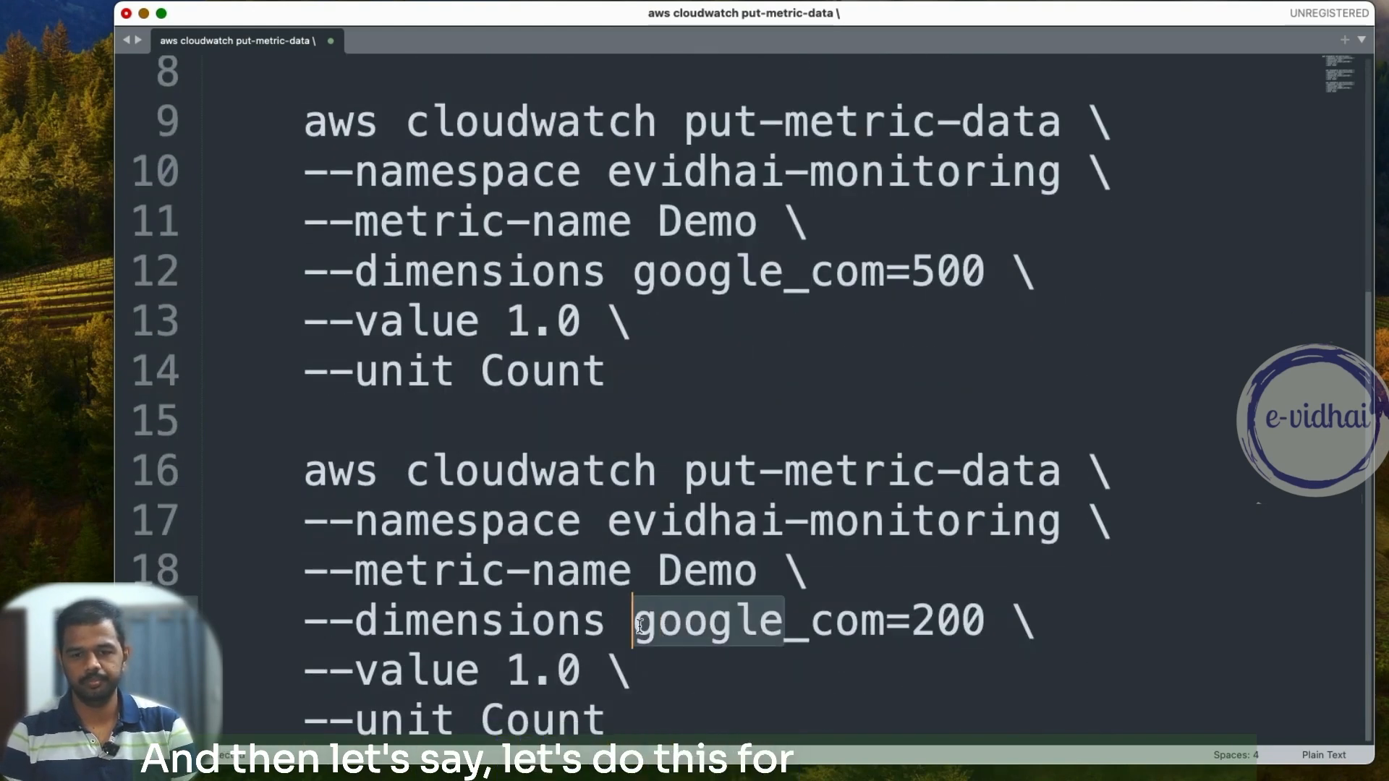
pyautogui.write('youtube')
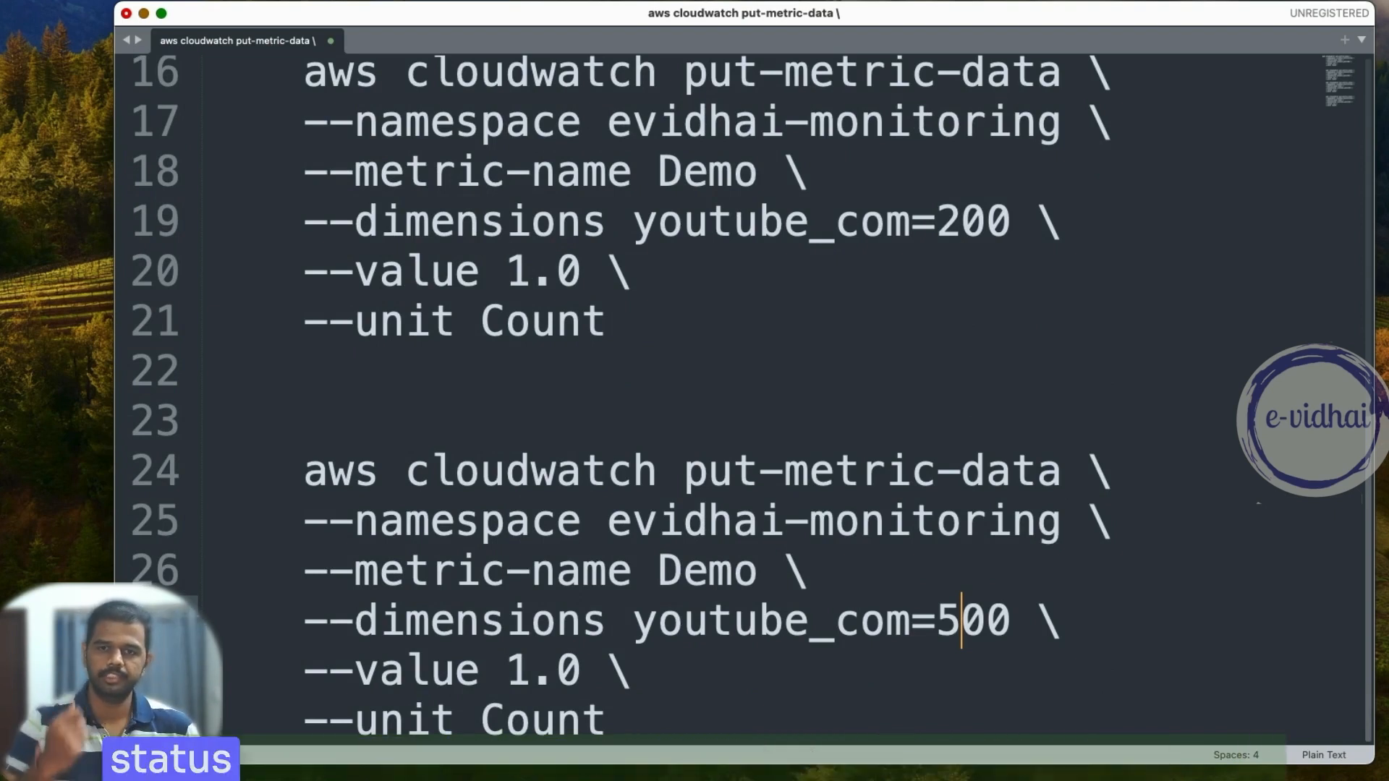
pyautogui.doubleClick(972, 621)
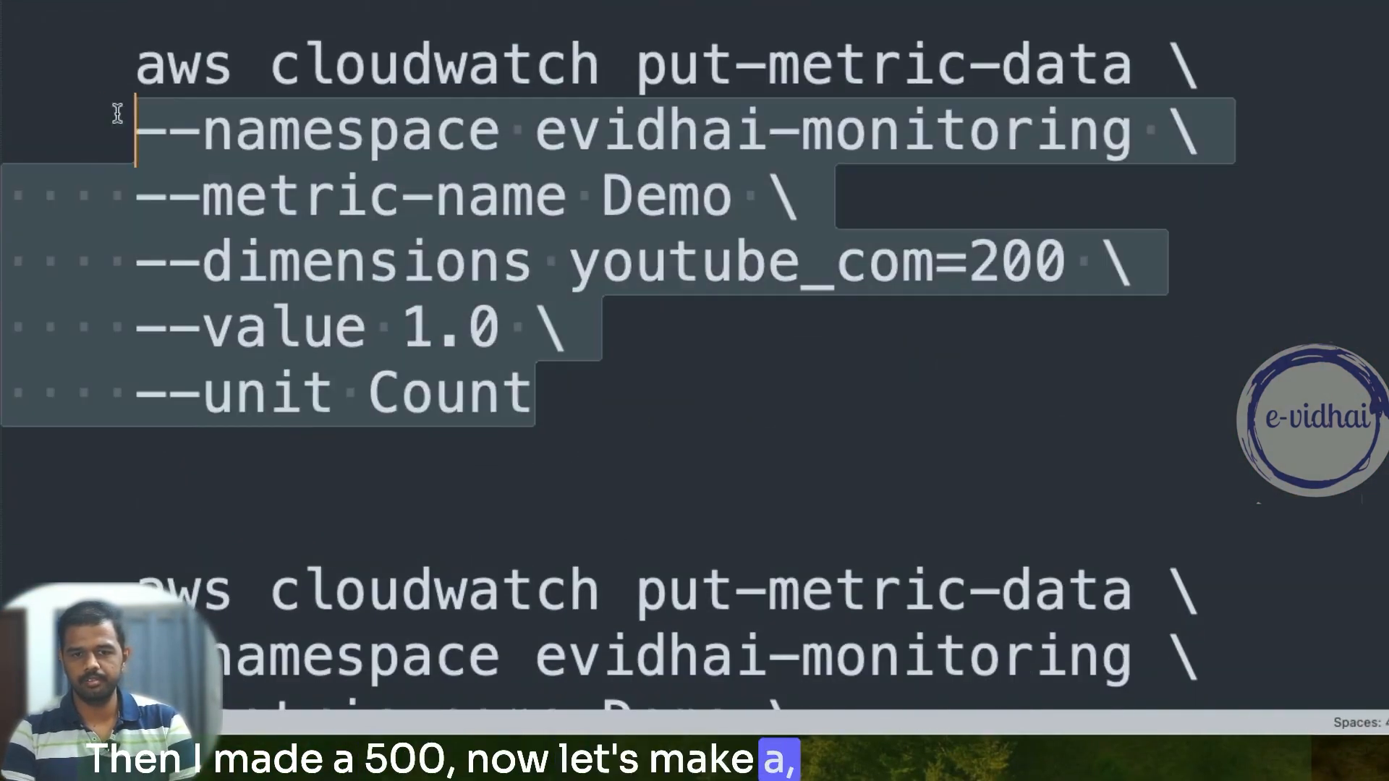
pyautogui.scroll(-3)
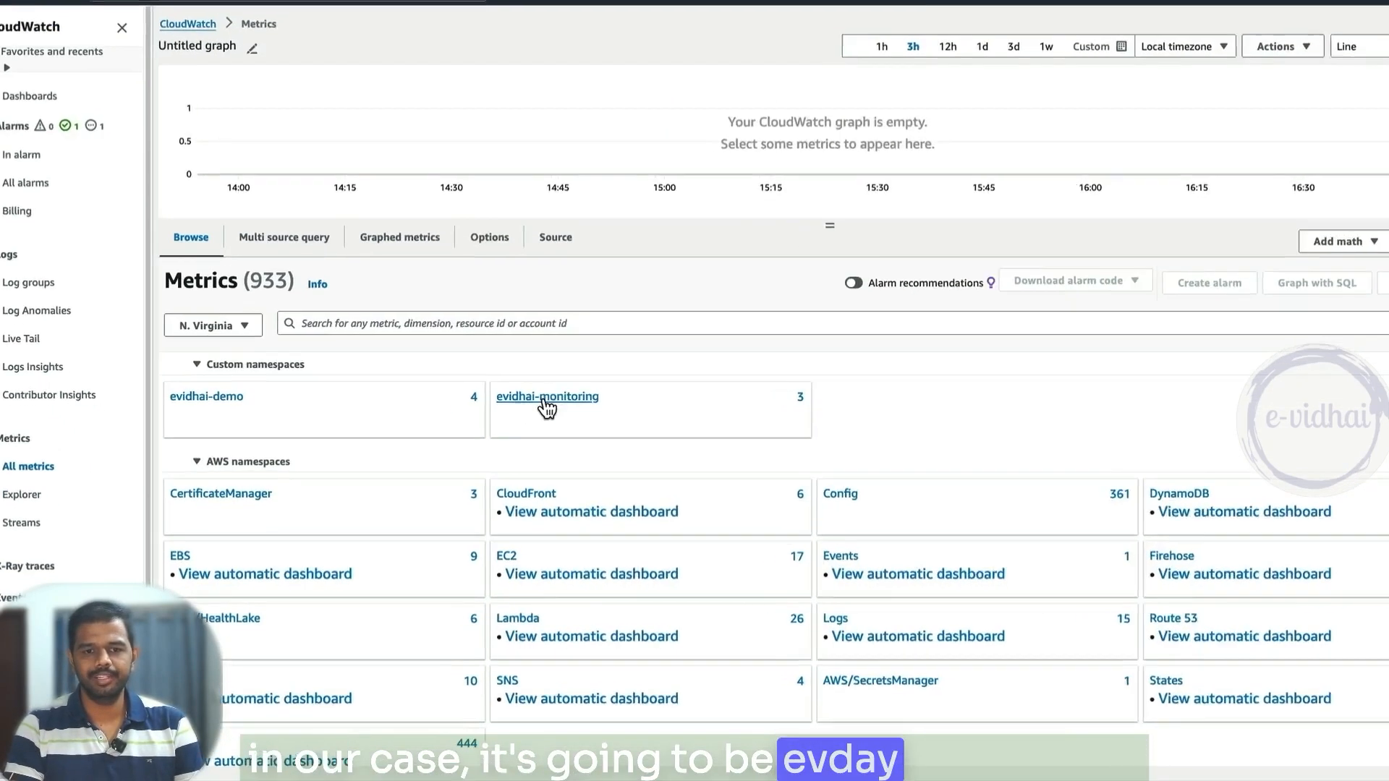
# Step: Graph google_com's 200 and 500 Demo metrics under evidhai-monitoring, filtering the list to 200
pyautogui.click(548, 397)
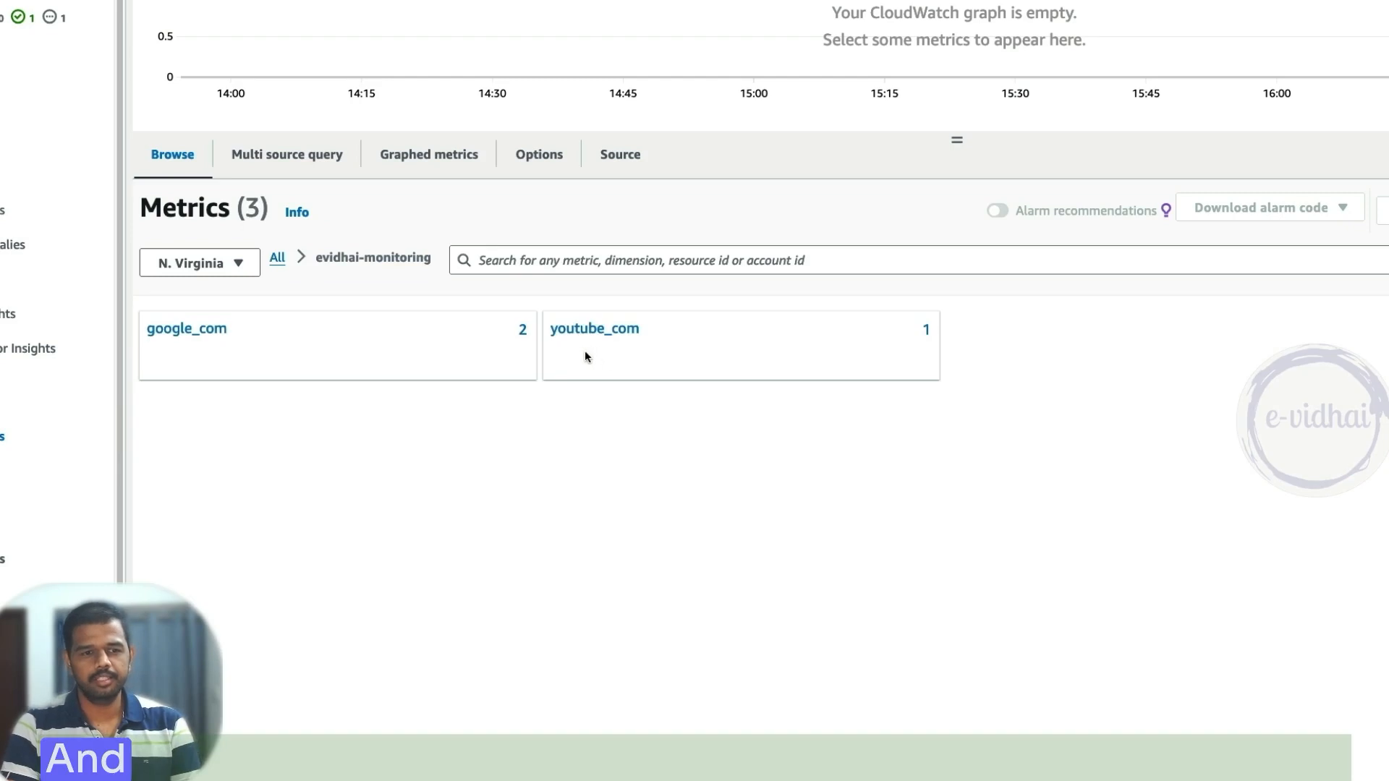
pyautogui.moveTo(531, 362)
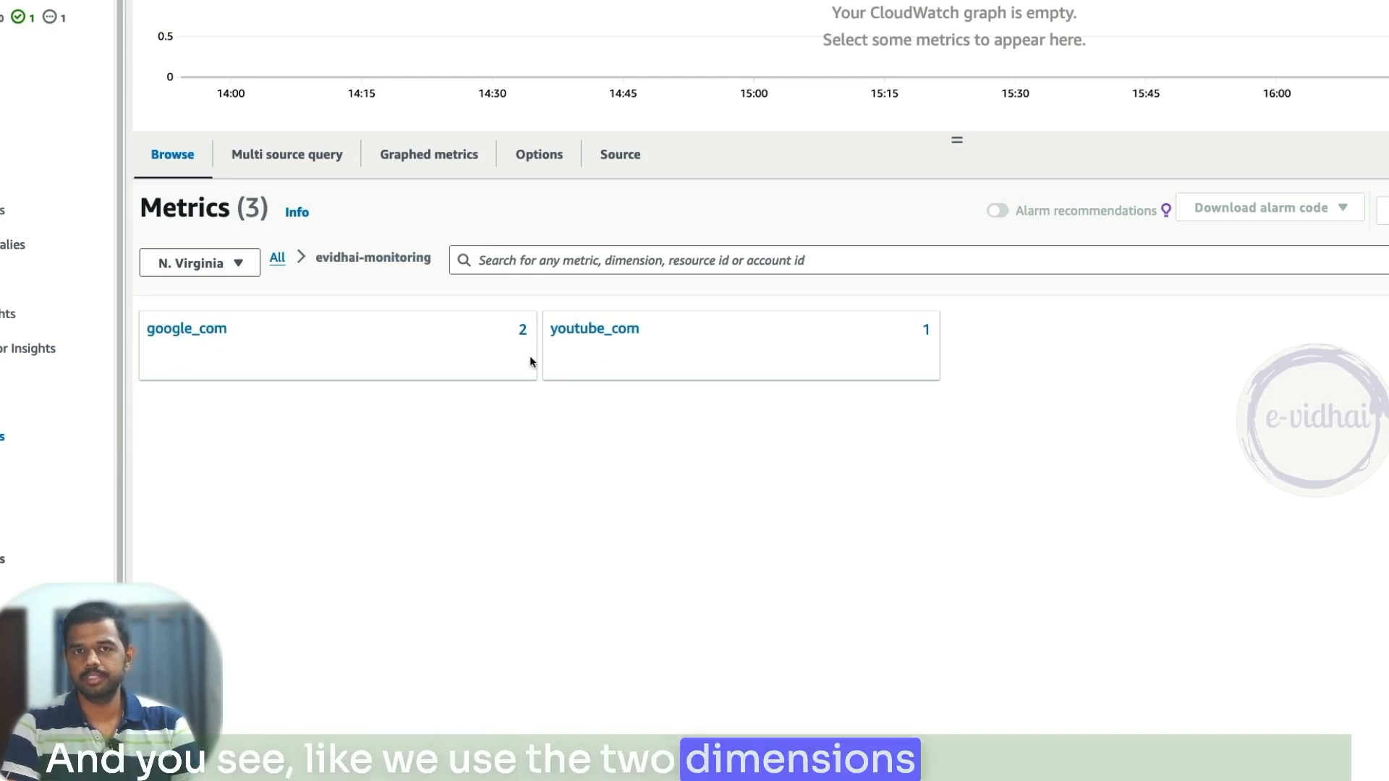
pyautogui.click(187, 329)
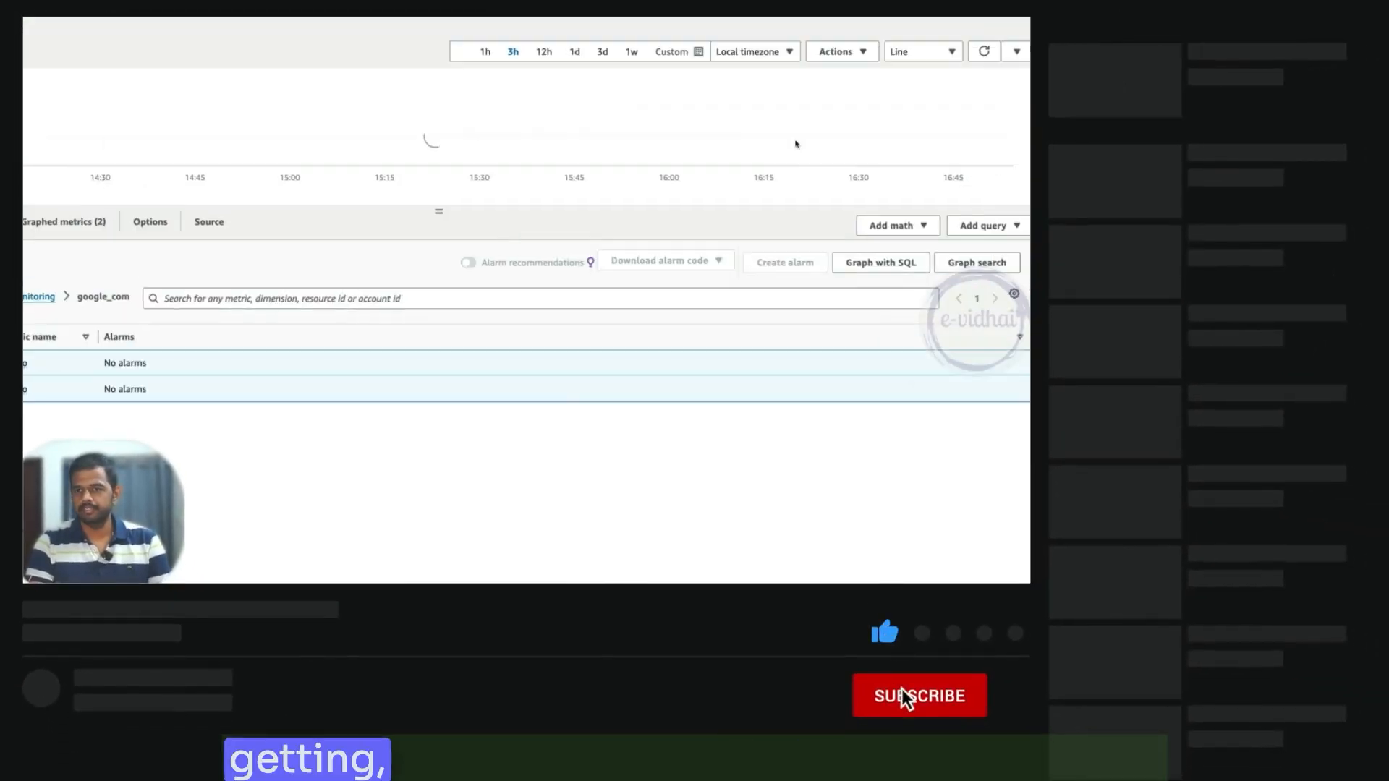
pyautogui.click(919, 696)
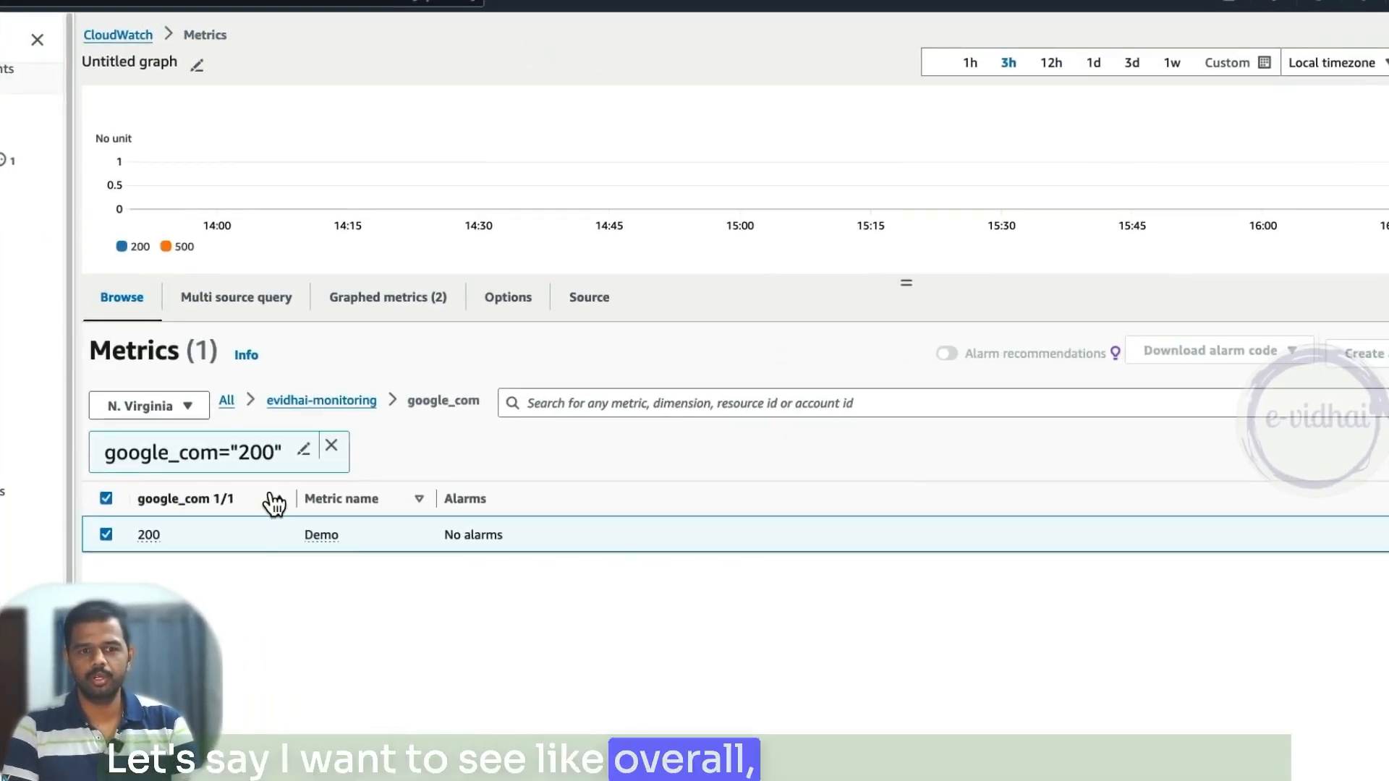
pyautogui.click(277, 500)
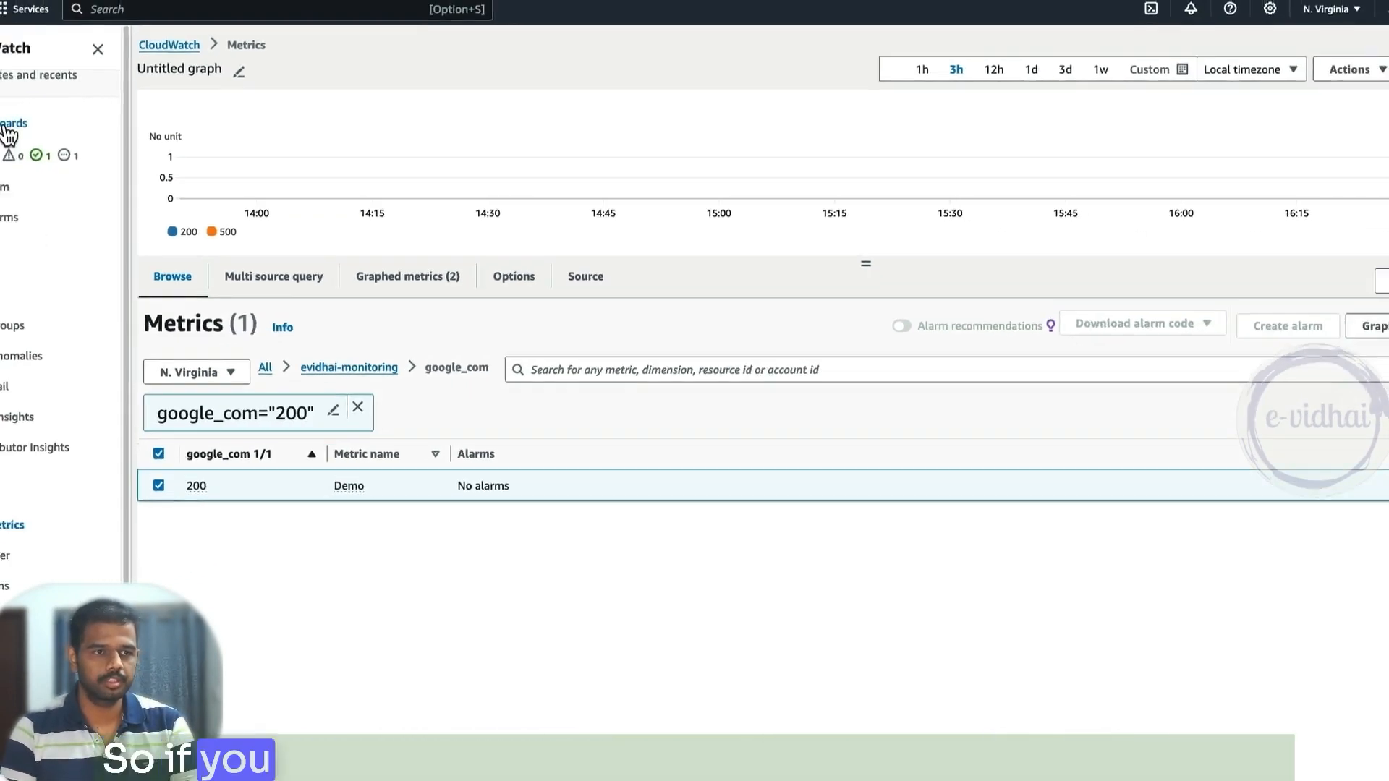
# Step: Create a new empty CloudWatch dashboard named monitoring
pyautogui.click(15, 122)
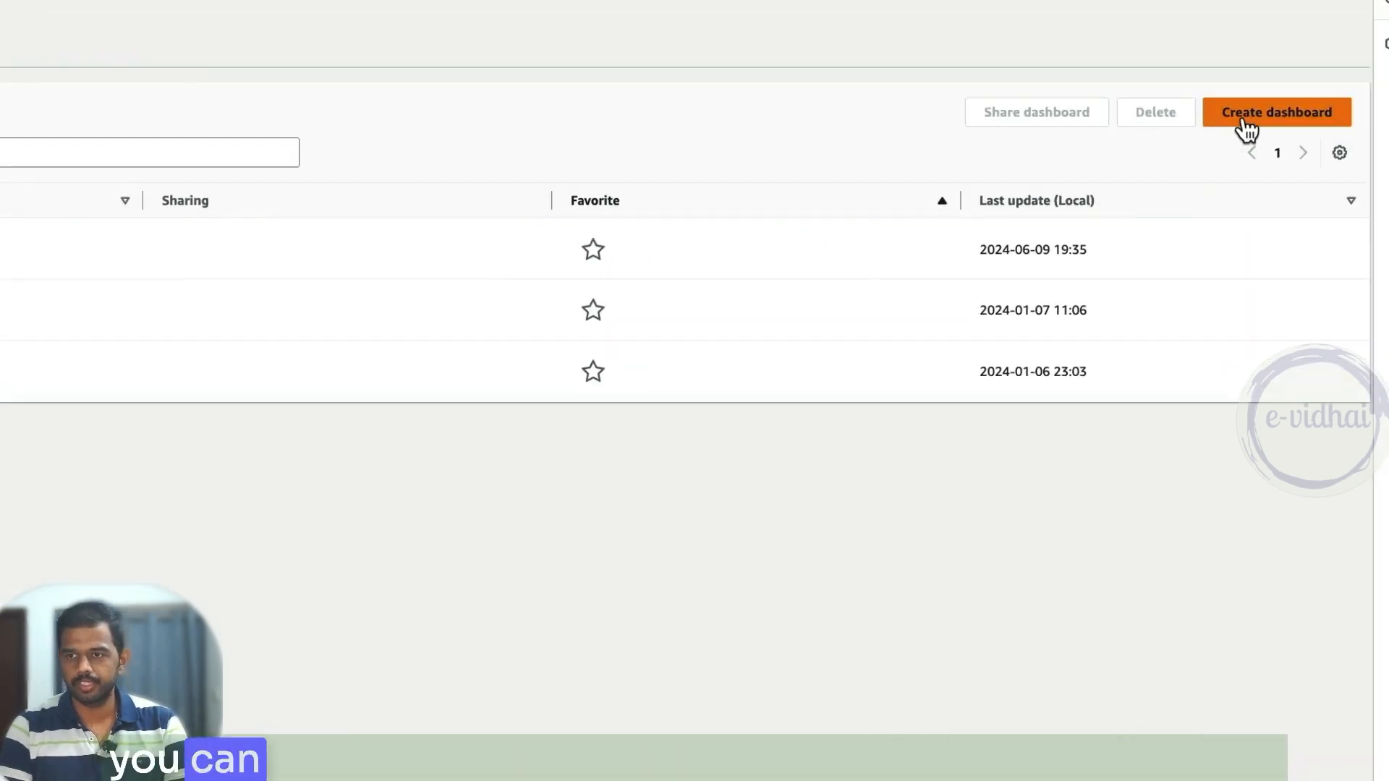
pyautogui.click(1276, 111)
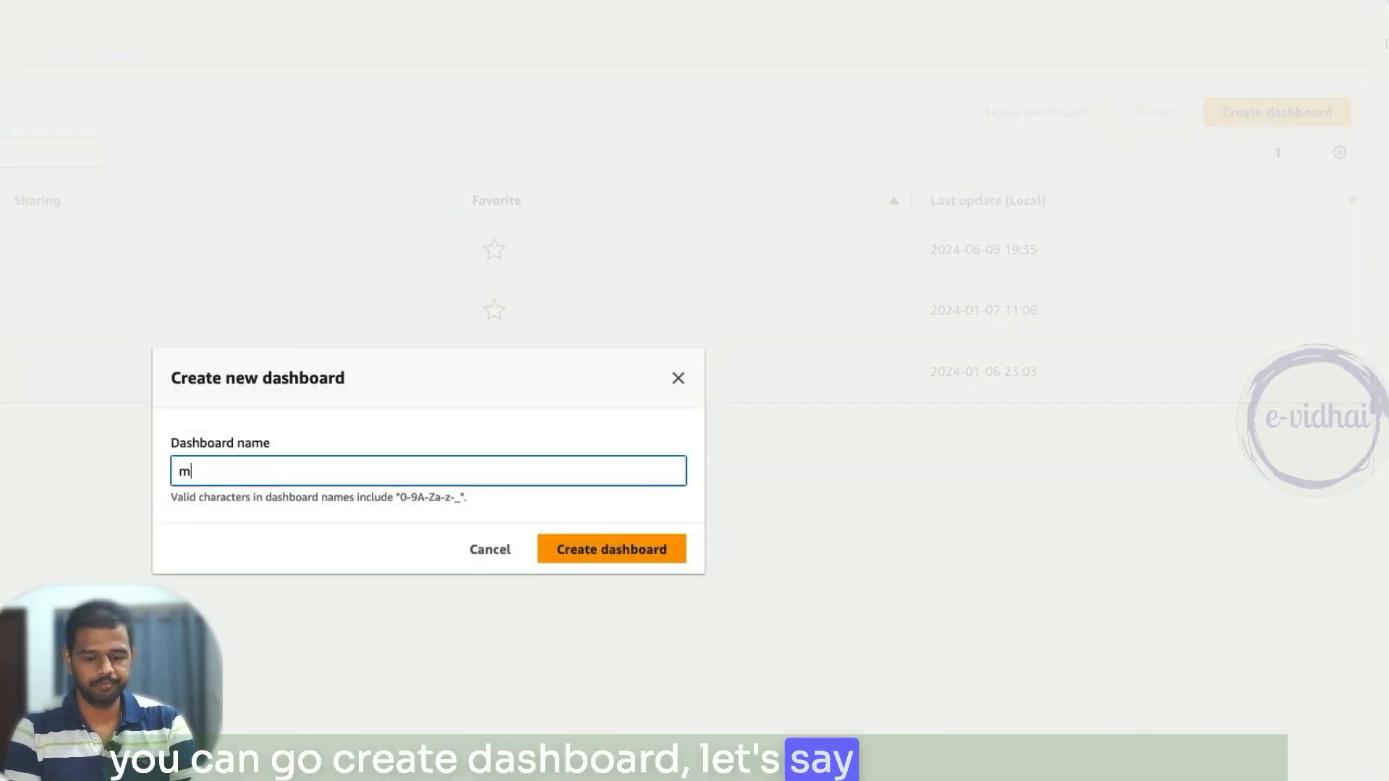
pyautogui.write('onitoi')
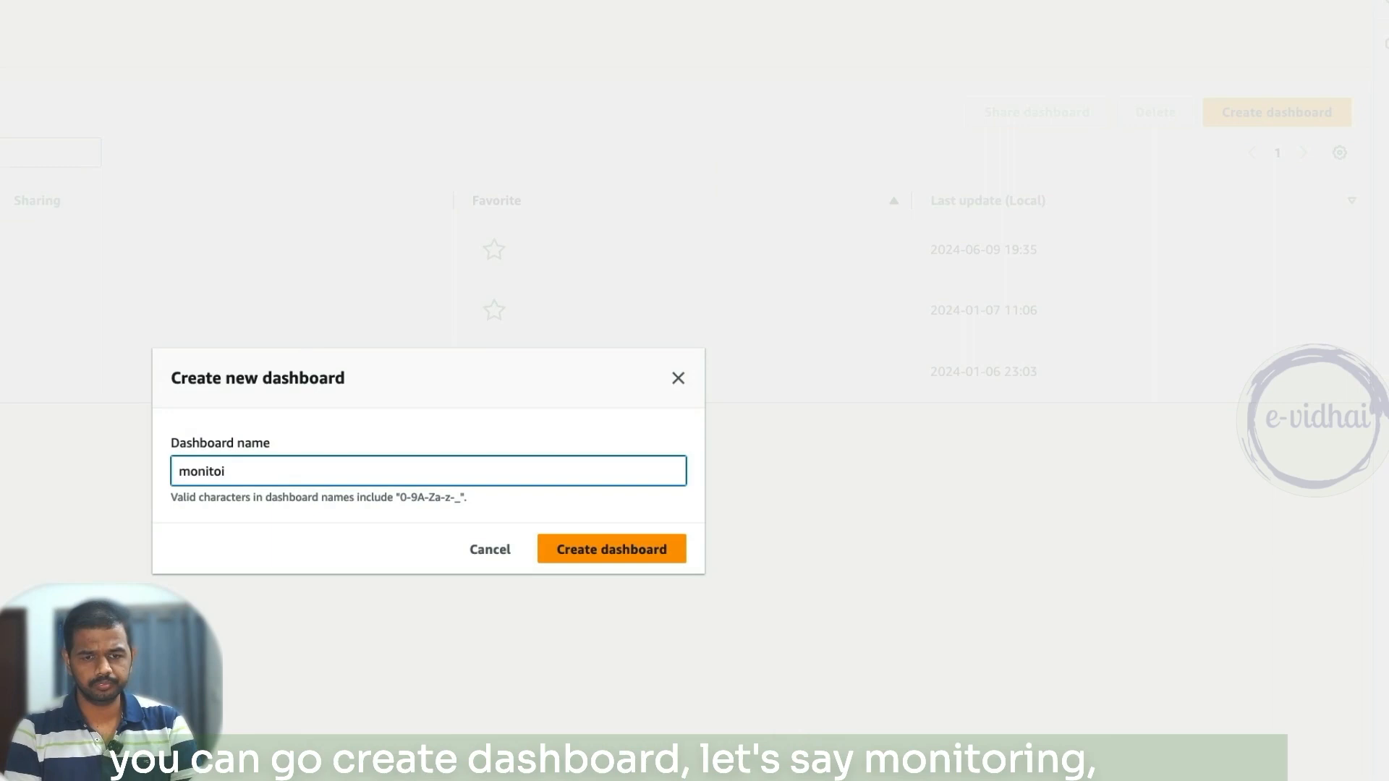
pyautogui.click(611, 548)
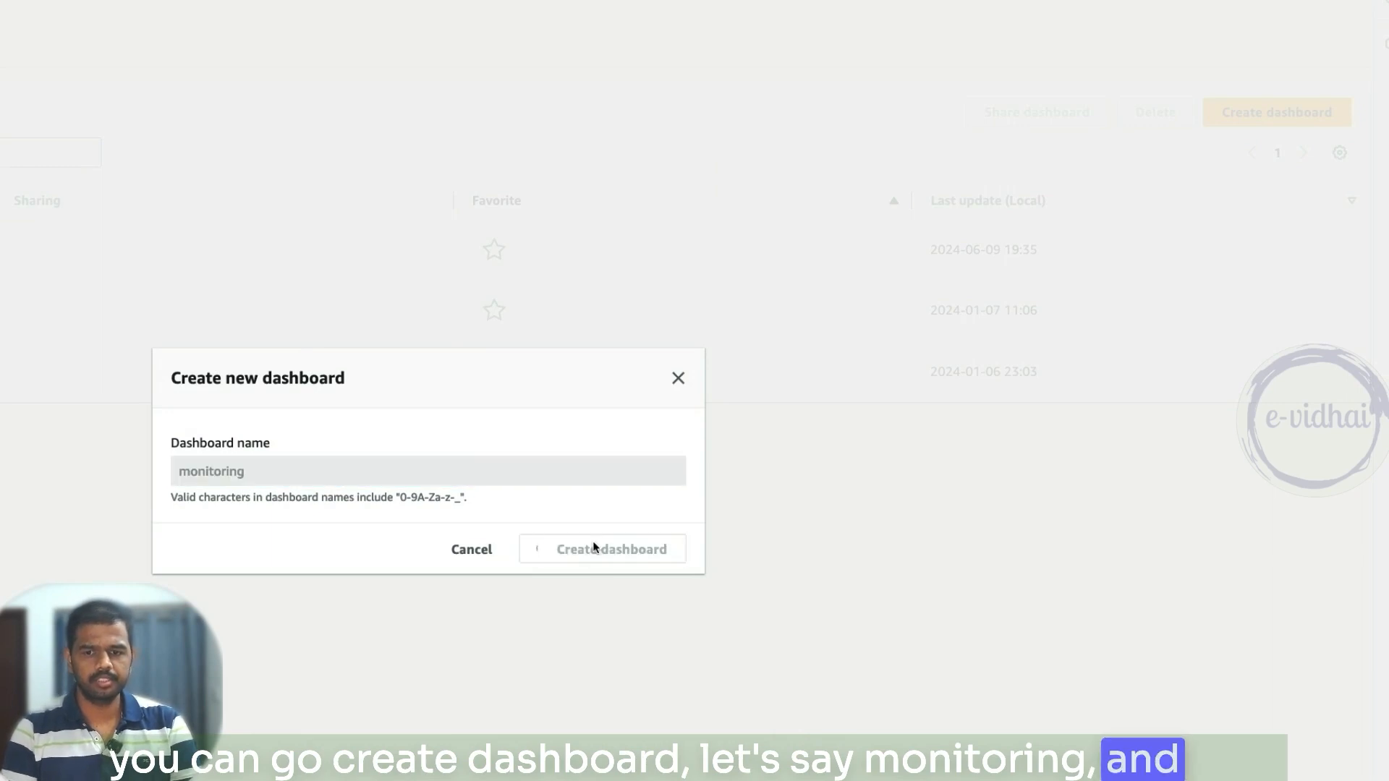
pyautogui.click(611, 549)
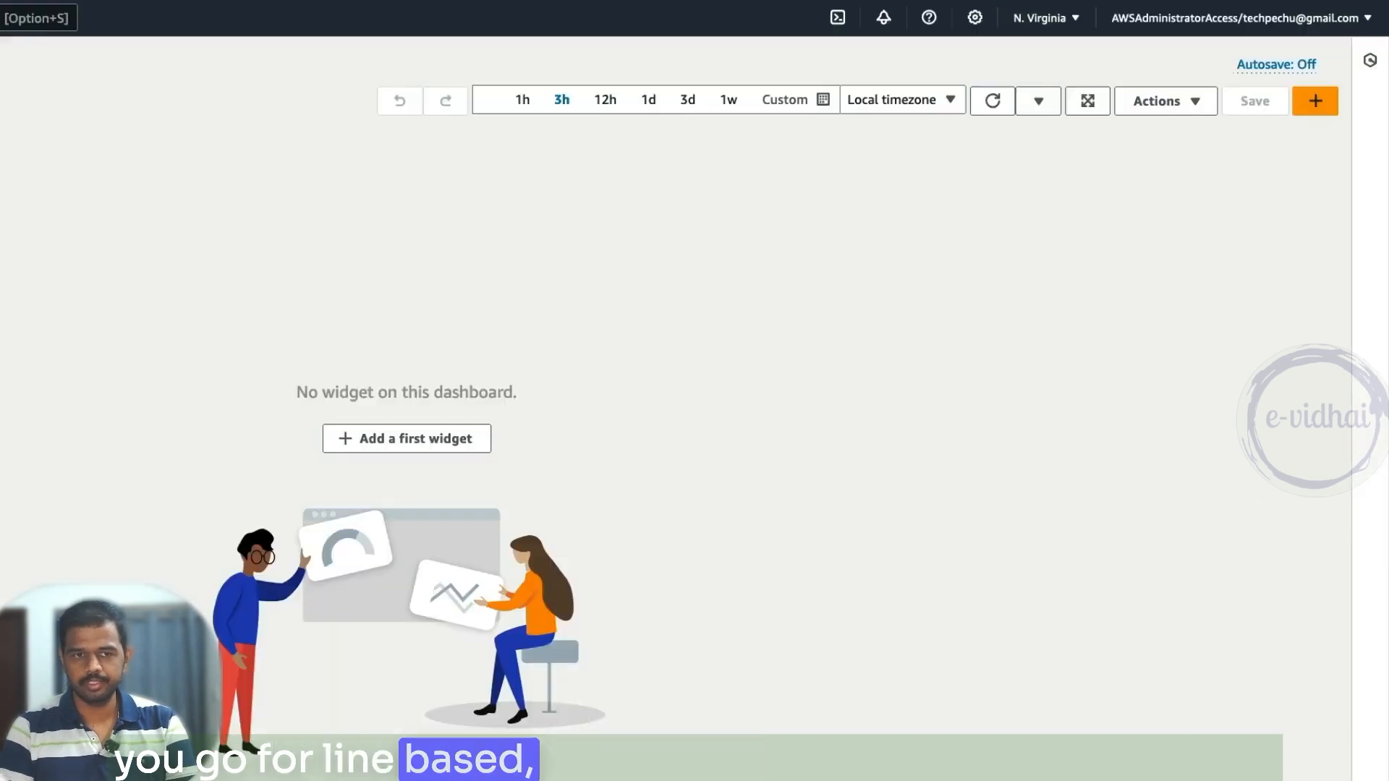
# Step: Add a line widget graphing only google_com's 200 metric from evidhai-monitoring
pyautogui.click(407, 438)
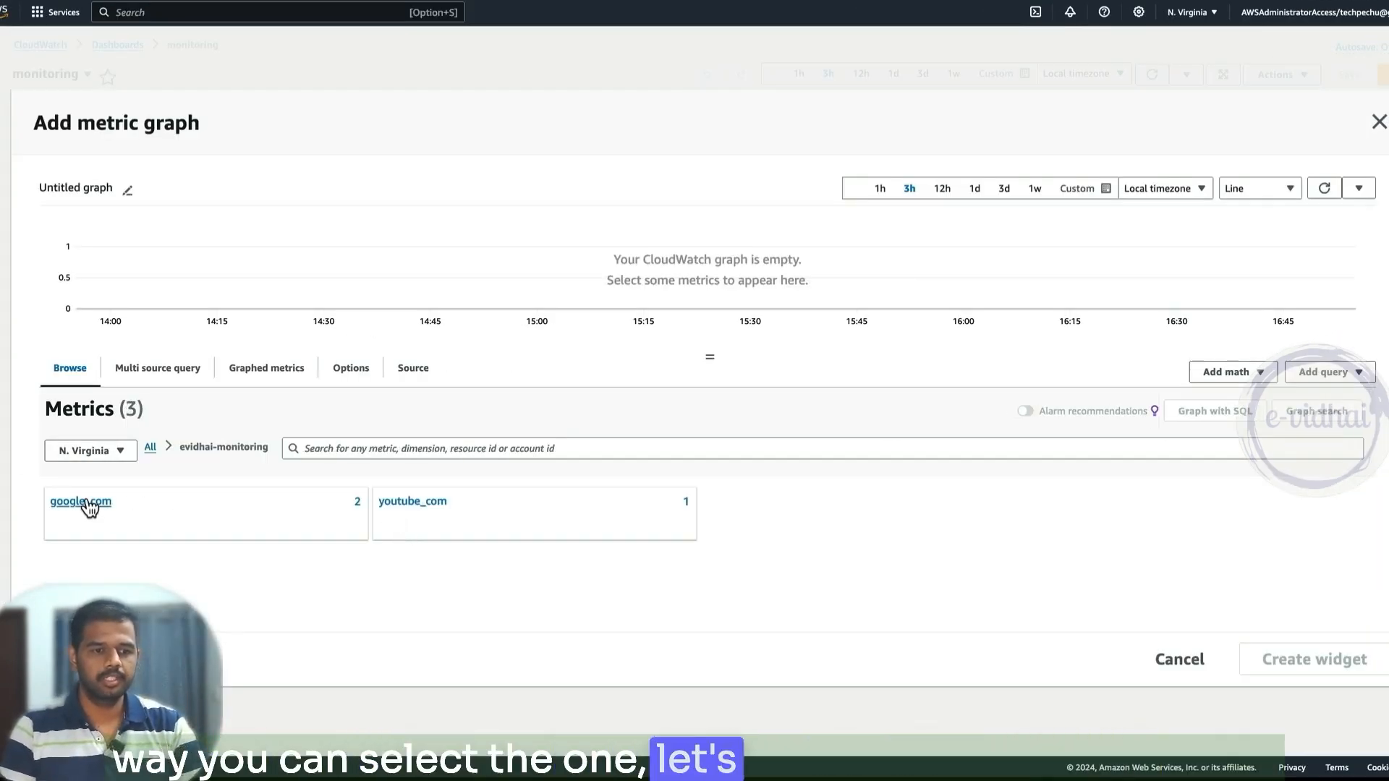
pyautogui.click(80, 501)
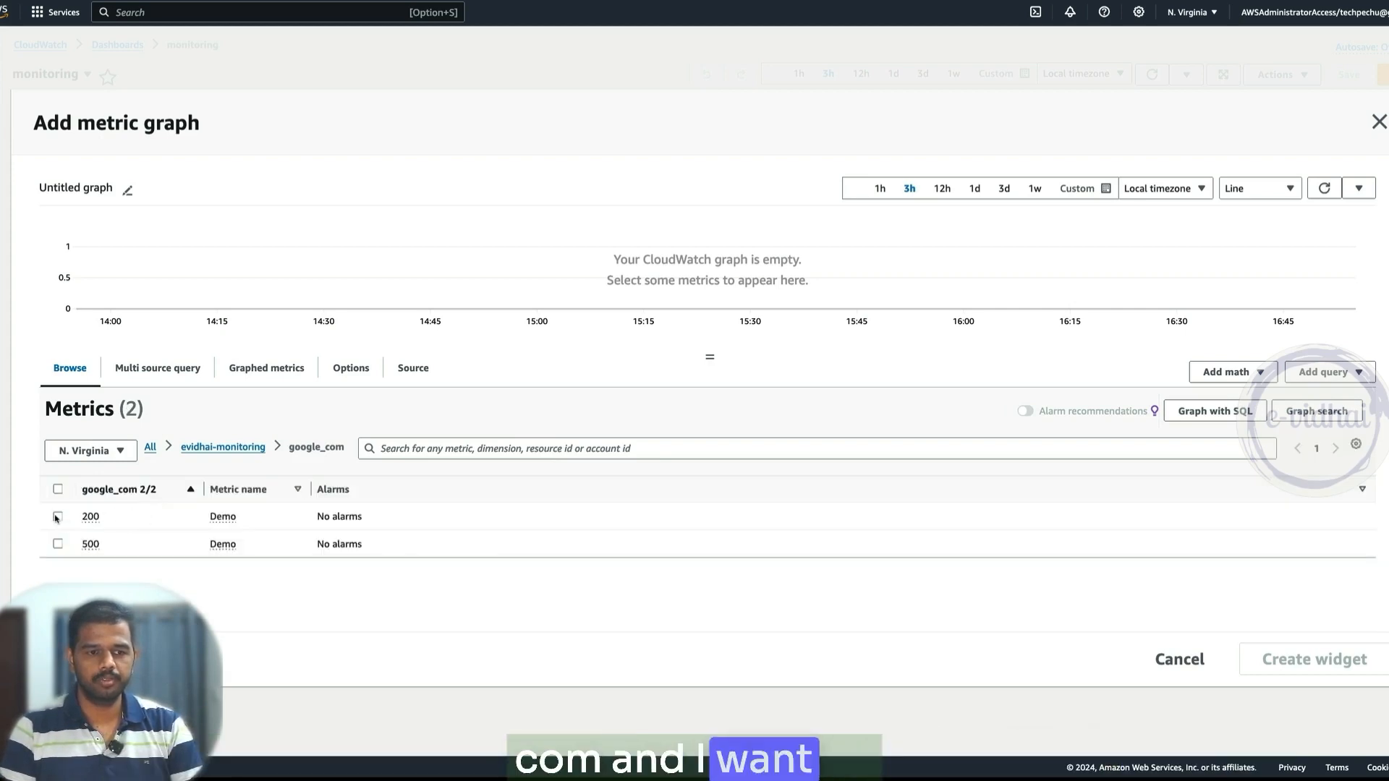
pyautogui.click(58, 517)
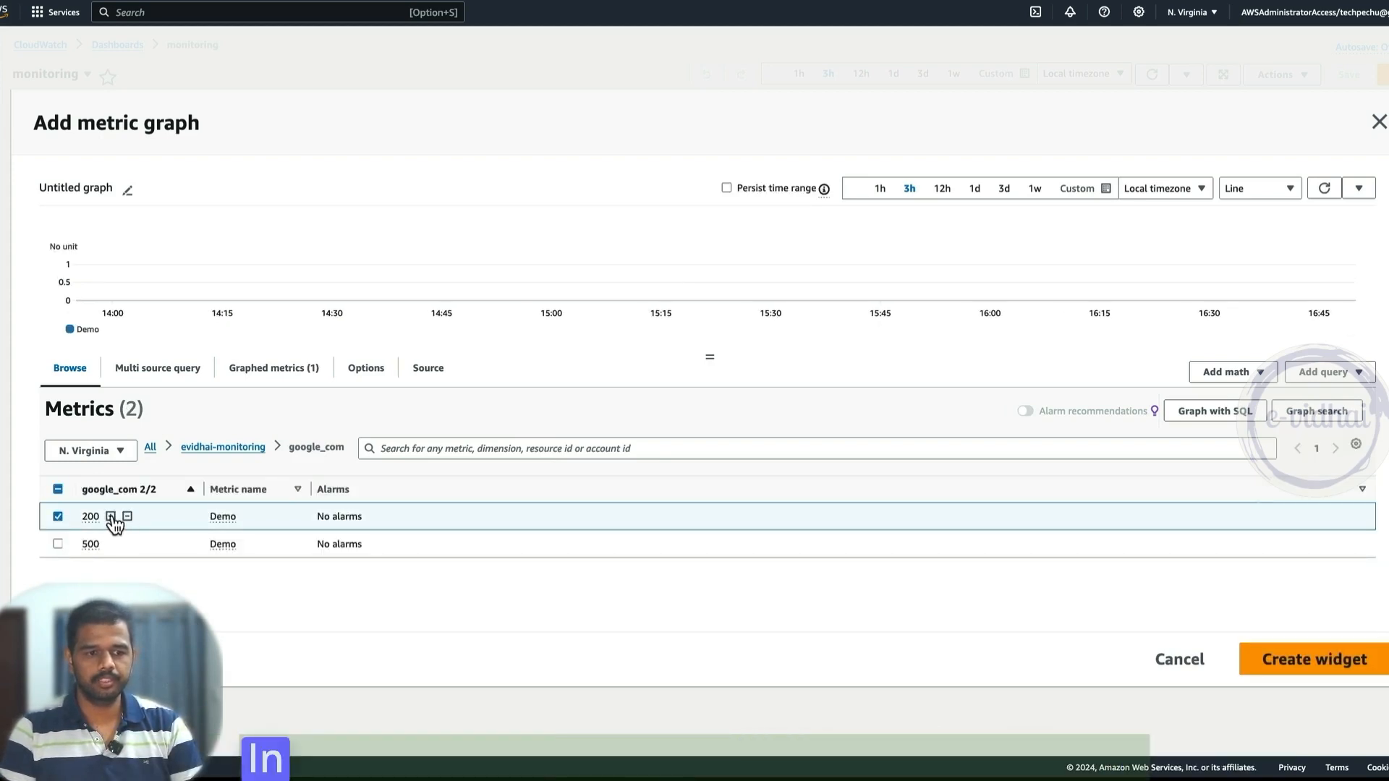
pyautogui.click(110, 517)
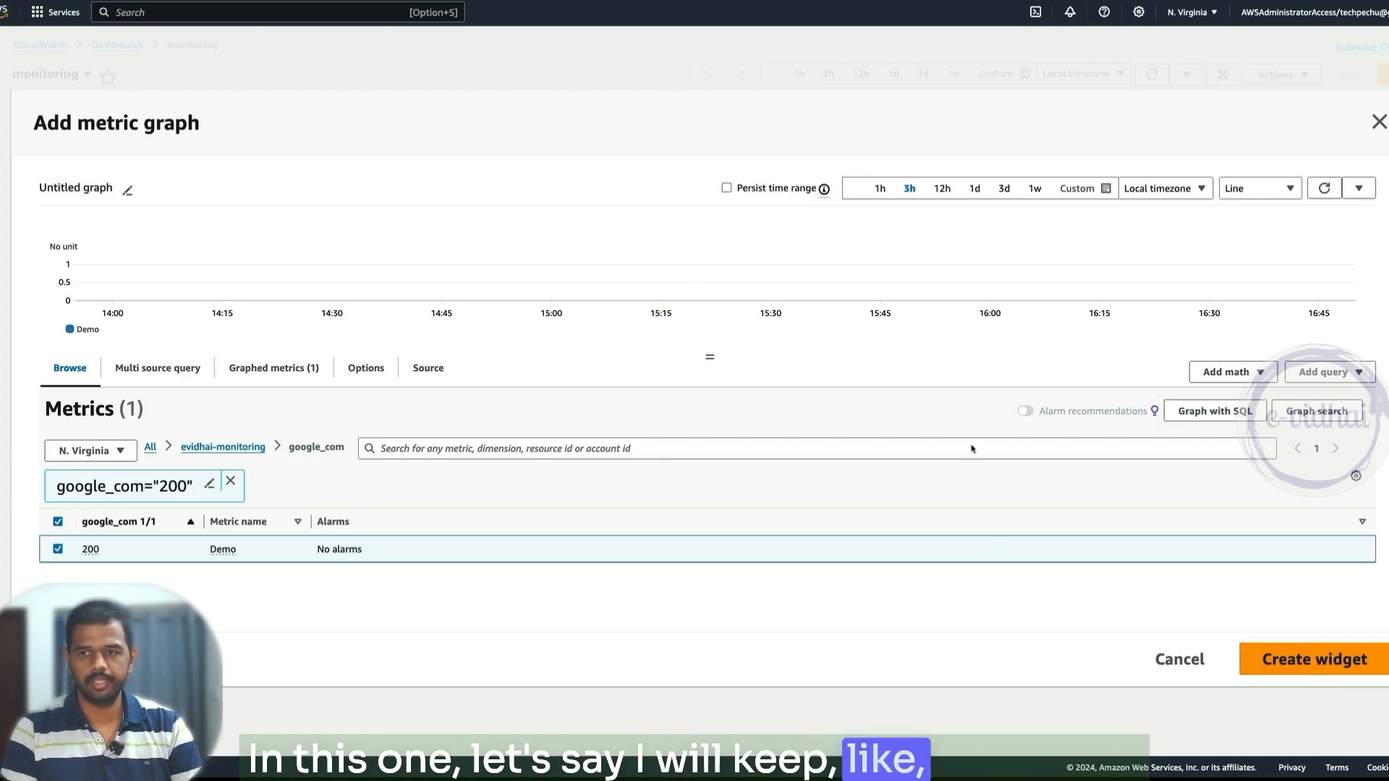
pyautogui.click(1314, 658)
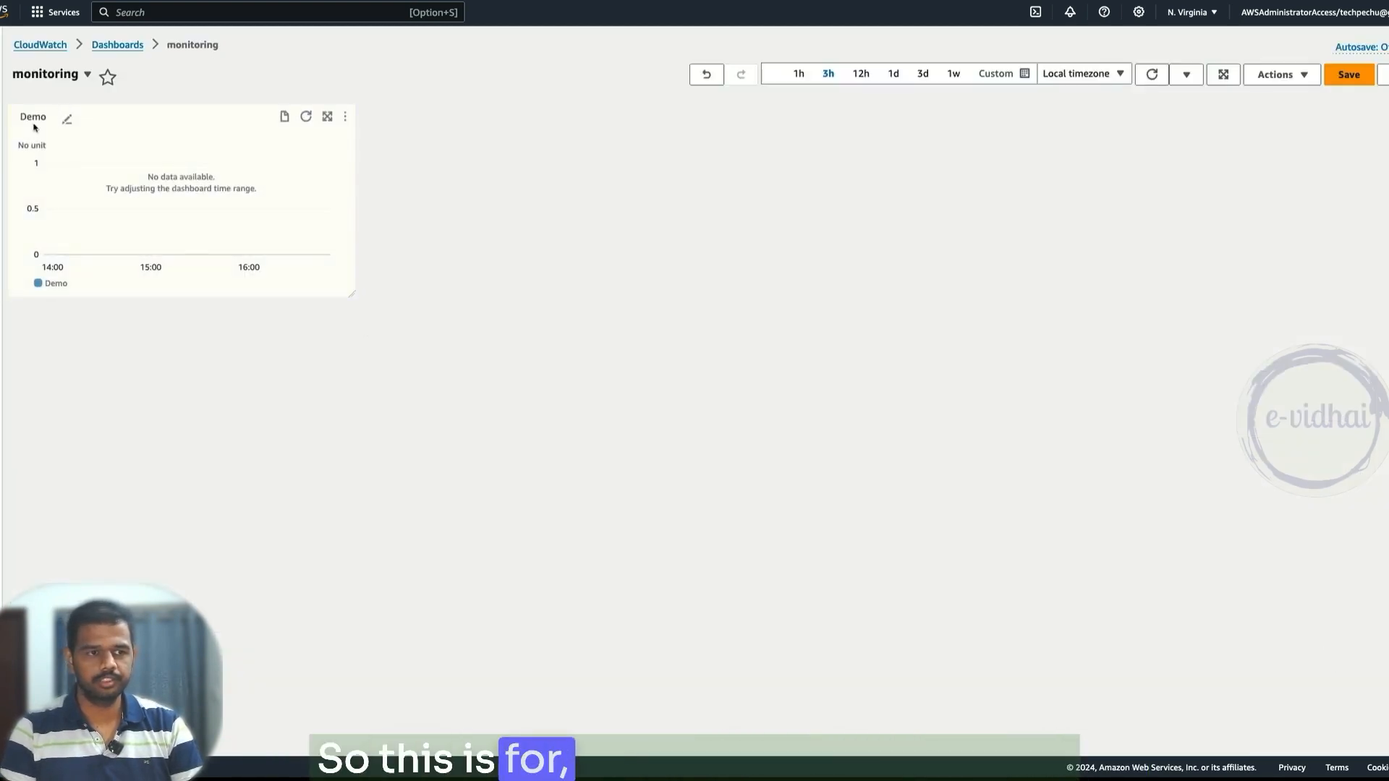
# Step: Rename the new widget to google_200
pyautogui.click(66, 117)
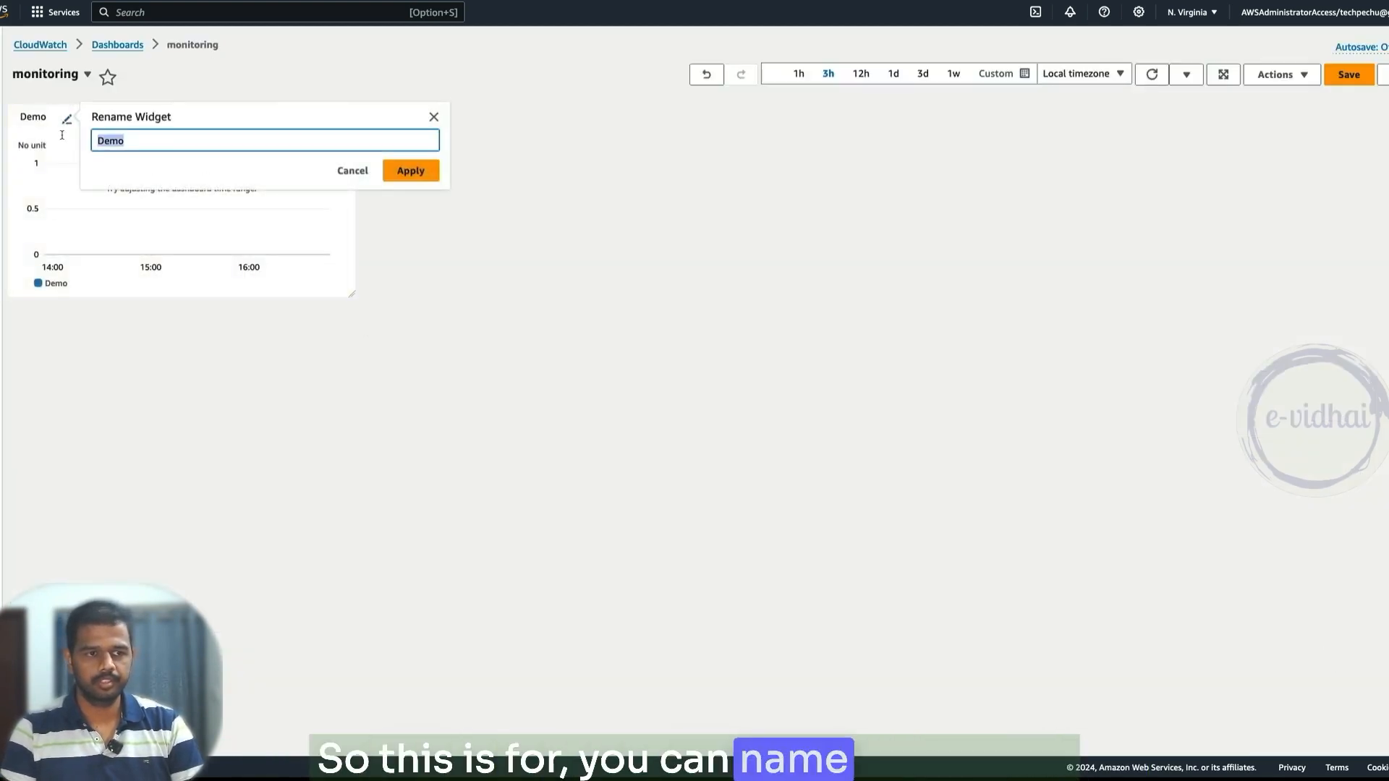
pyautogui.write('google_')
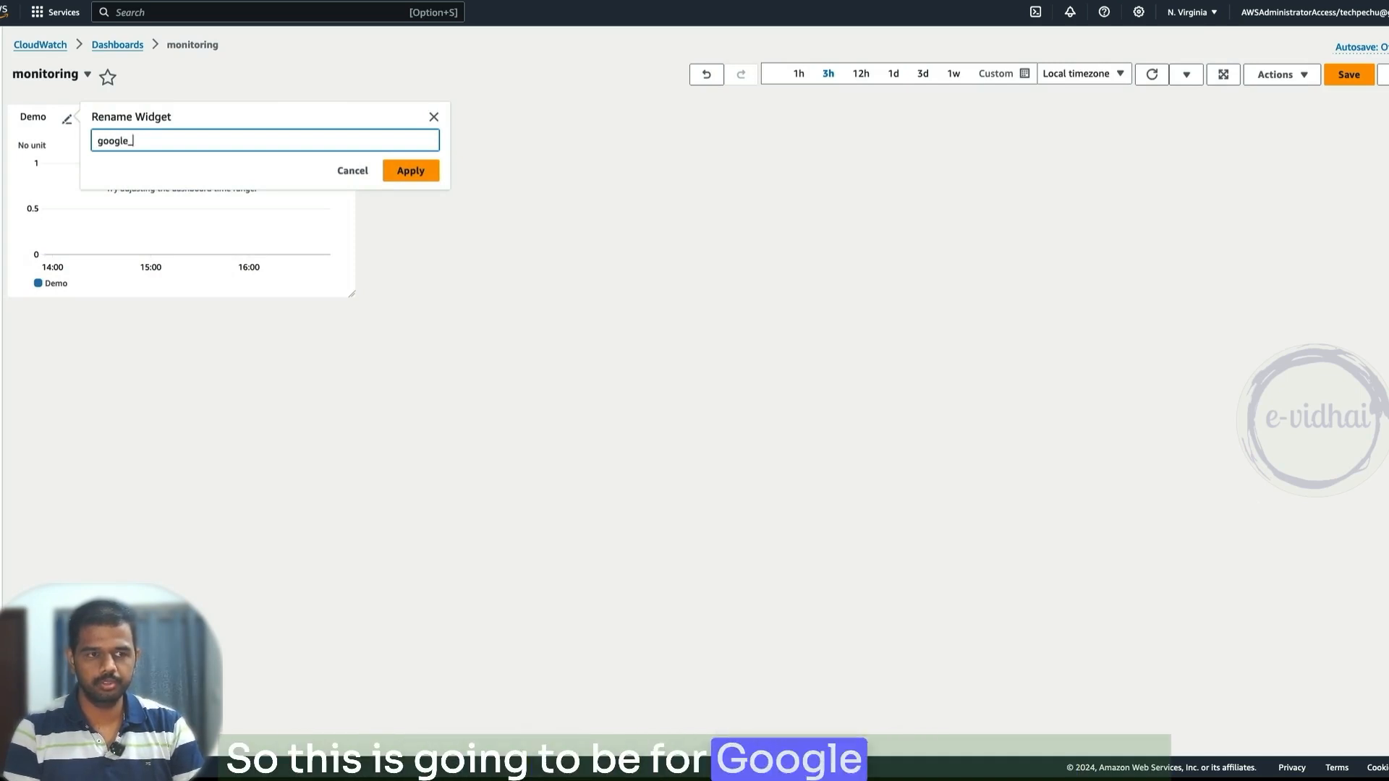
pyautogui.write('200')
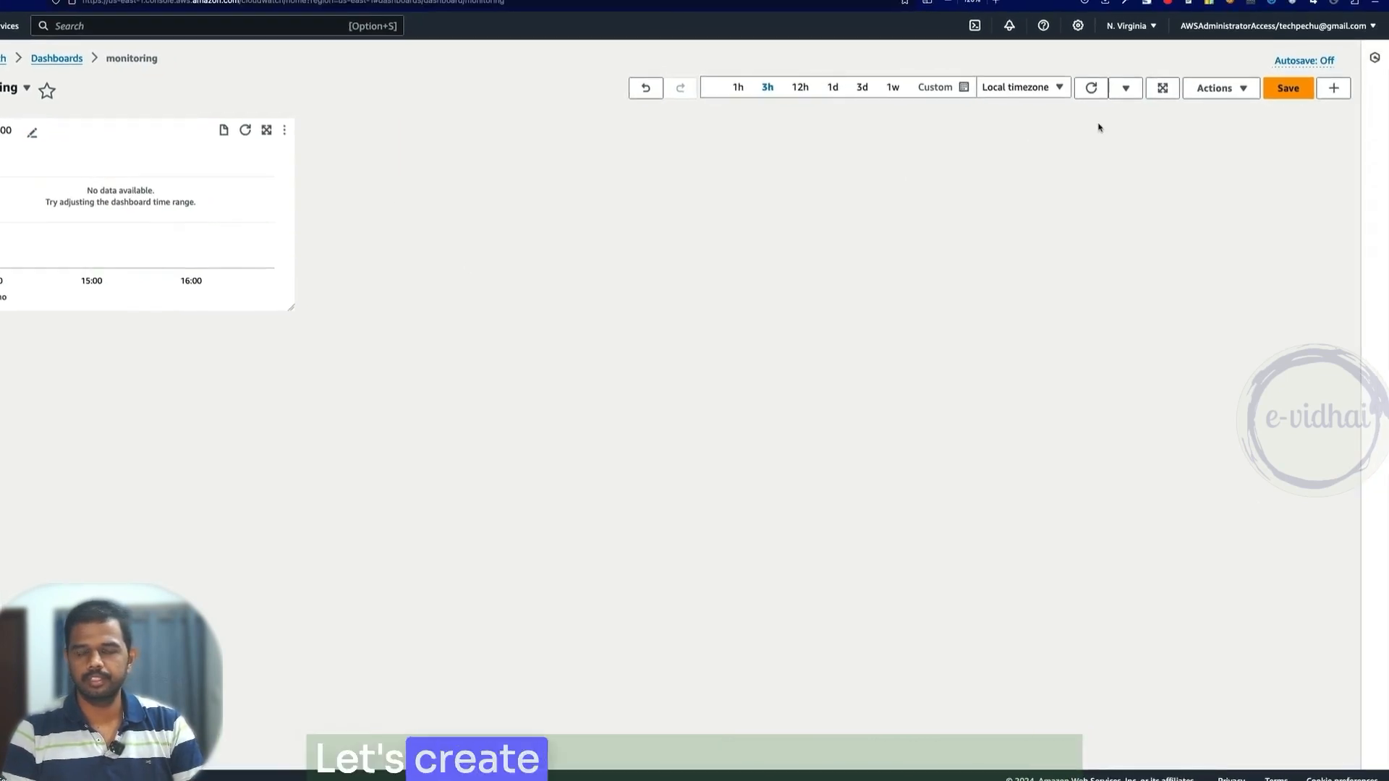
# Step: Add a second line widget graphing google_com's 500 metric from evidhai-monitoring
pyautogui.click(1333, 88)
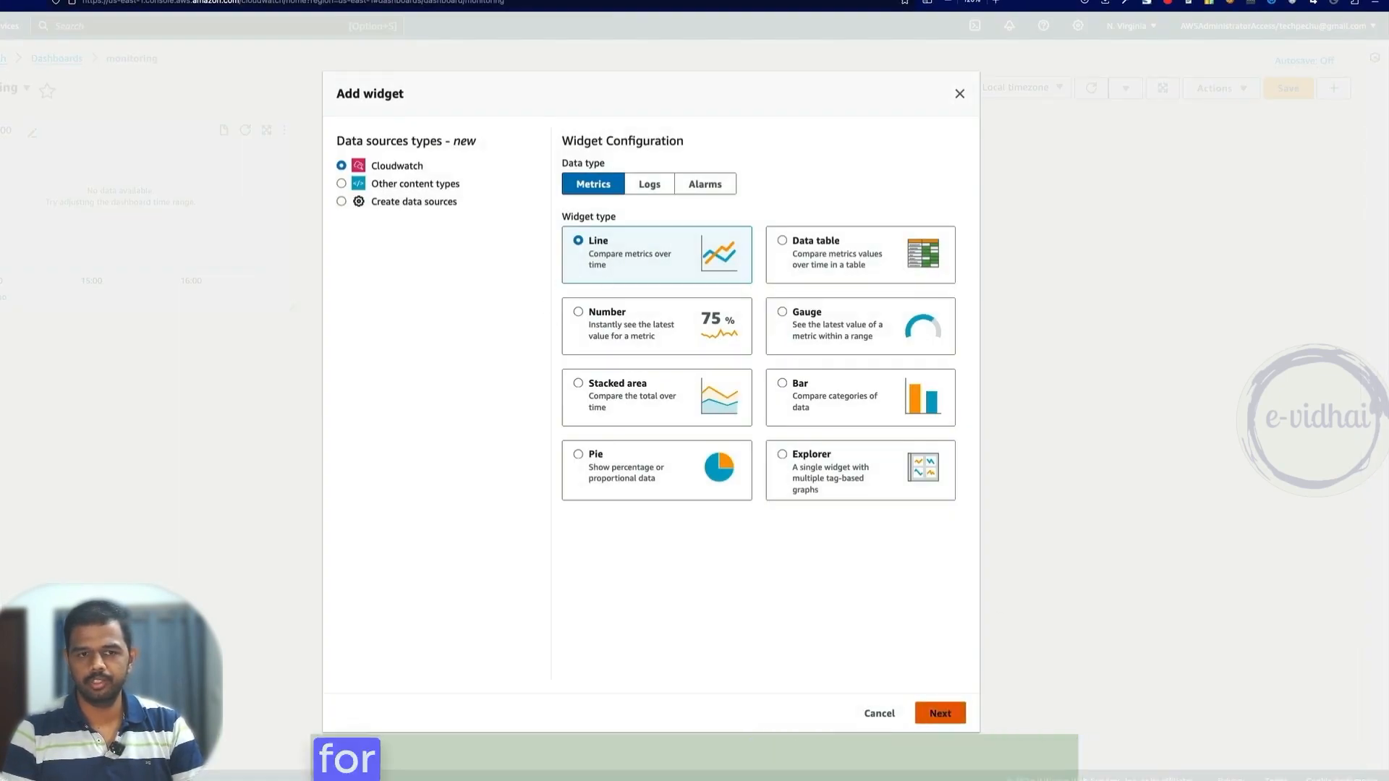
pyautogui.click(939, 713)
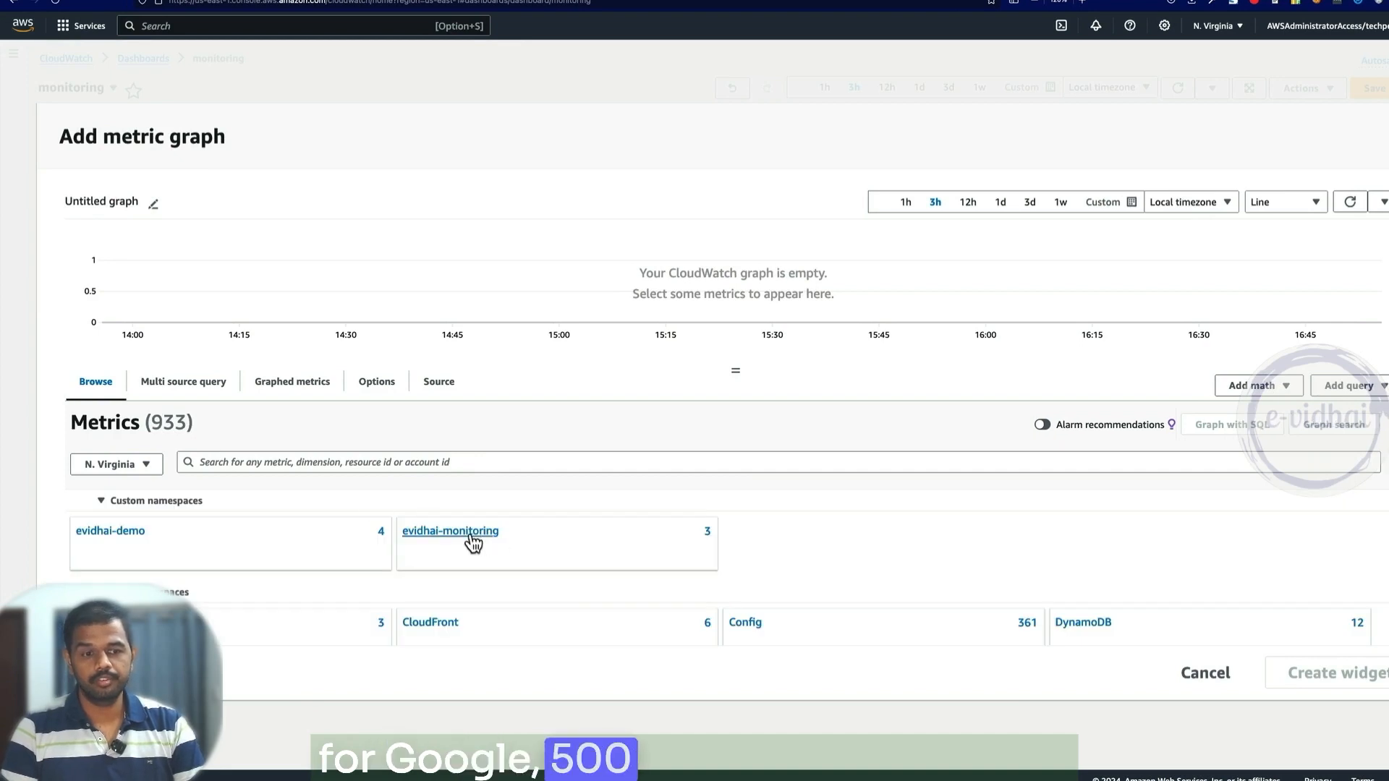
pyautogui.click(450, 531)
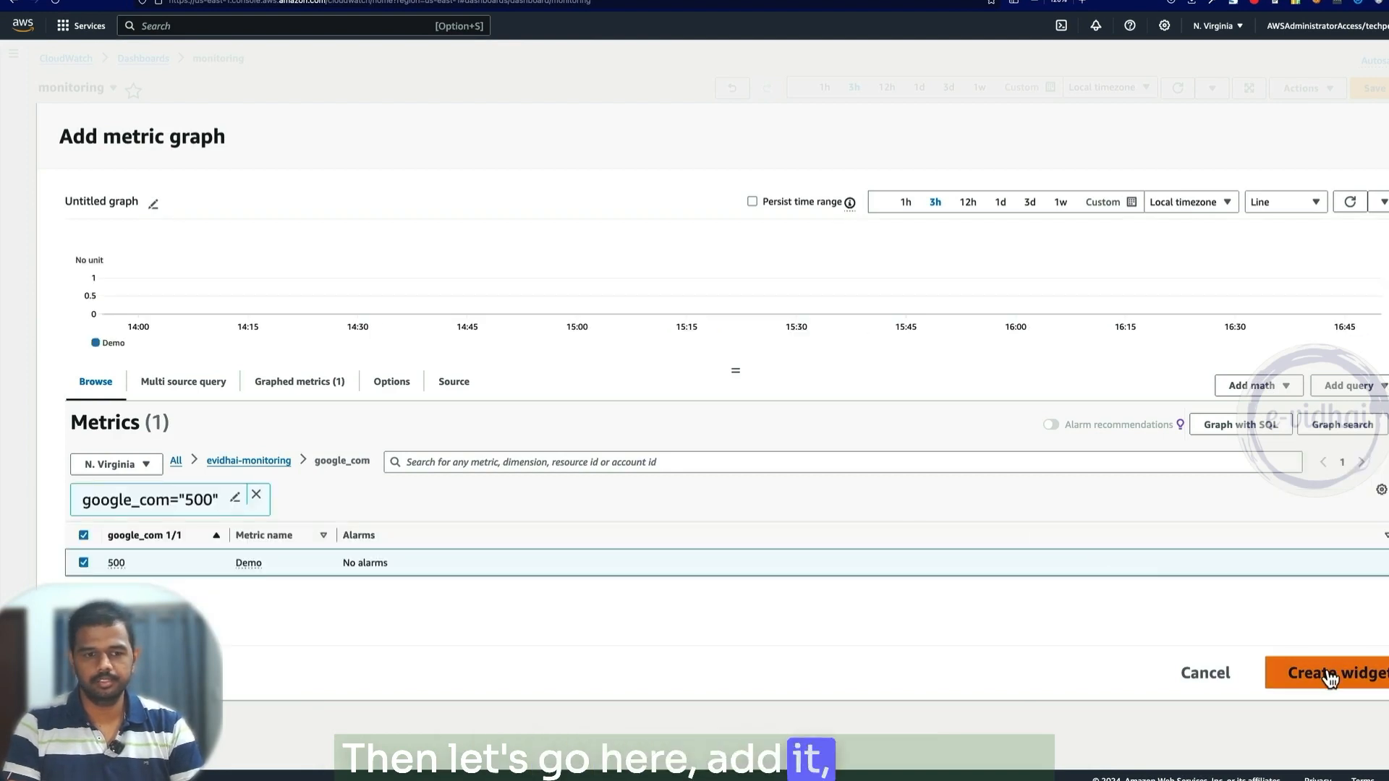
pyautogui.click(1333, 673)
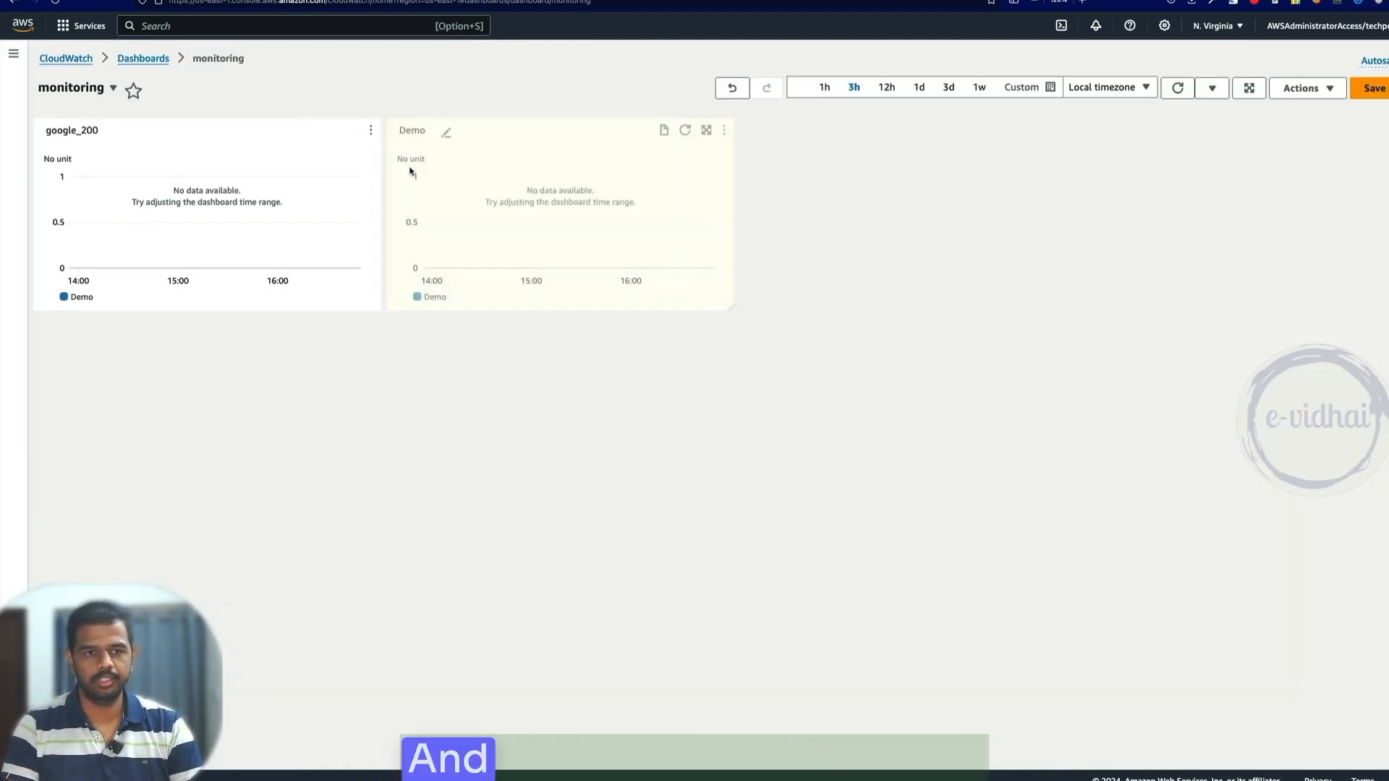
# Step: Rename the second widget to google_500
pyautogui.click(446, 132)
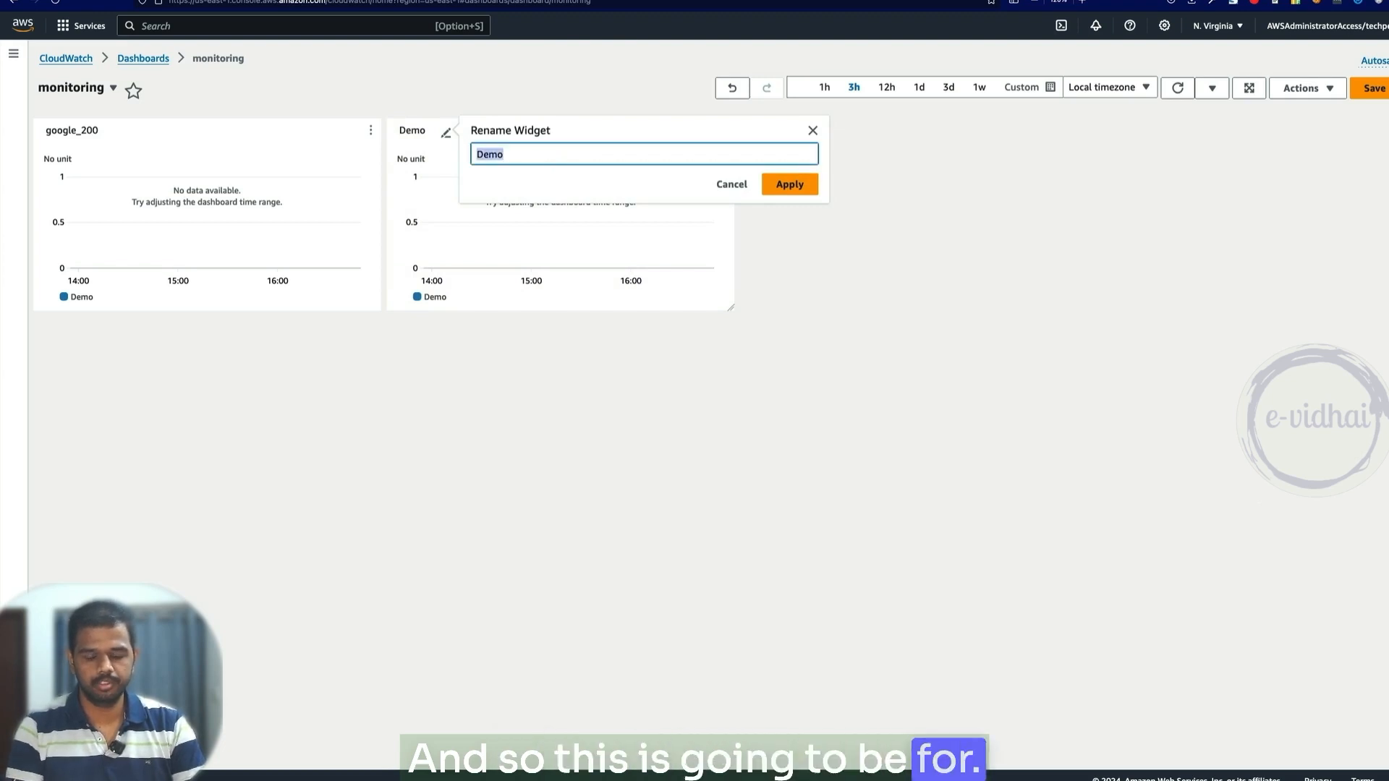
pyautogui.write('google_500')
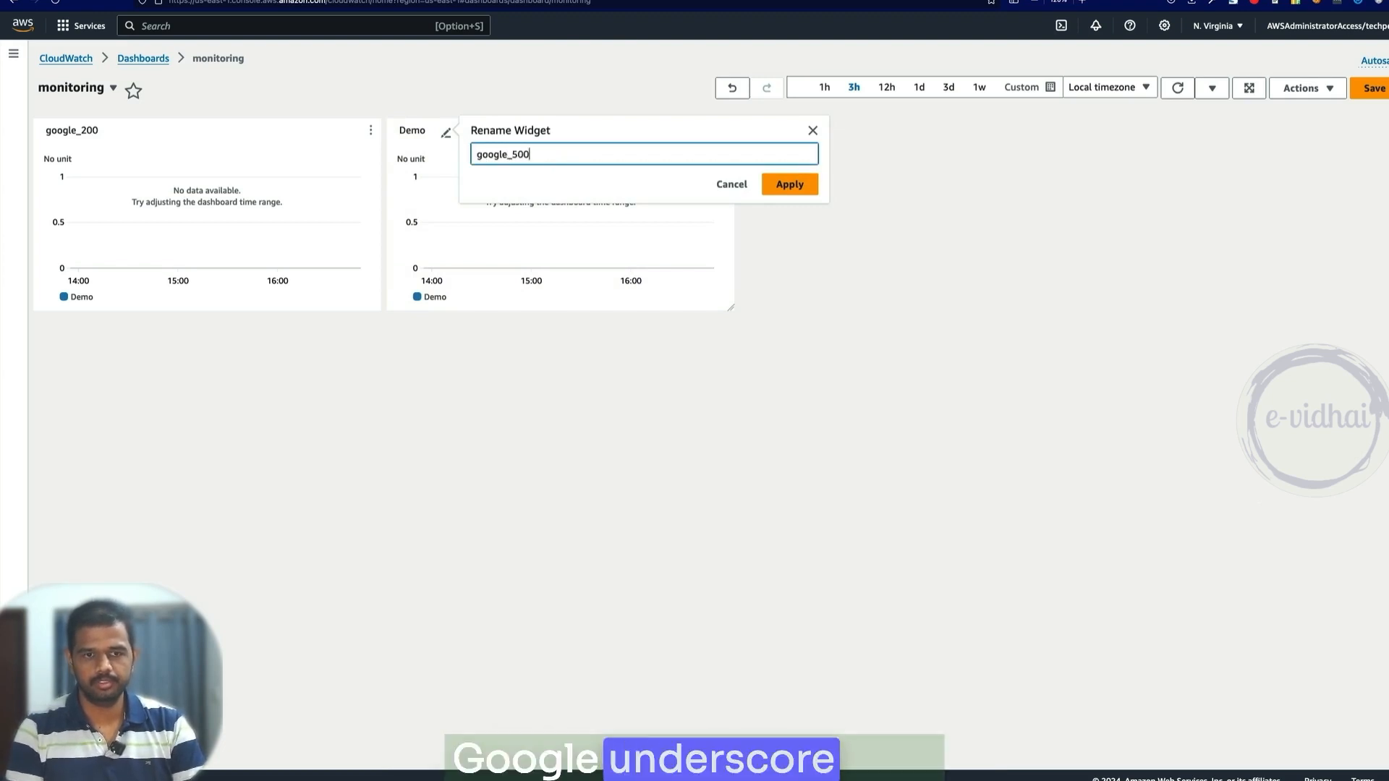
pyautogui.click(787, 183)
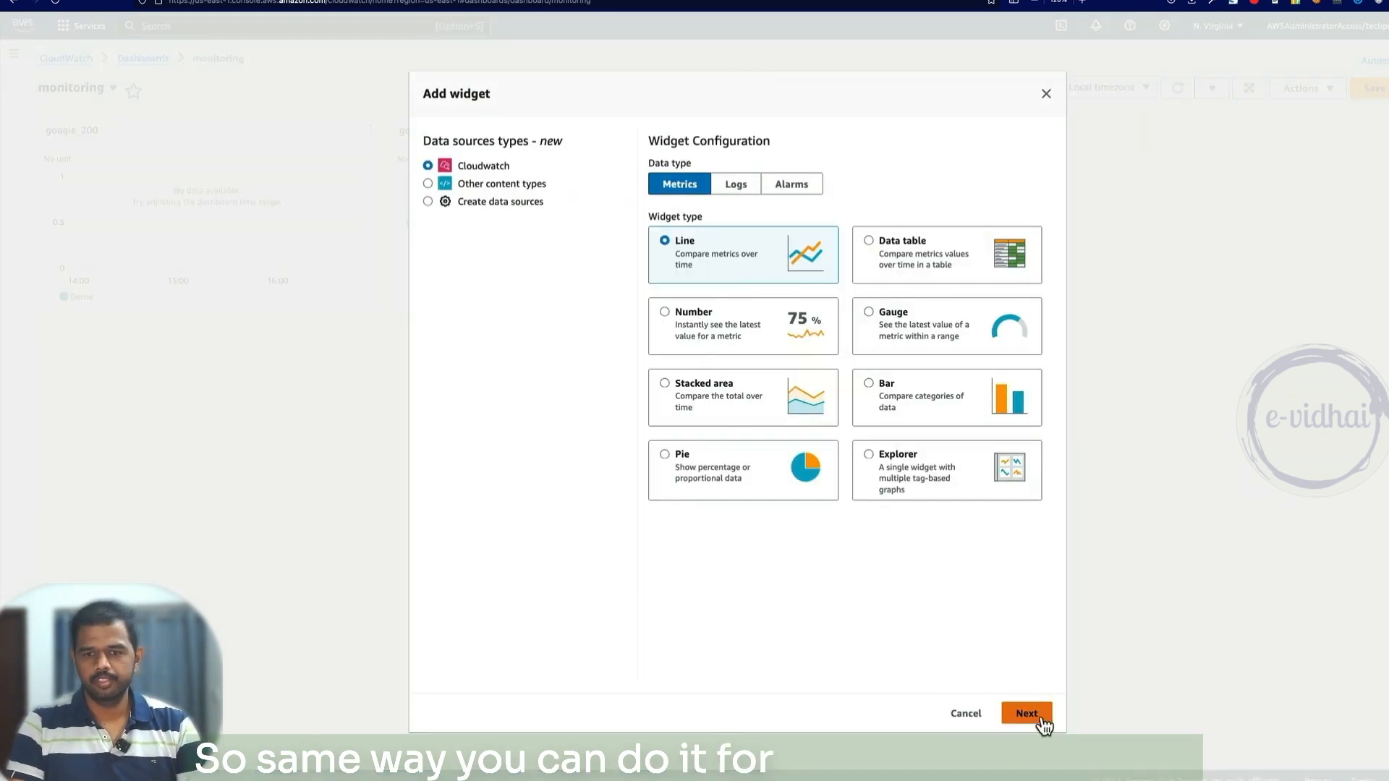
# Step: Add a third line widget graphing youtube_com's 500 metric from evidhai-monitoring
pyautogui.click(1027, 713)
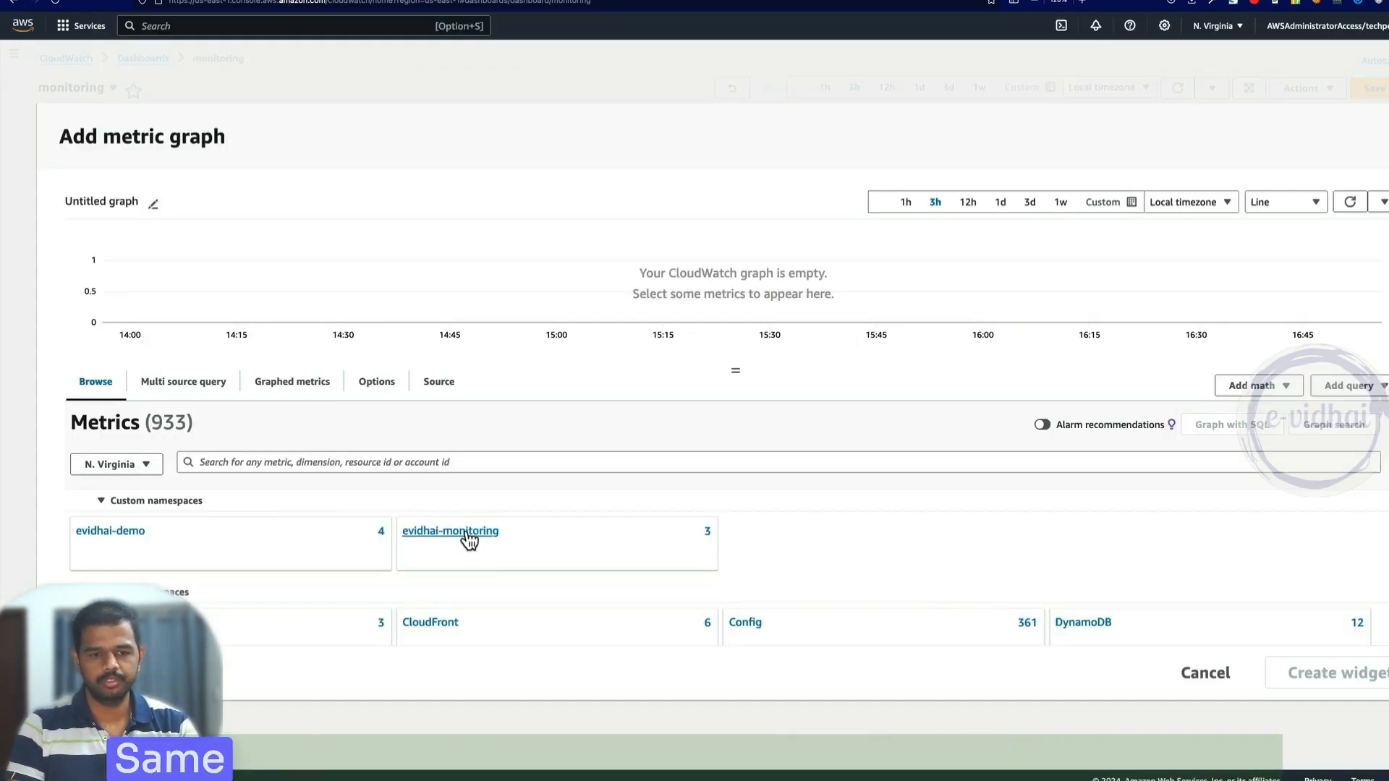
pyautogui.click(448, 531)
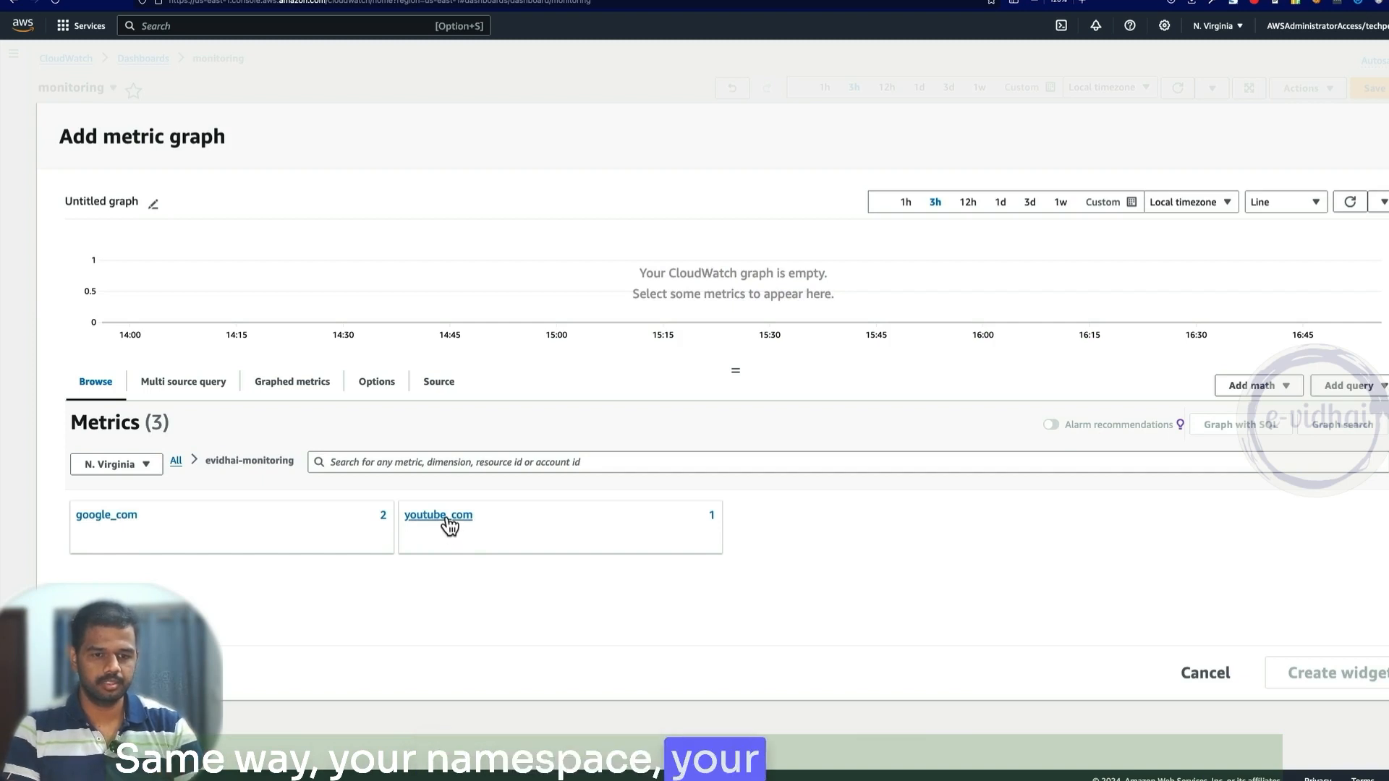
pyautogui.click(437, 515)
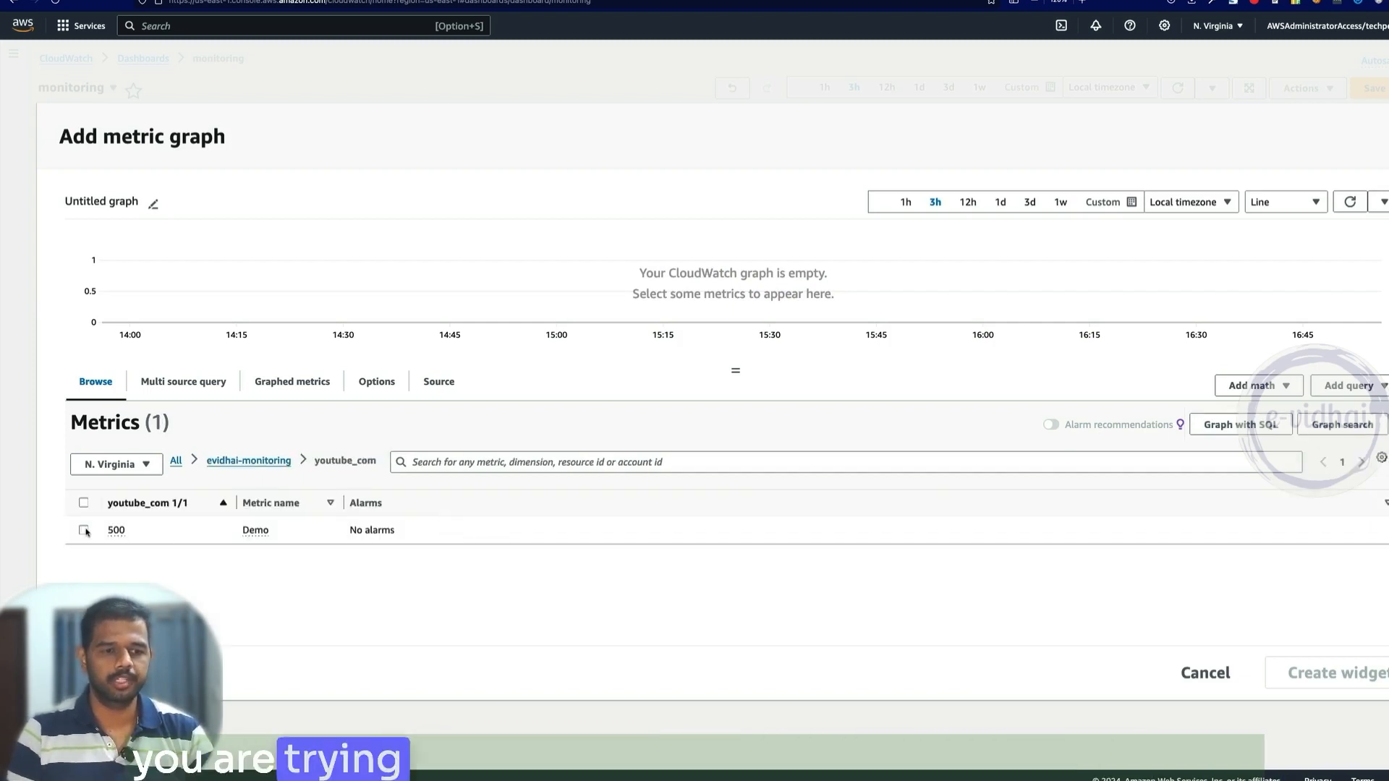
pyautogui.click(1332, 673)
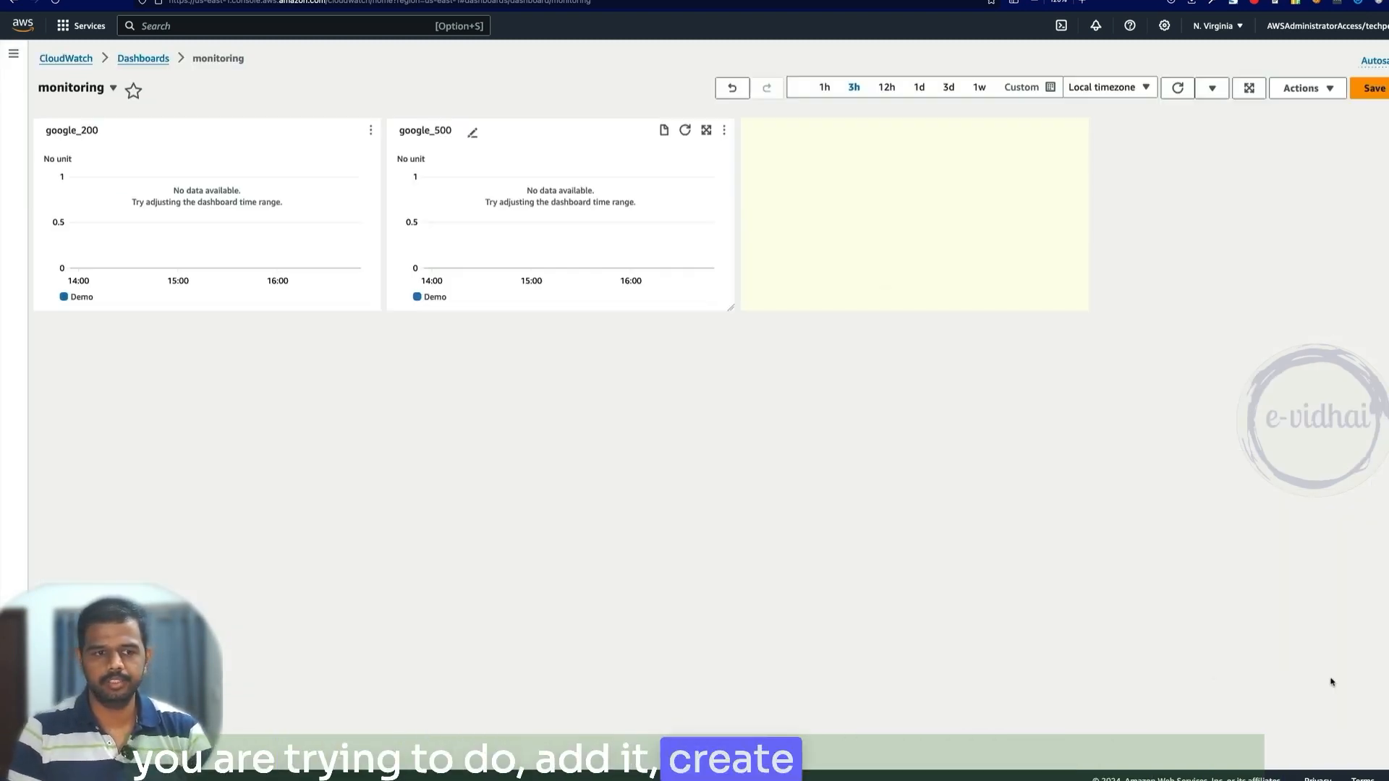
# Step: Rename the third widget to youtube_500
pyautogui.click(800, 130)
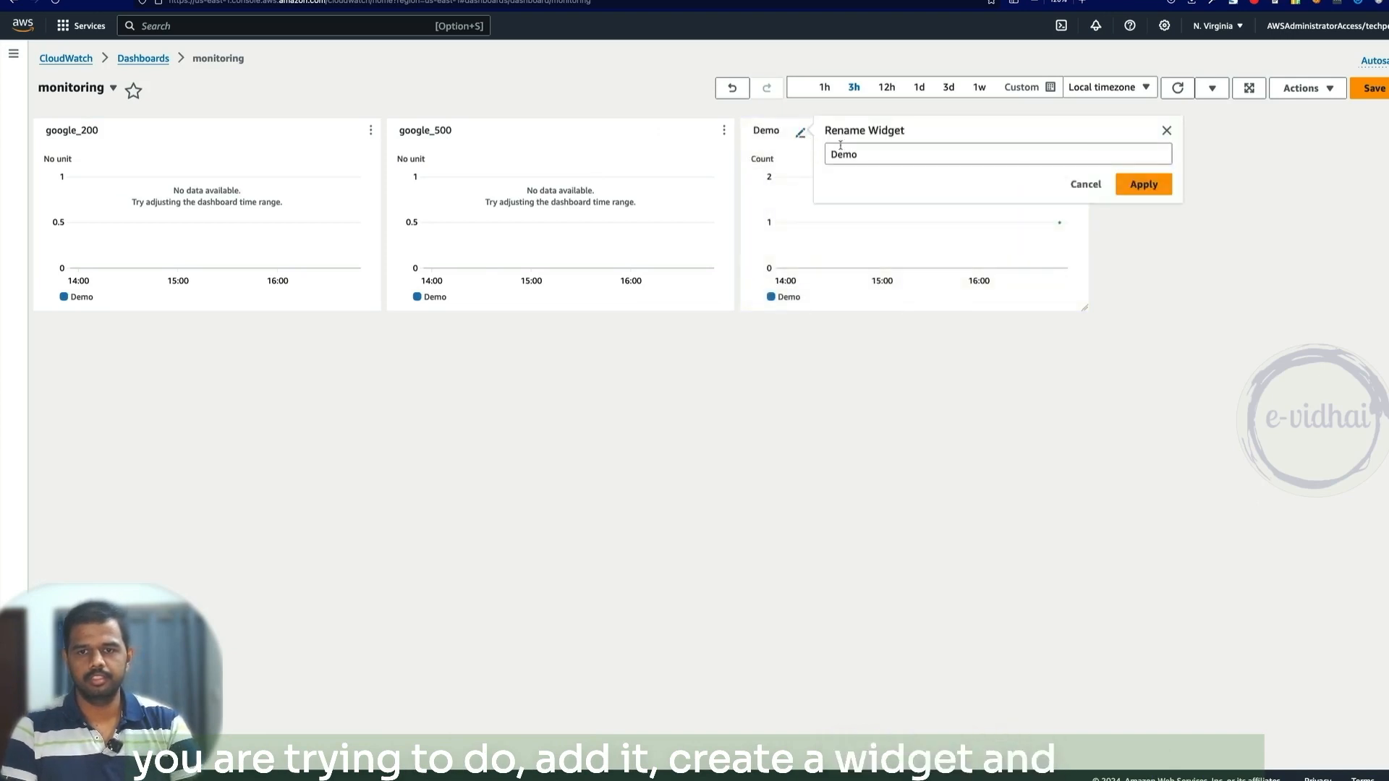
pyautogui.write('youtube_500')
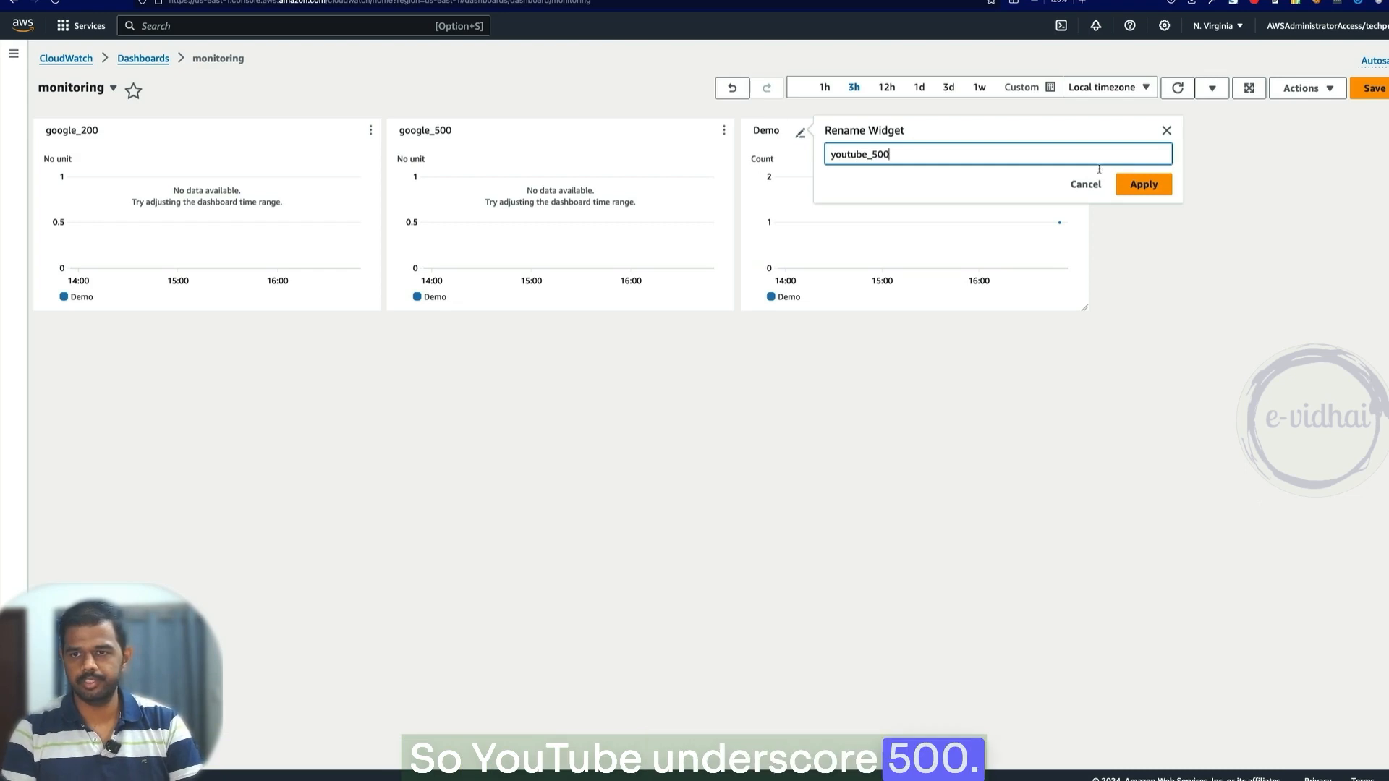
pyautogui.click(1144, 183)
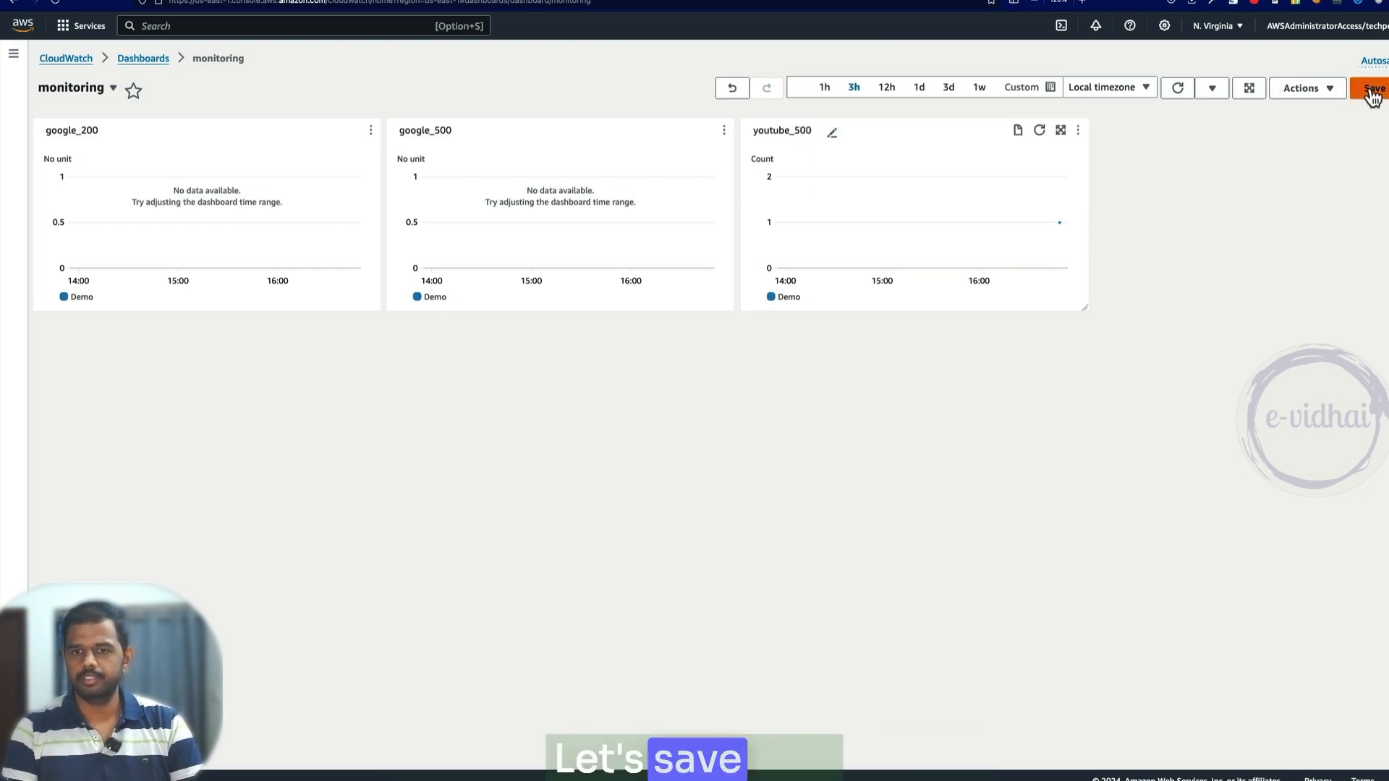
# Step: Save the monitoring dashboard with its google_200, google_500 and youtube_500 widgets
pyautogui.click(1372, 88)
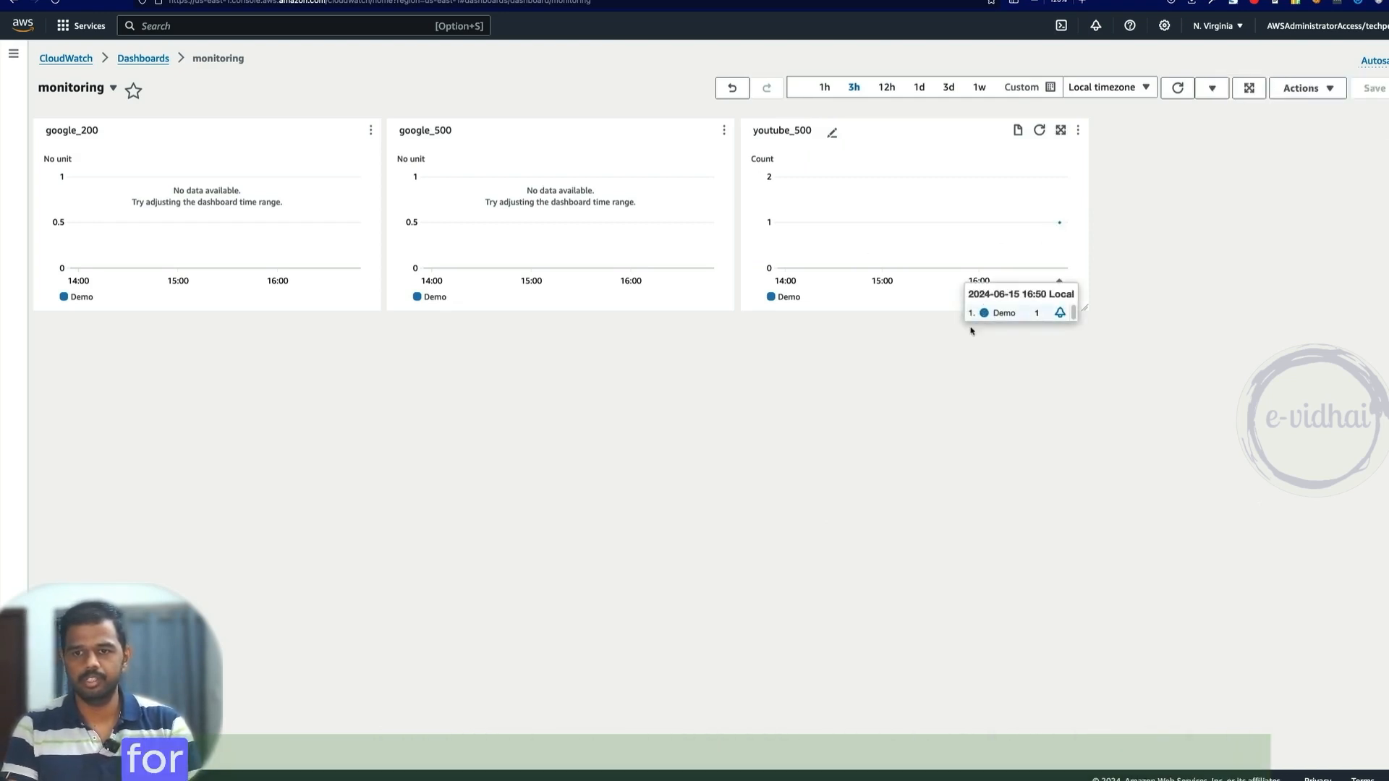
pyautogui.moveTo(787, 285)
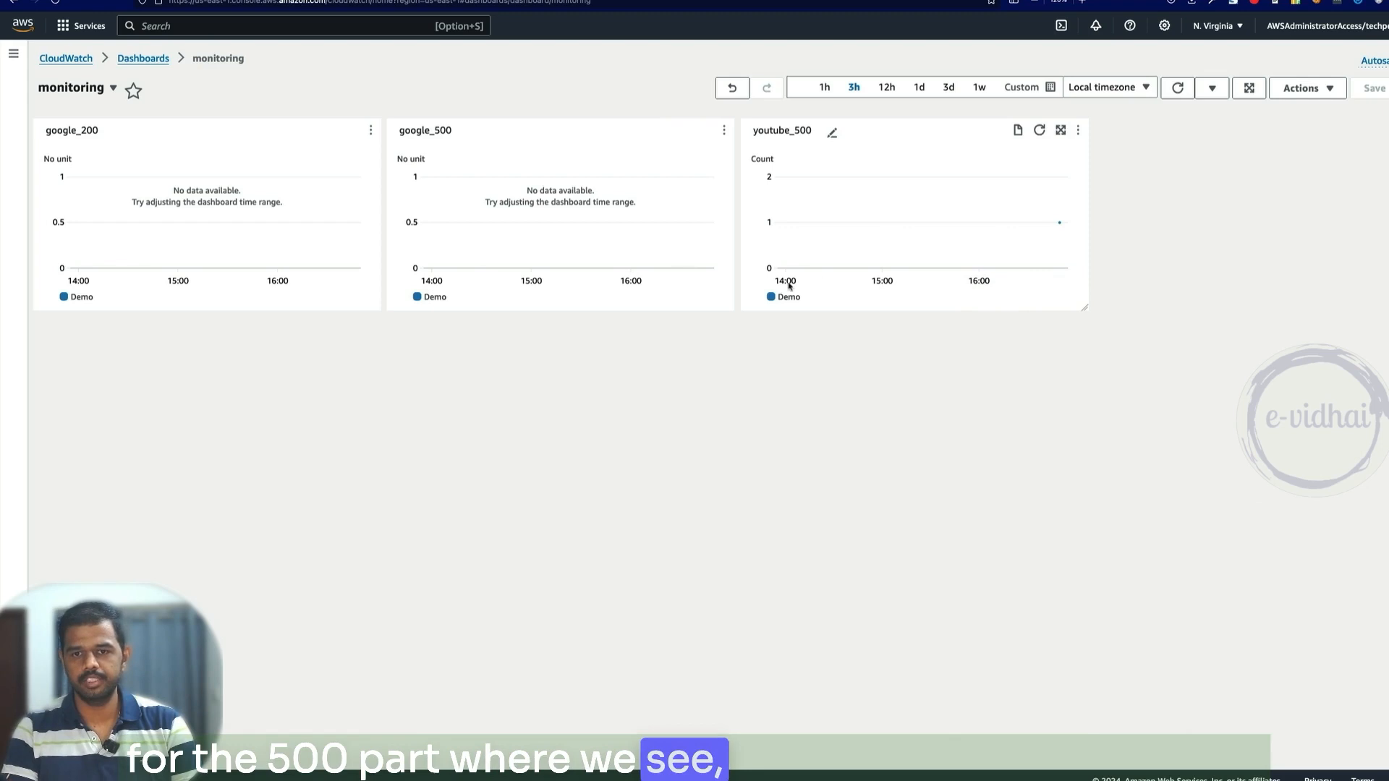
pyautogui.moveTo(787, 360)
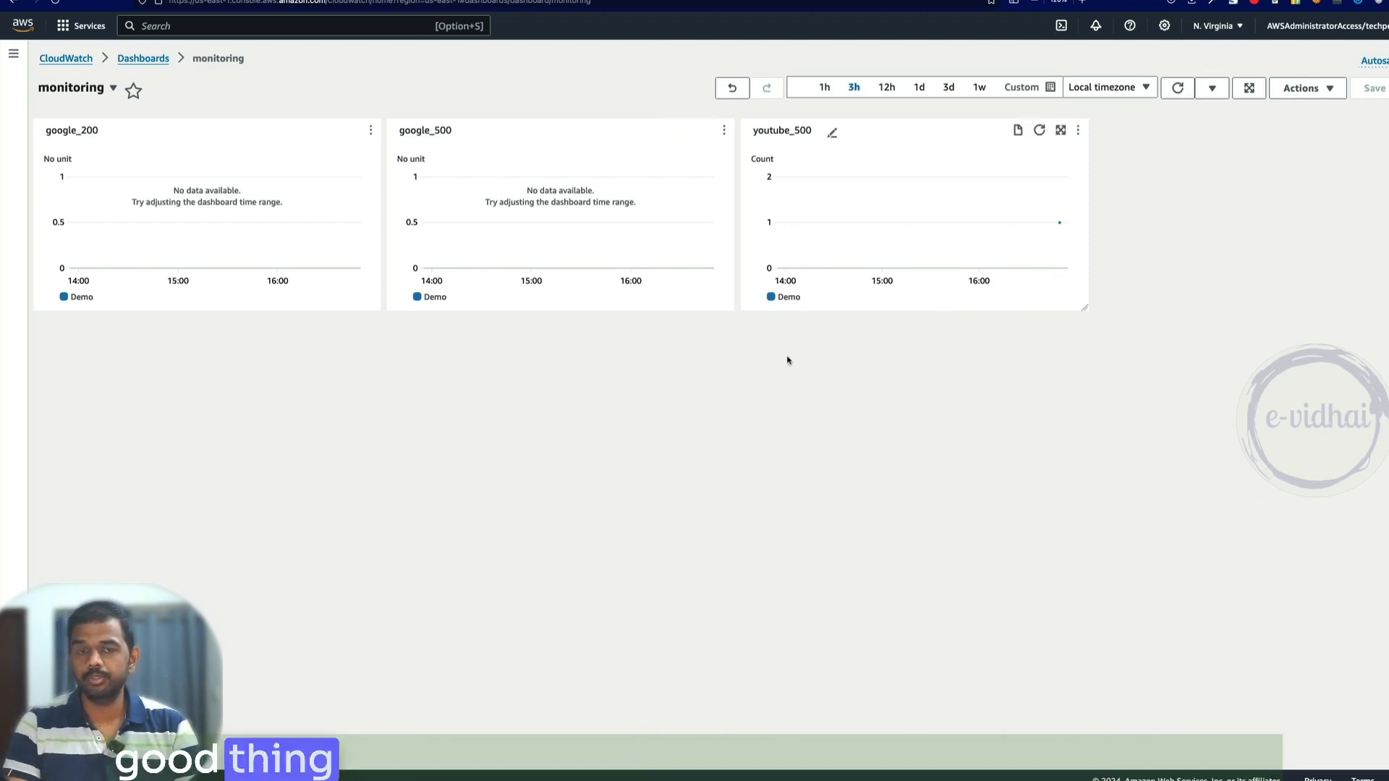
pyautogui.click(1214, 25)
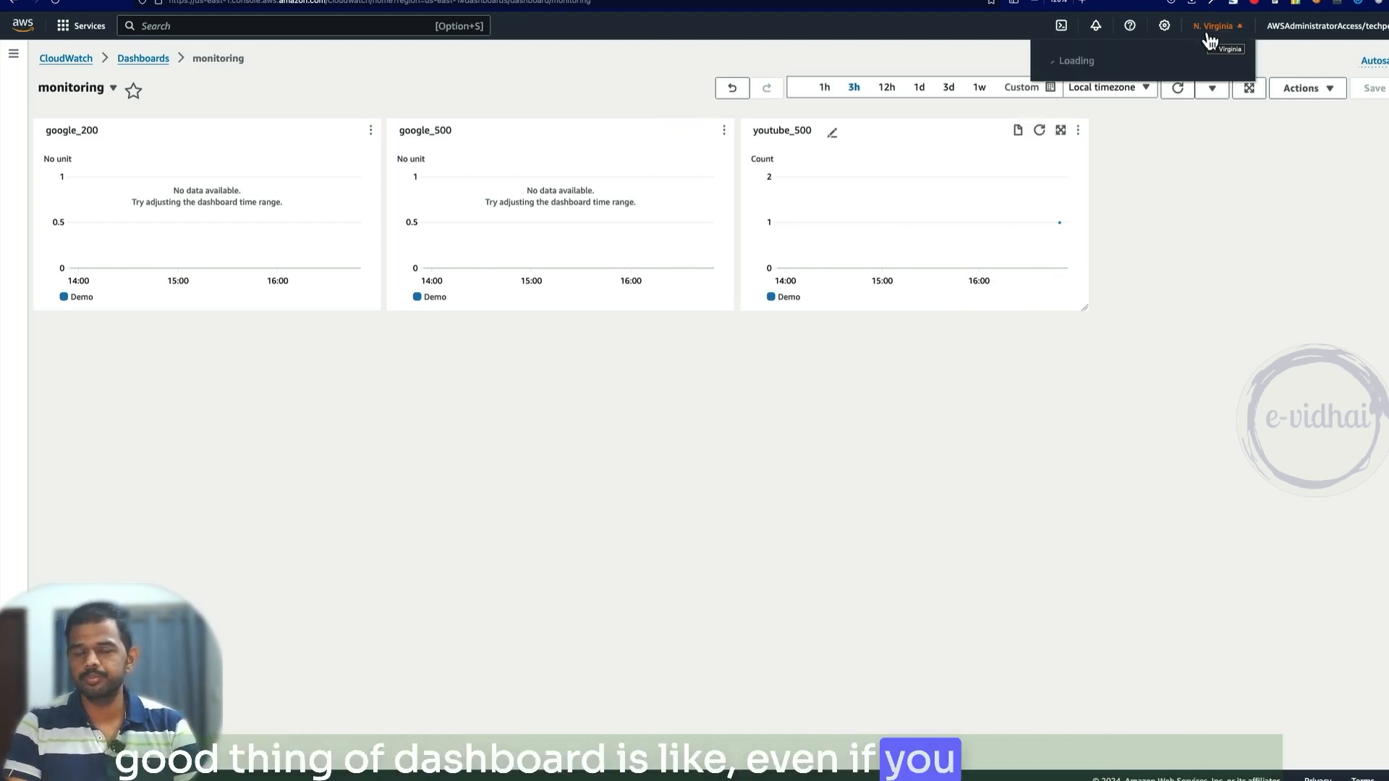
# Step: Switch the console to US East (Ohio) and return to the custom dashboards list
pyautogui.click(1216, 25)
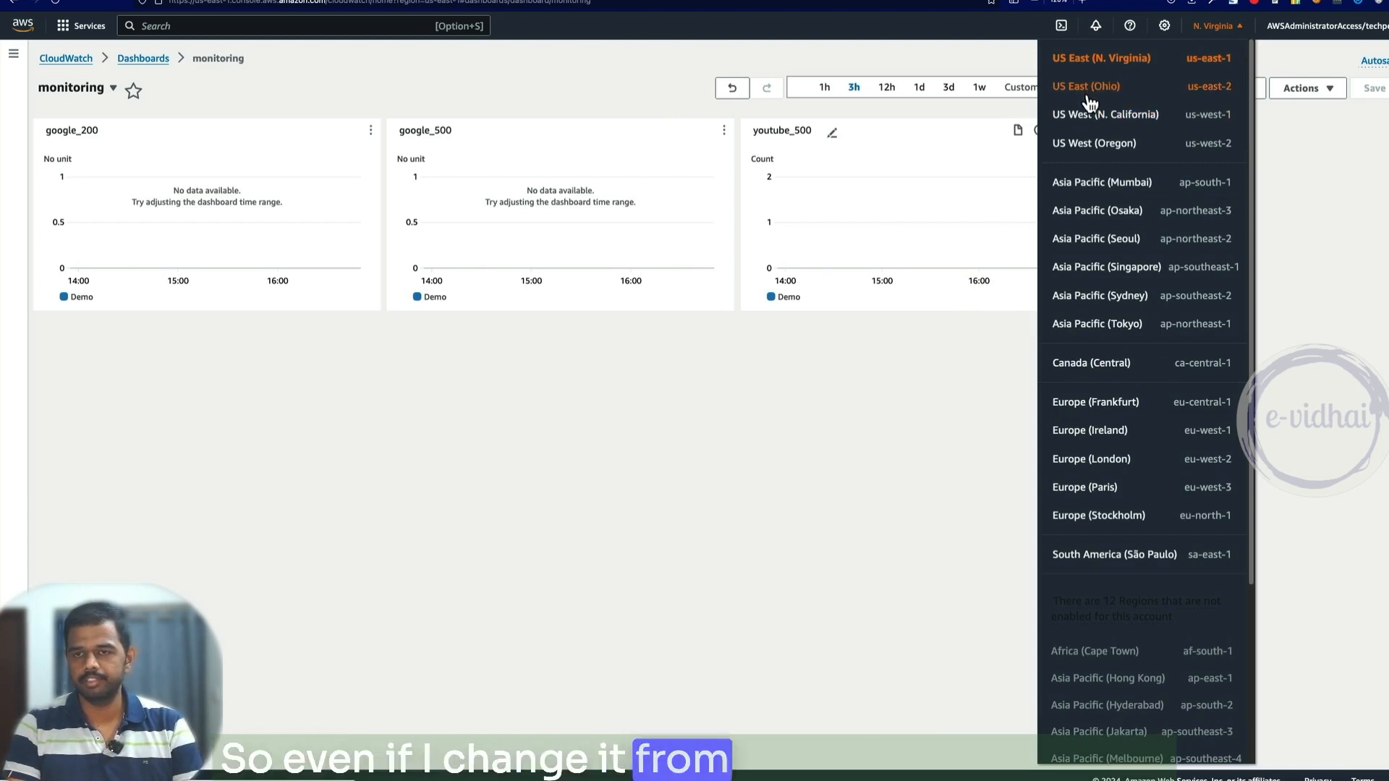
pyautogui.click(1087, 86)
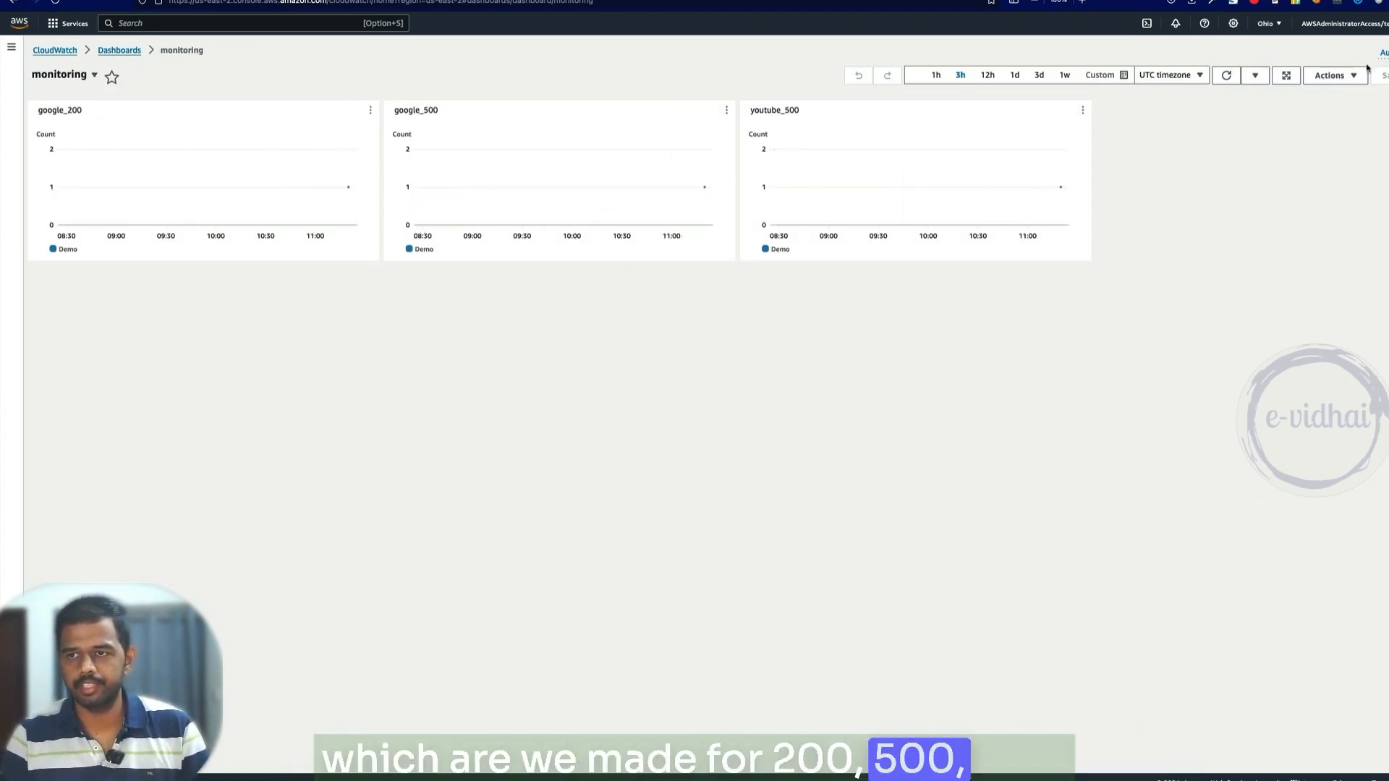
pyautogui.click(119, 49)
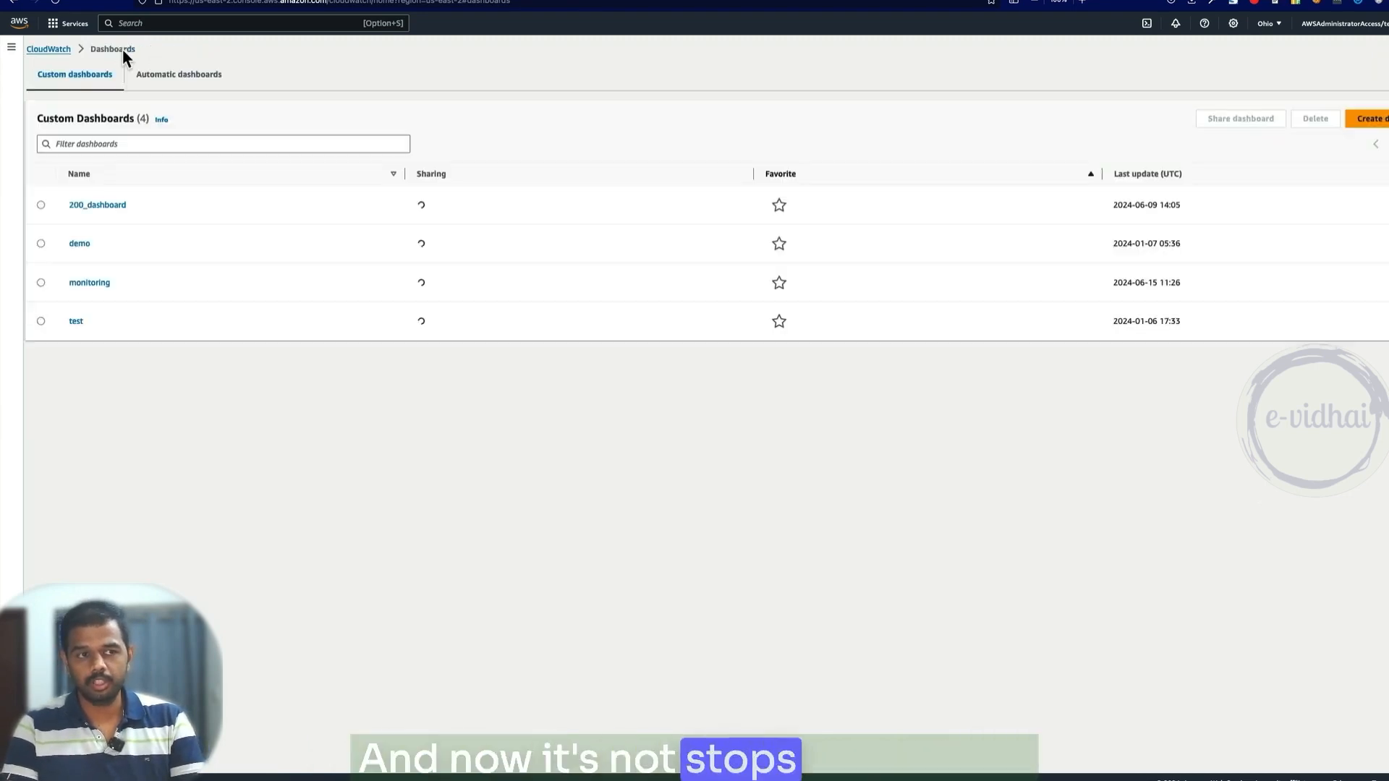
# Step: Start creating a new alarm from the All alarms page
pyautogui.click(11, 47)
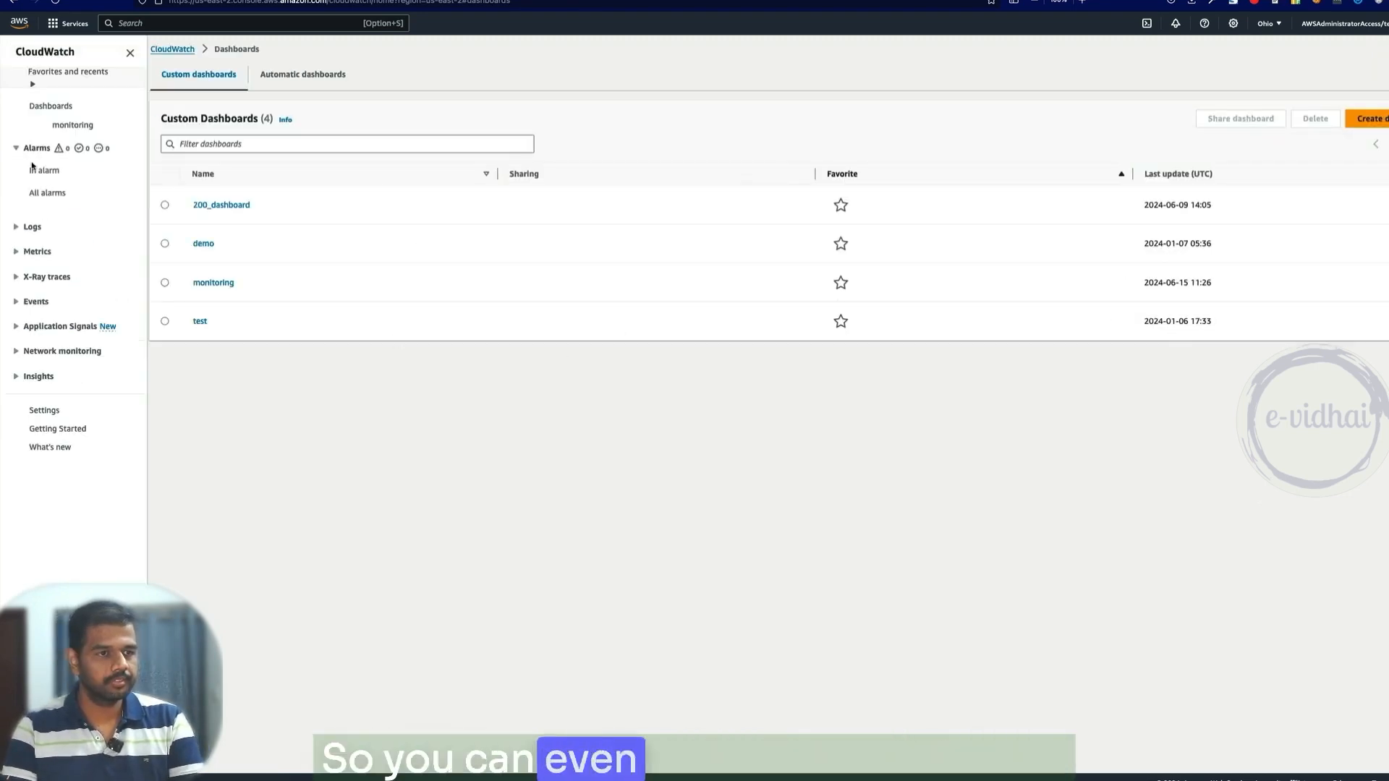
pyautogui.click(46, 193)
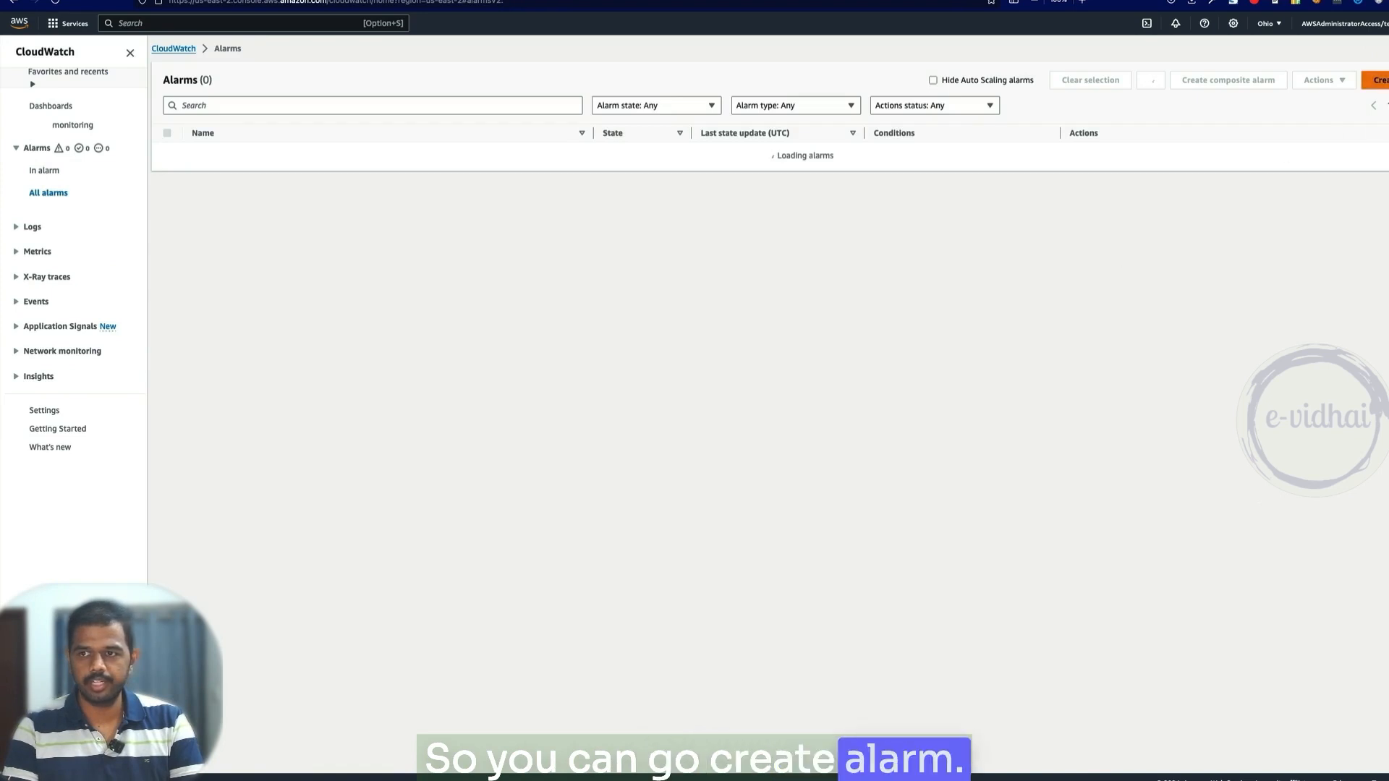
pyautogui.click(1382, 79)
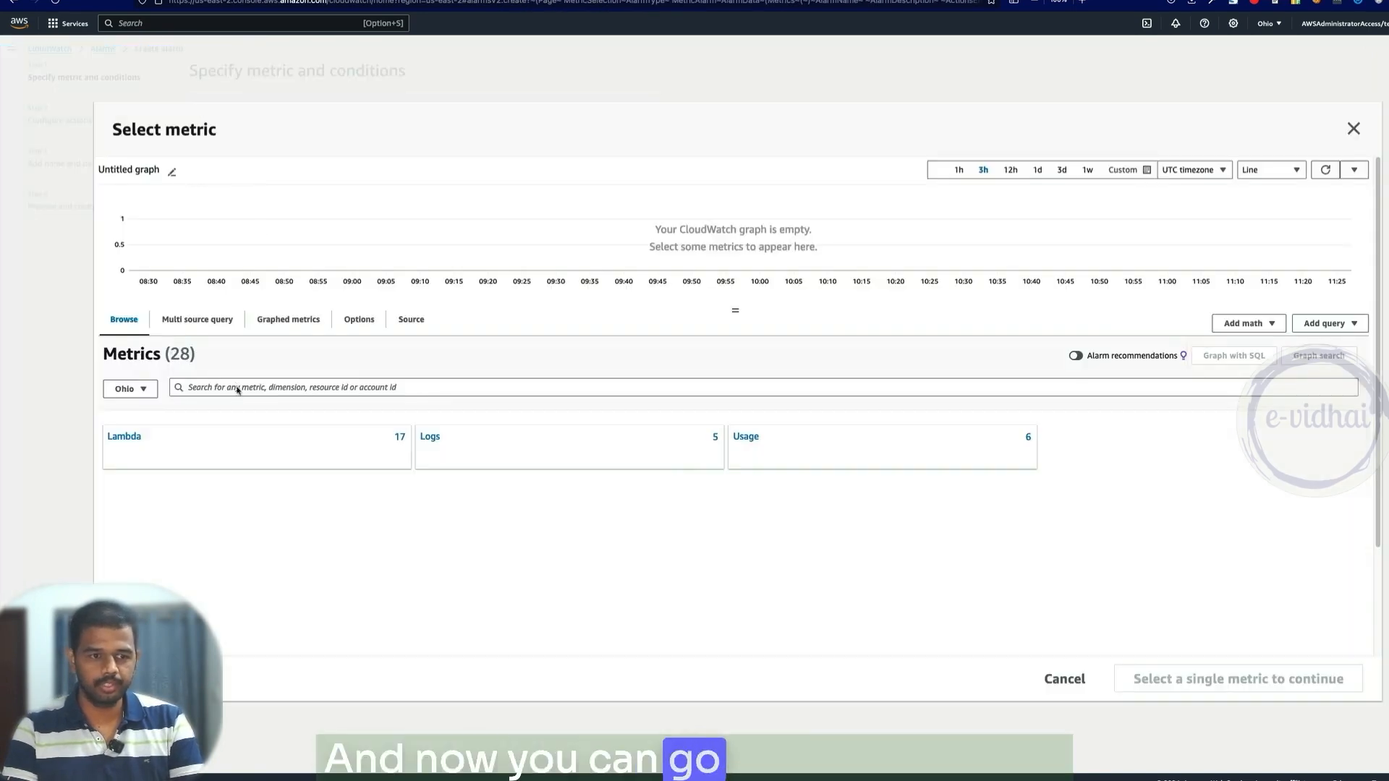
# Step: Bring up the metric picker showing the evidhai-monitoring namespace groups
pyautogui.click(128, 388)
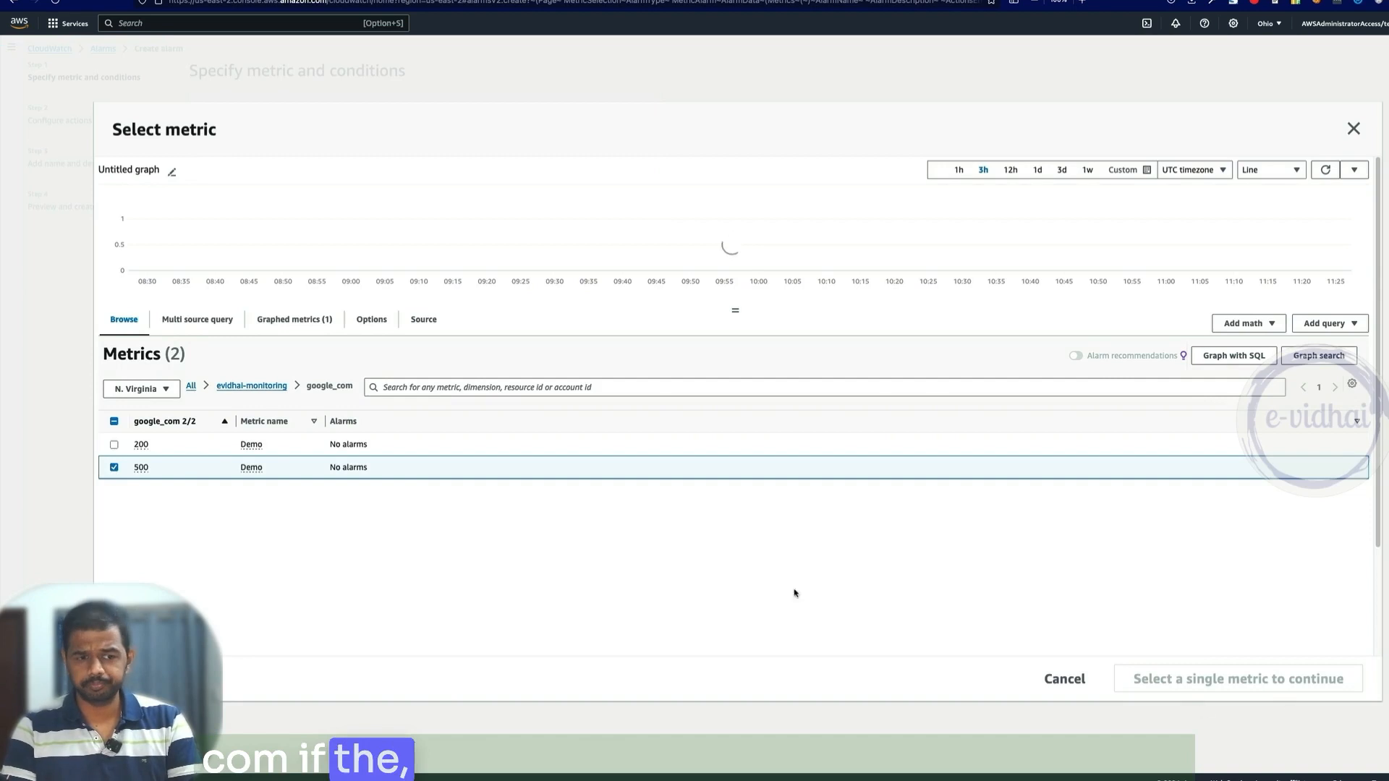
pyautogui.click(113, 468)
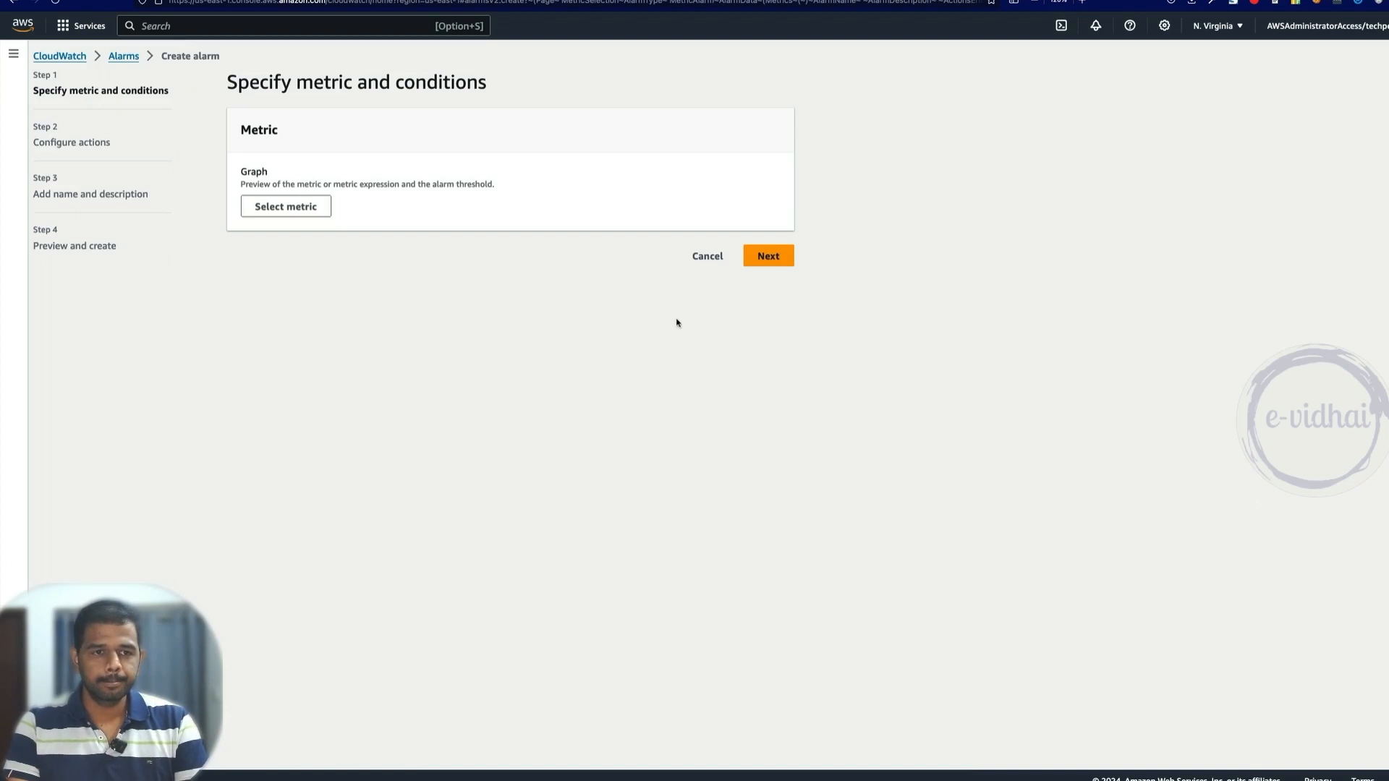
pyautogui.click(285, 205)
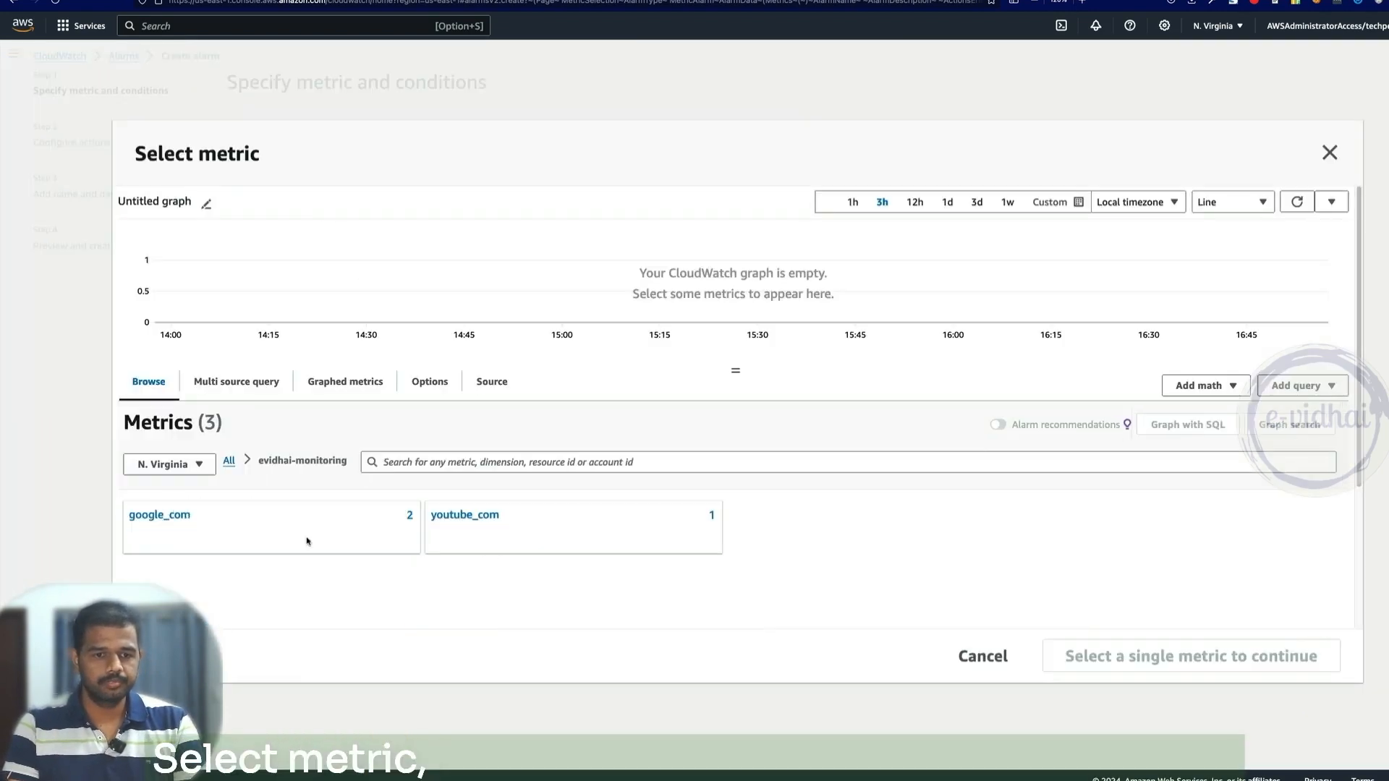
# Step: Browse the google_com metrics to locate the 500 Demo metric for the alarm
pyautogui.click(159, 515)
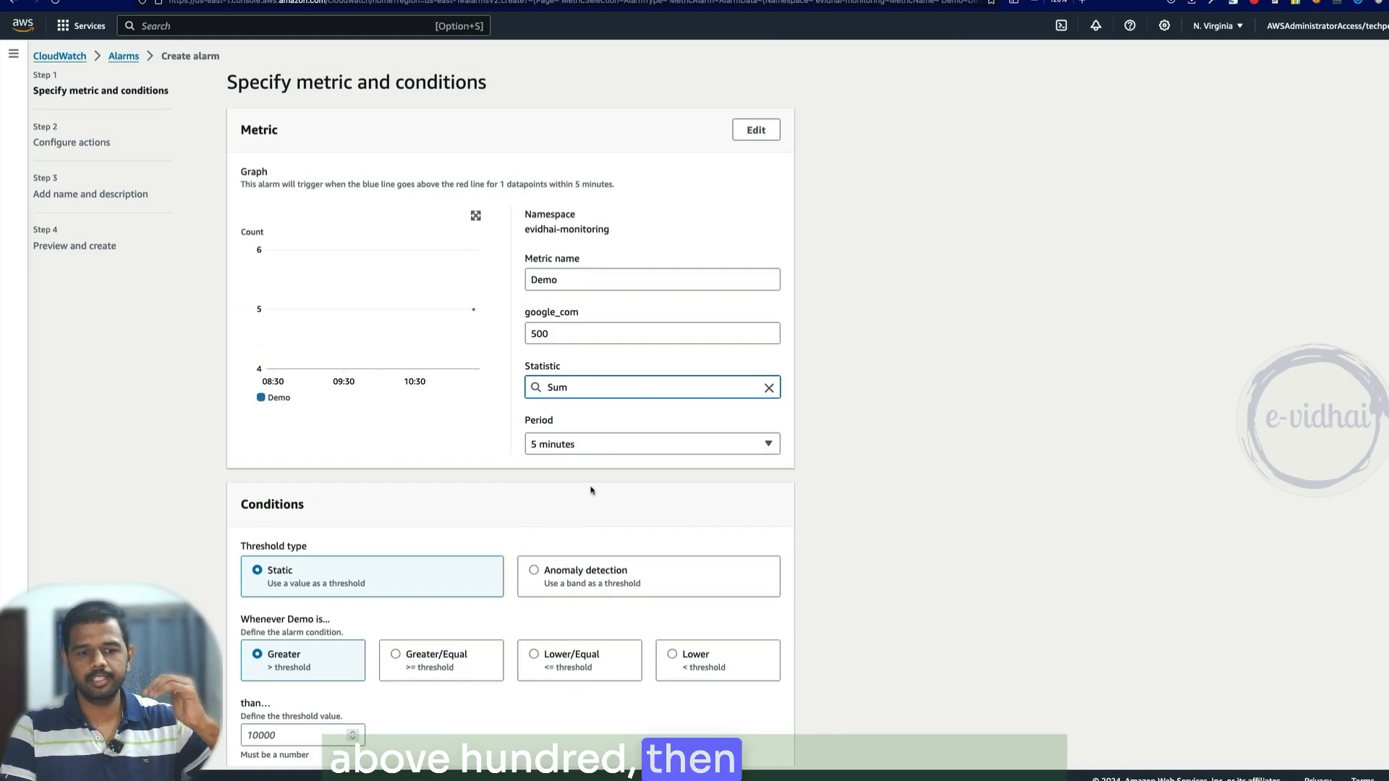
pyautogui.scroll(-3)
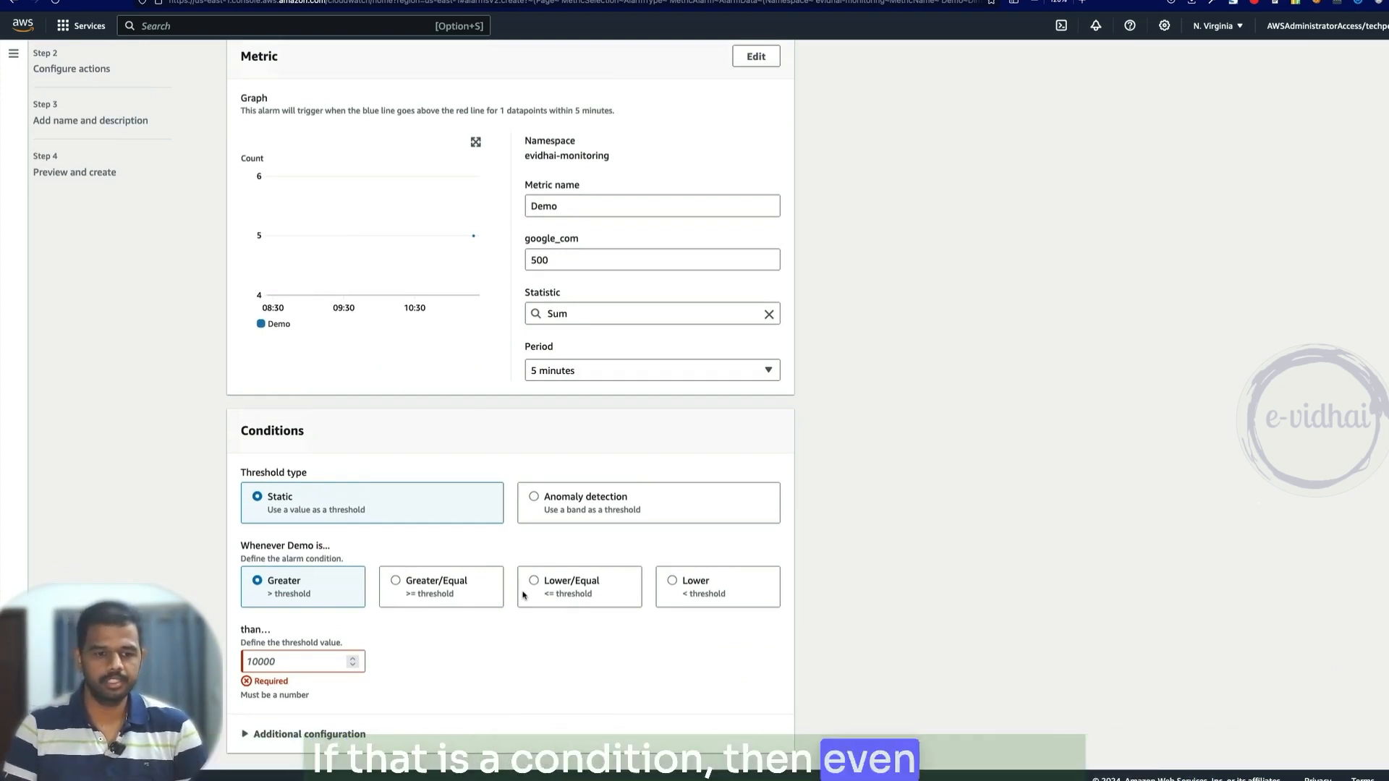
pyautogui.scroll(-3)
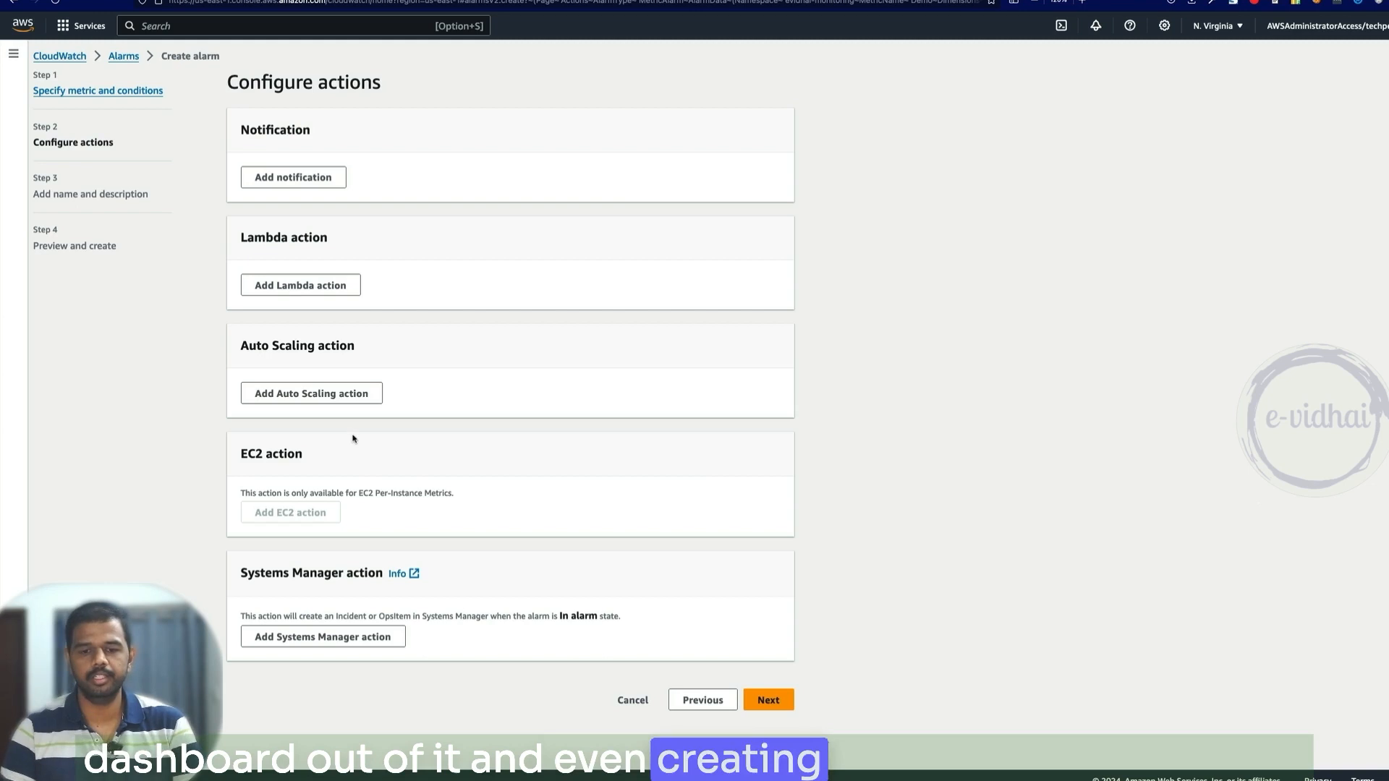
# Step: Name the alarm 'demo', preview its summary, then return to edit its actions
pyautogui.click(767, 699)
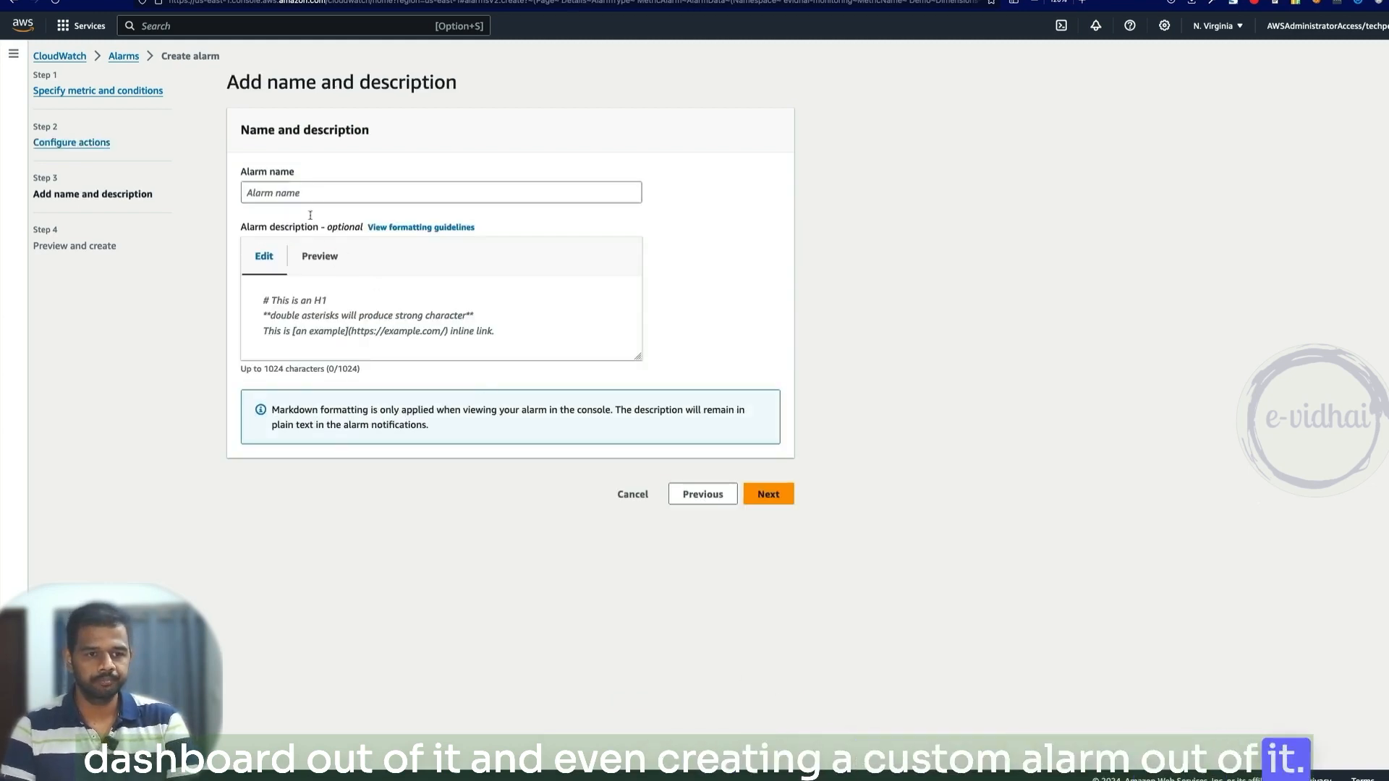
pyautogui.click(767, 494)
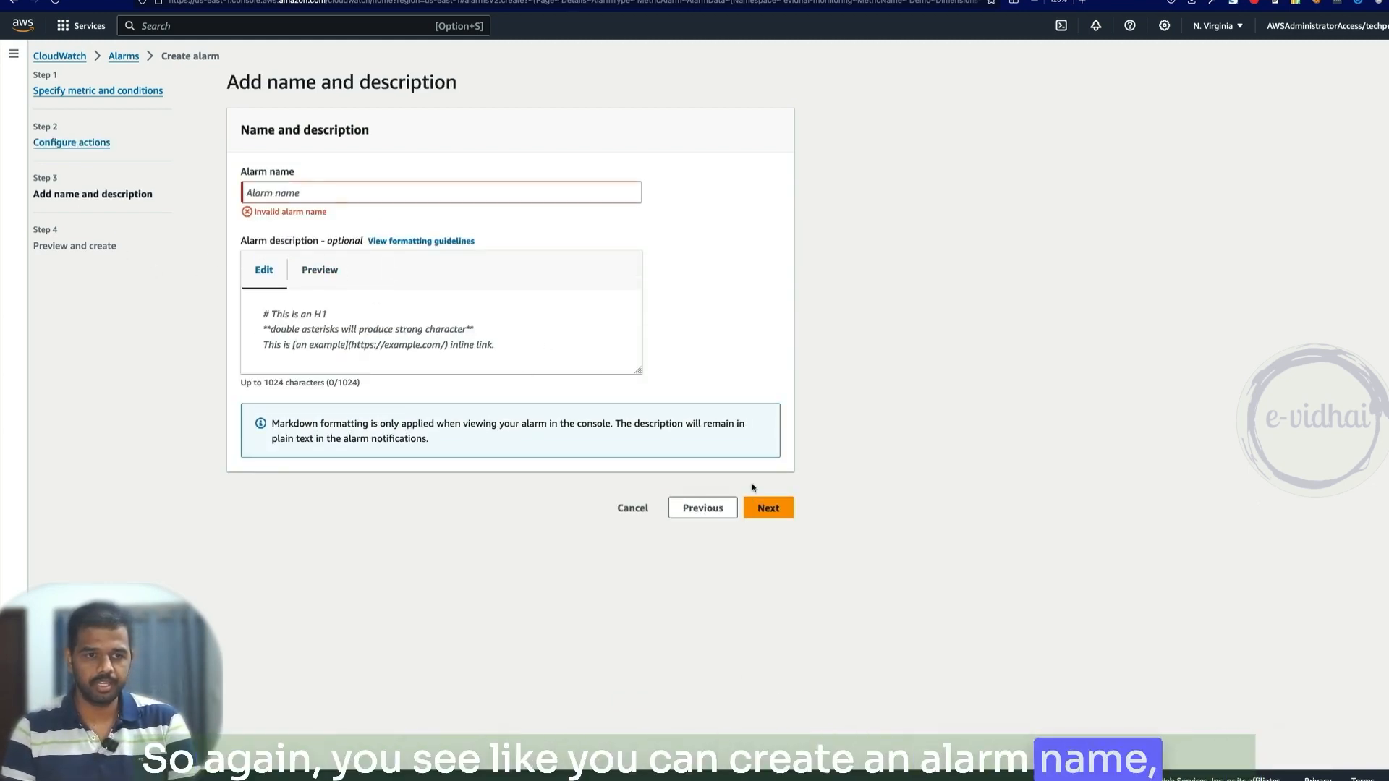
pyautogui.write('demo')
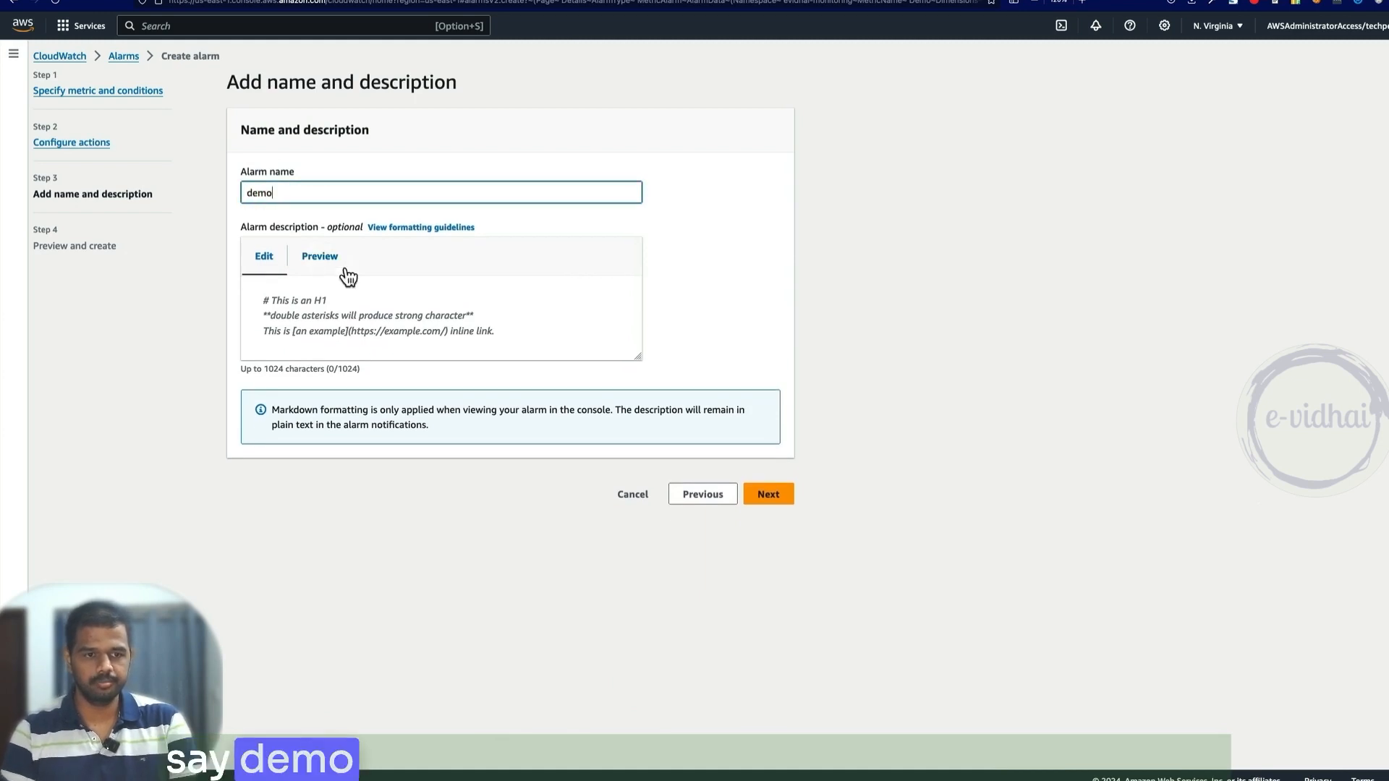
pyautogui.click(767, 494)
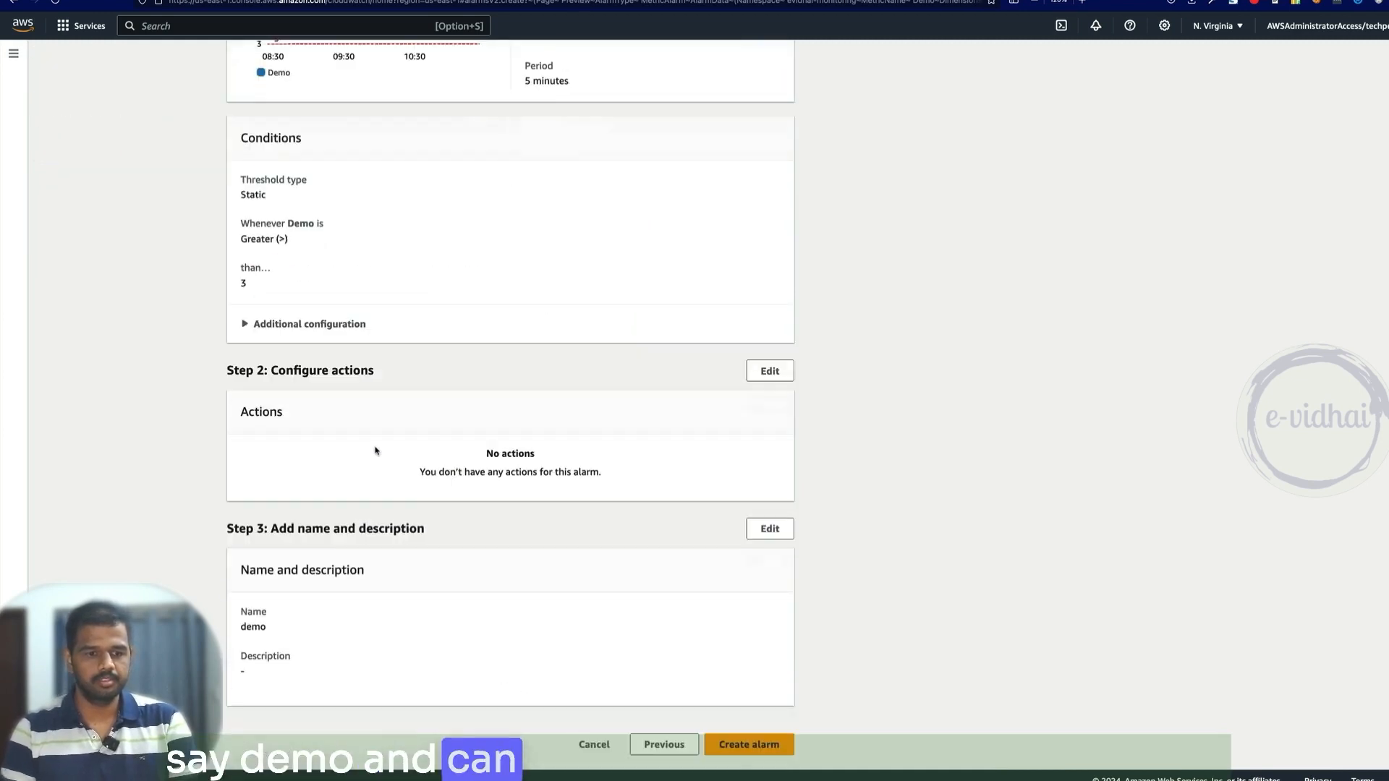
pyautogui.click(768, 370)
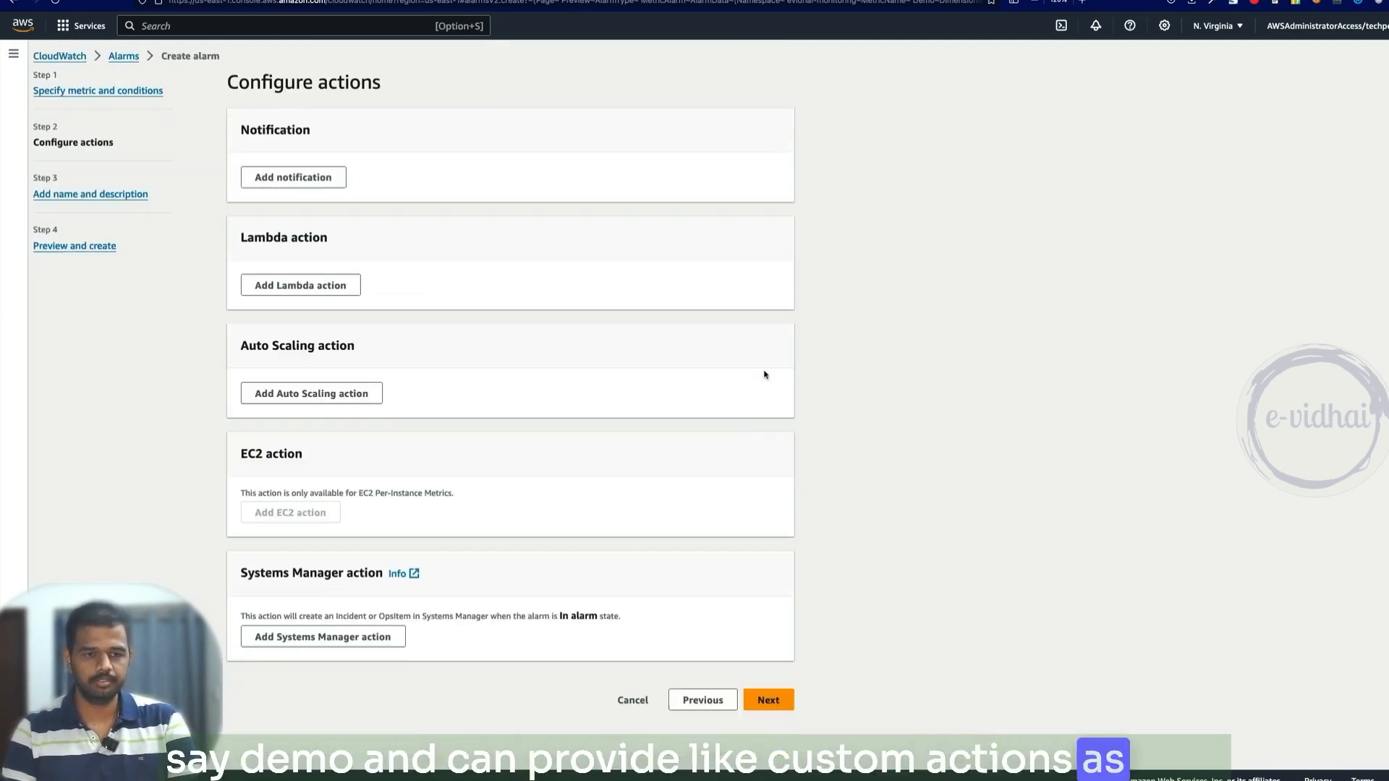
# Step: Add an In-alarm notification action and review the Lambda and other action options
pyautogui.click(292, 177)
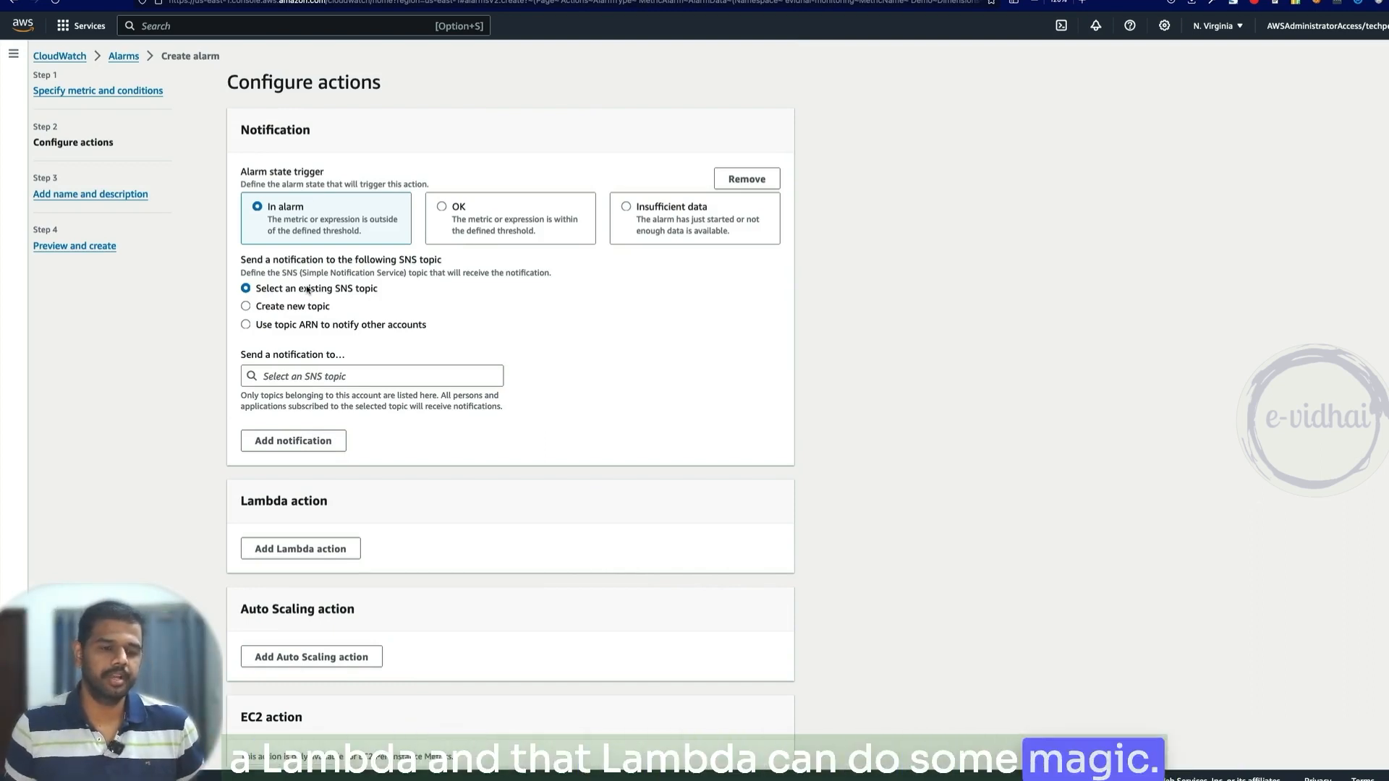
pyautogui.scroll(-3)
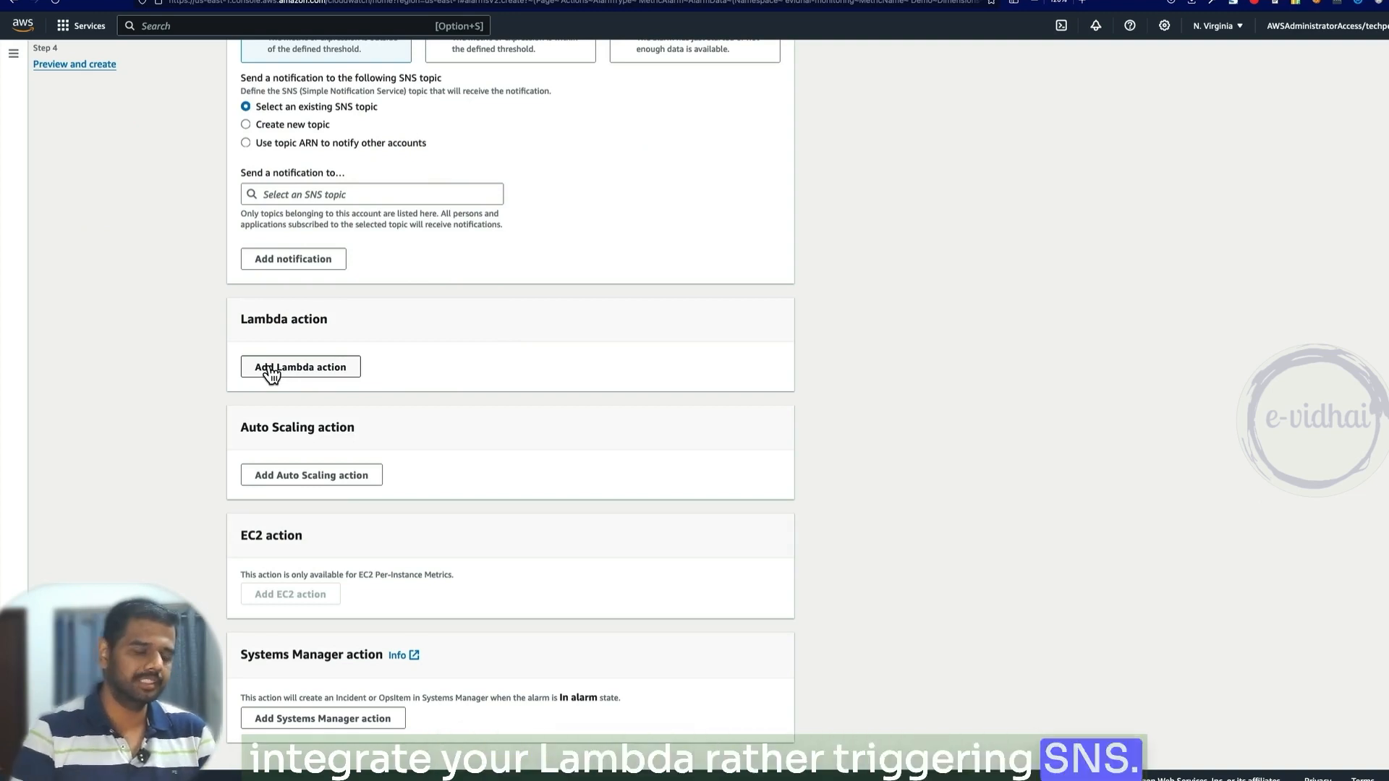
pyautogui.scroll(-3)
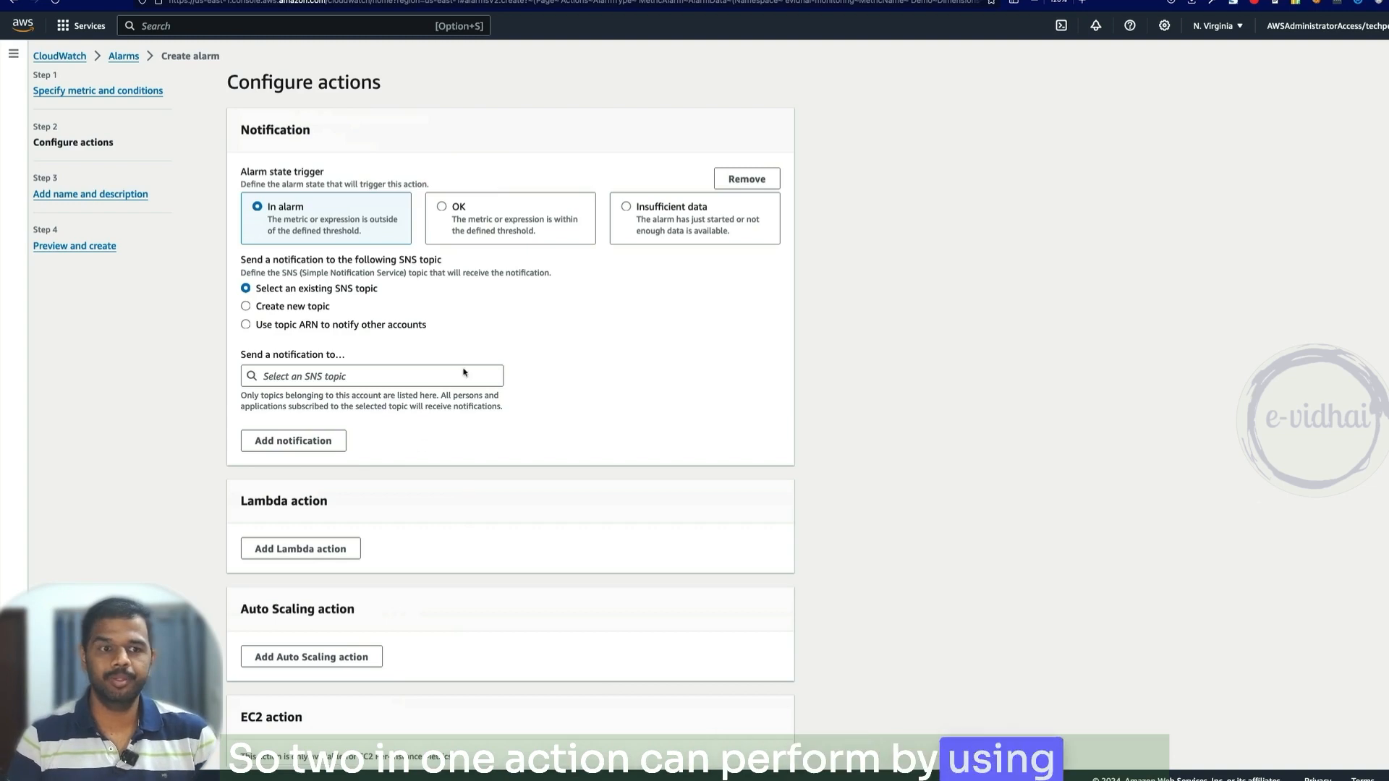
pyautogui.scroll(-3)
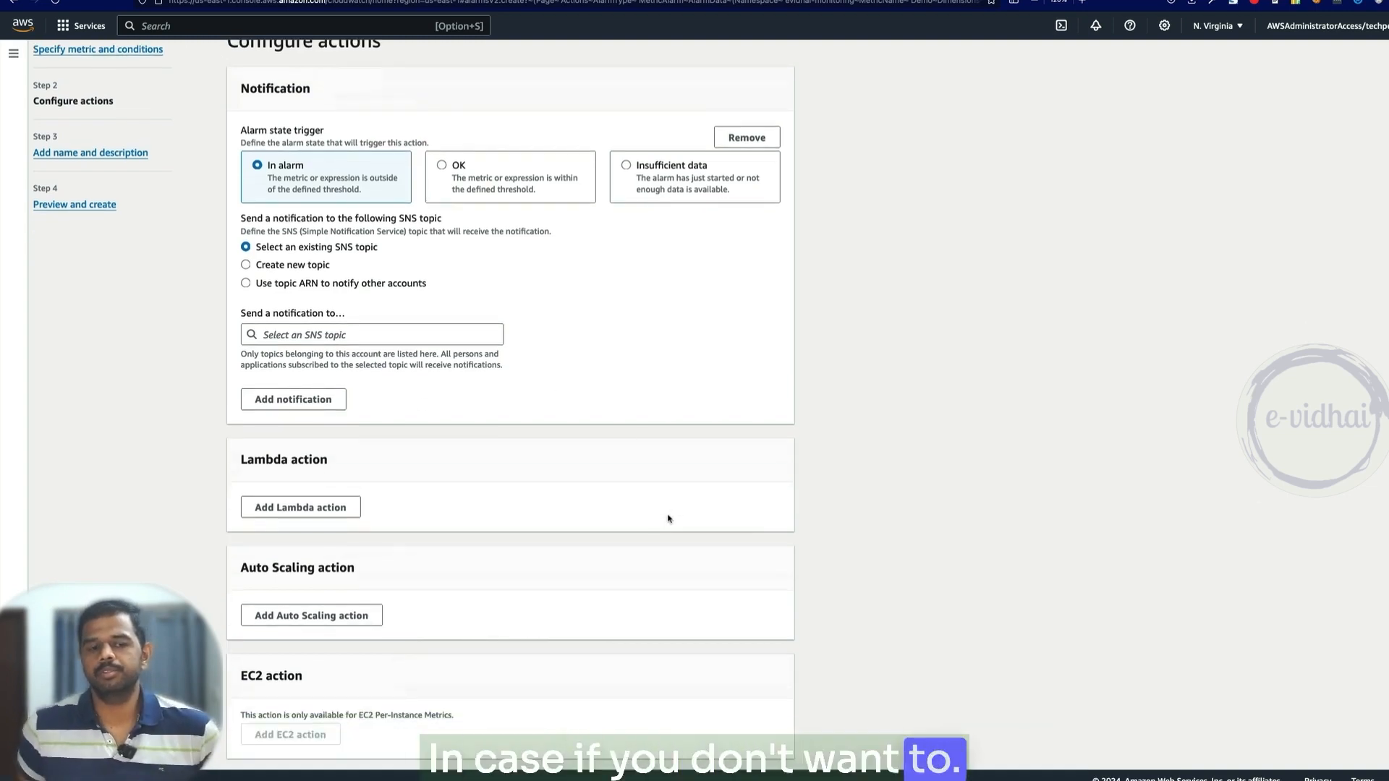
pyautogui.scroll(-3)
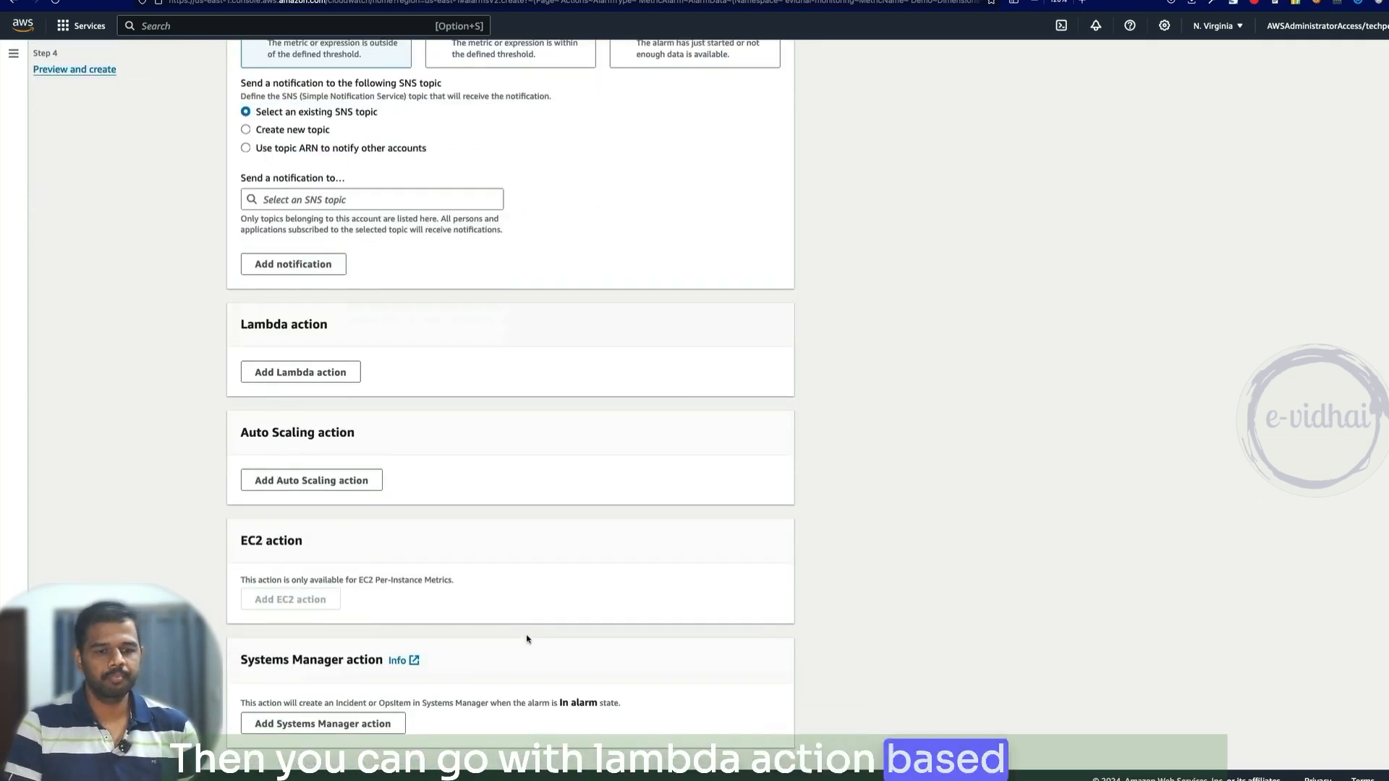
pyautogui.scroll(-3)
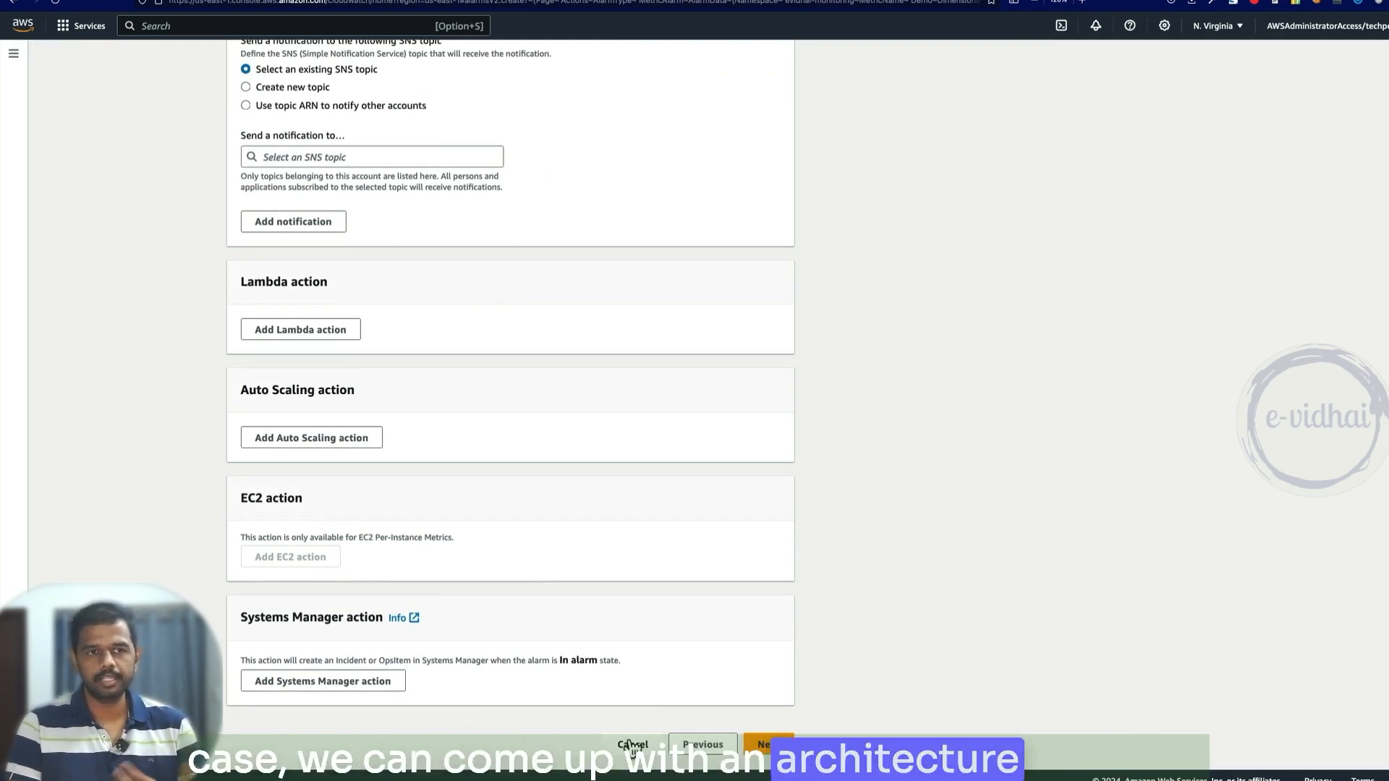